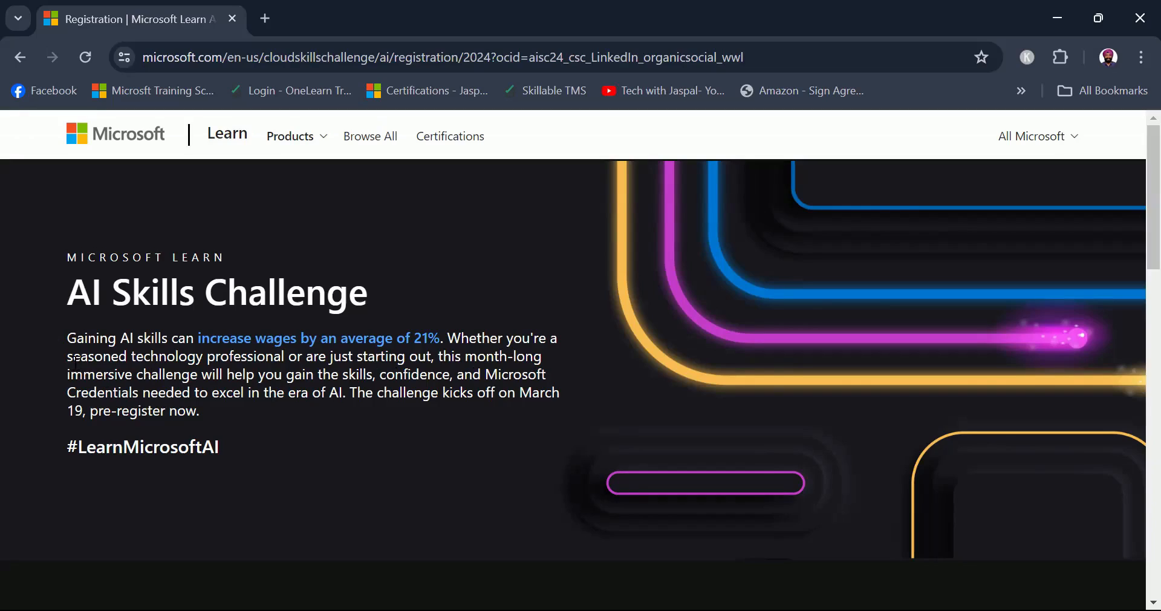
mouse_move(397, 343)
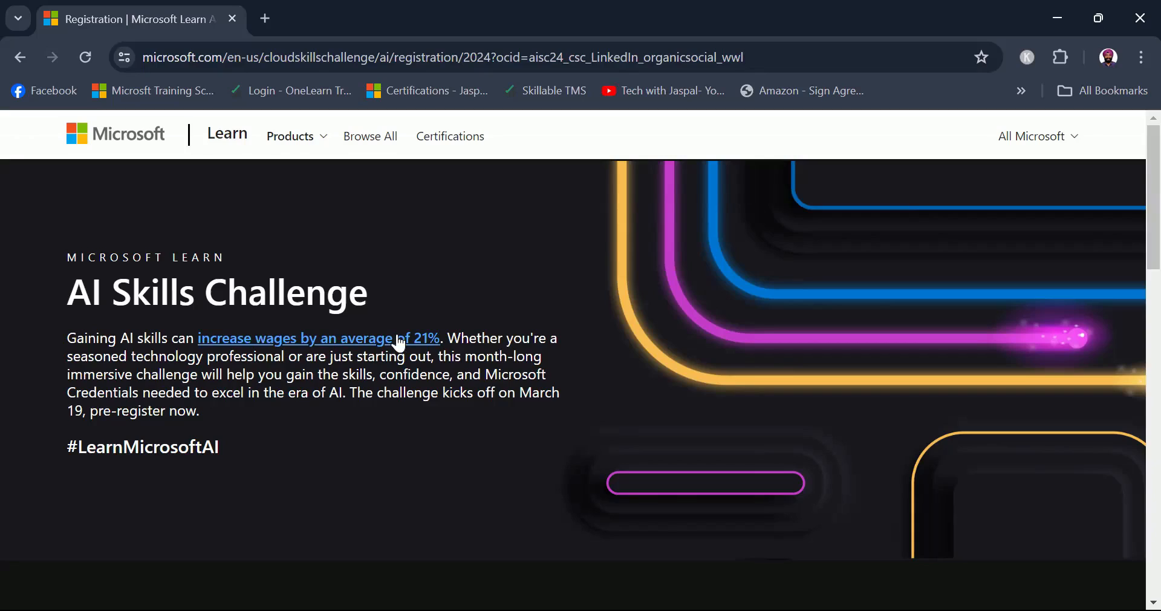
mouse_move(607, 359)
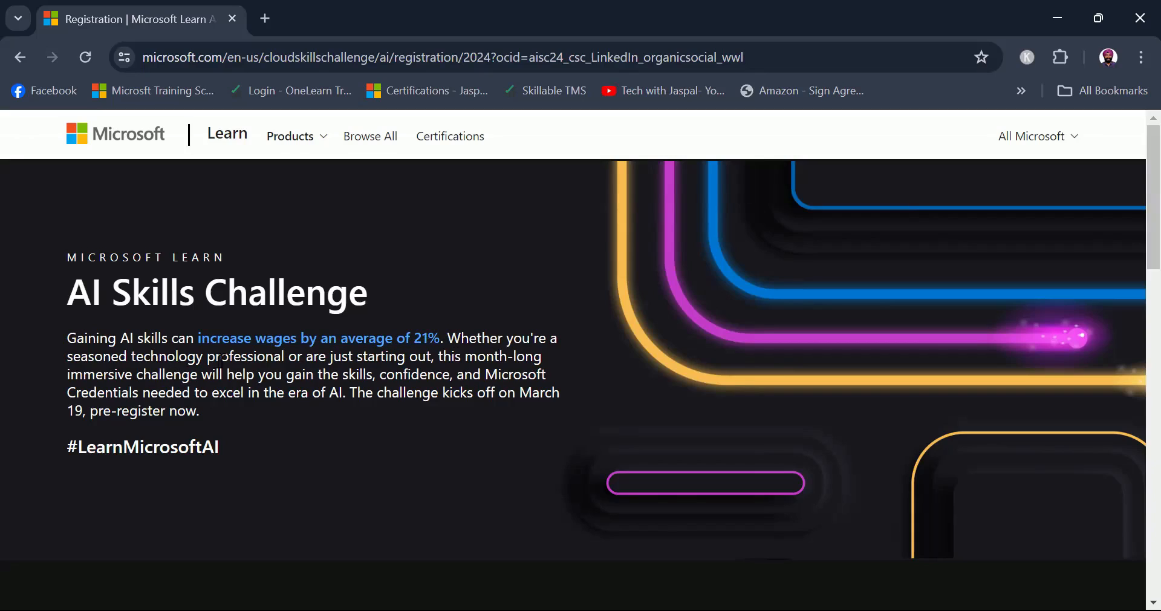
mouse_move(467, 356)
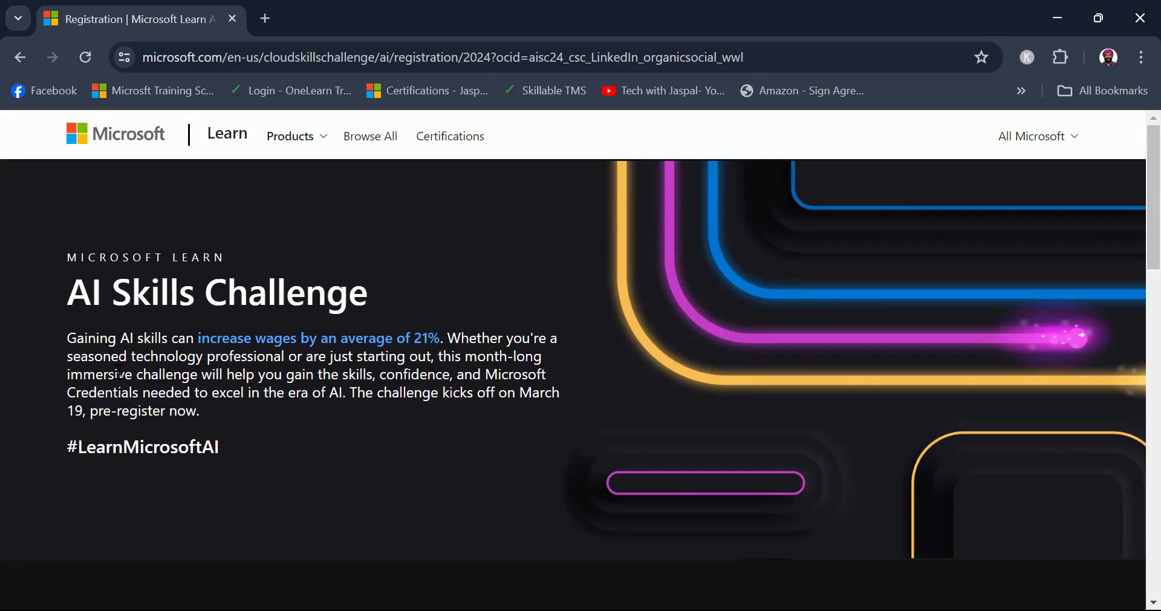
mouse_move(331, 374)
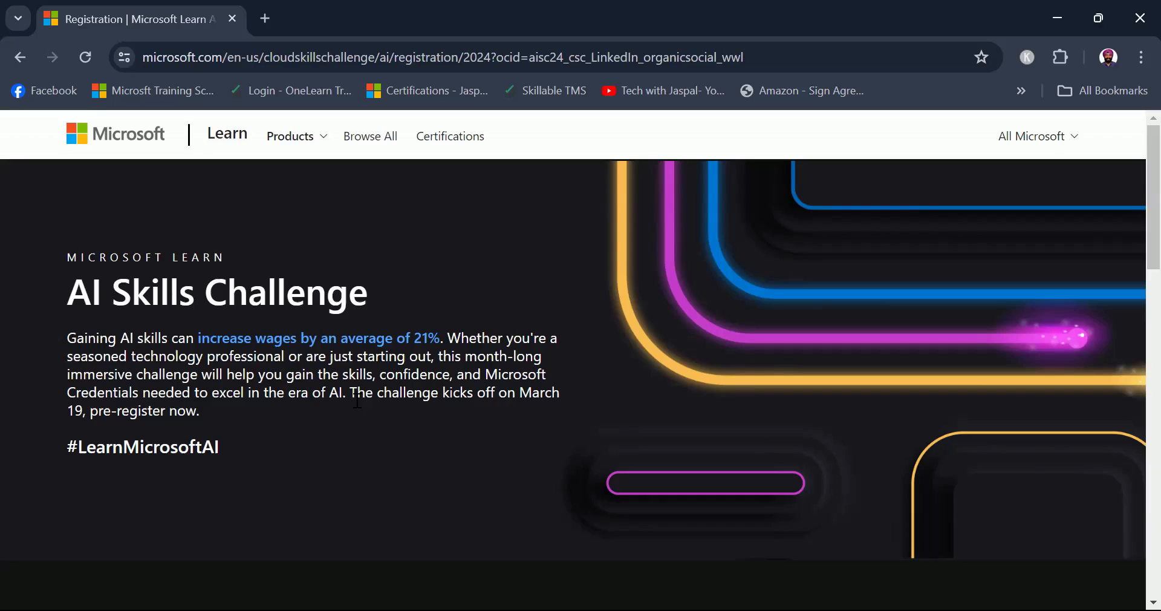
mouse_move(186, 437)
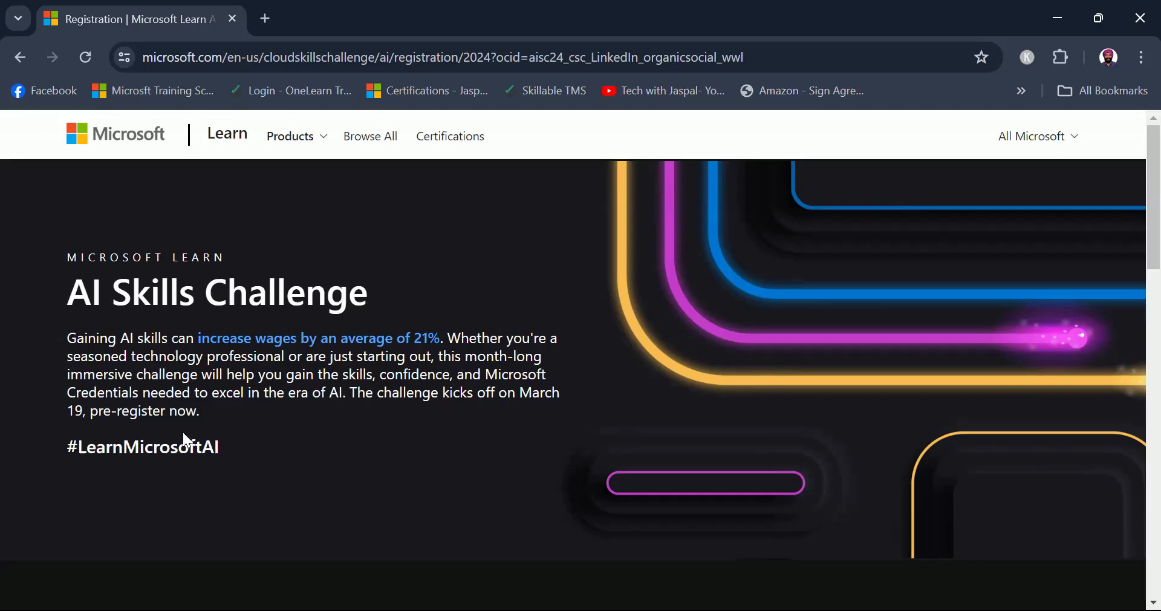
mouse_move(479, 432)
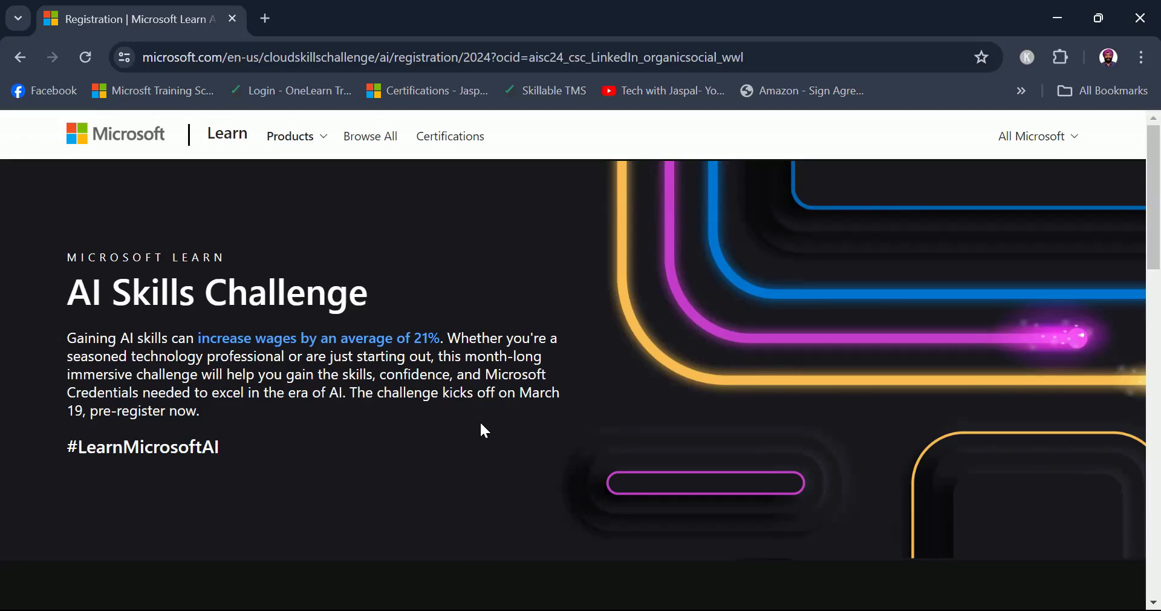
Scroll the registration page to the 'Choose your challenge' section
scroll(down, 3)
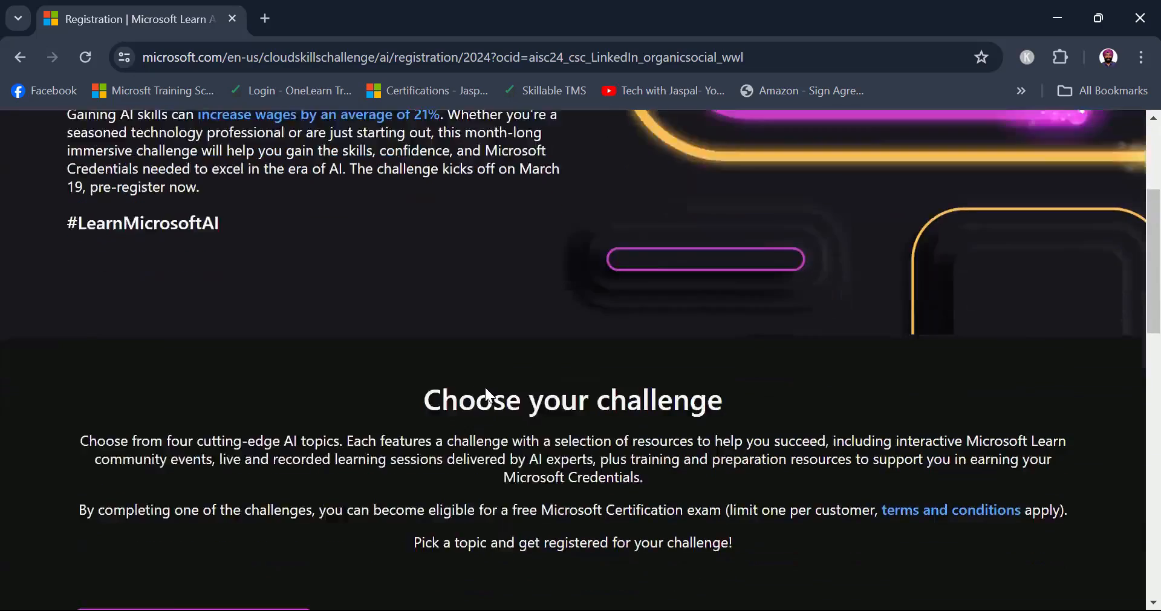
scroll(up, 3)
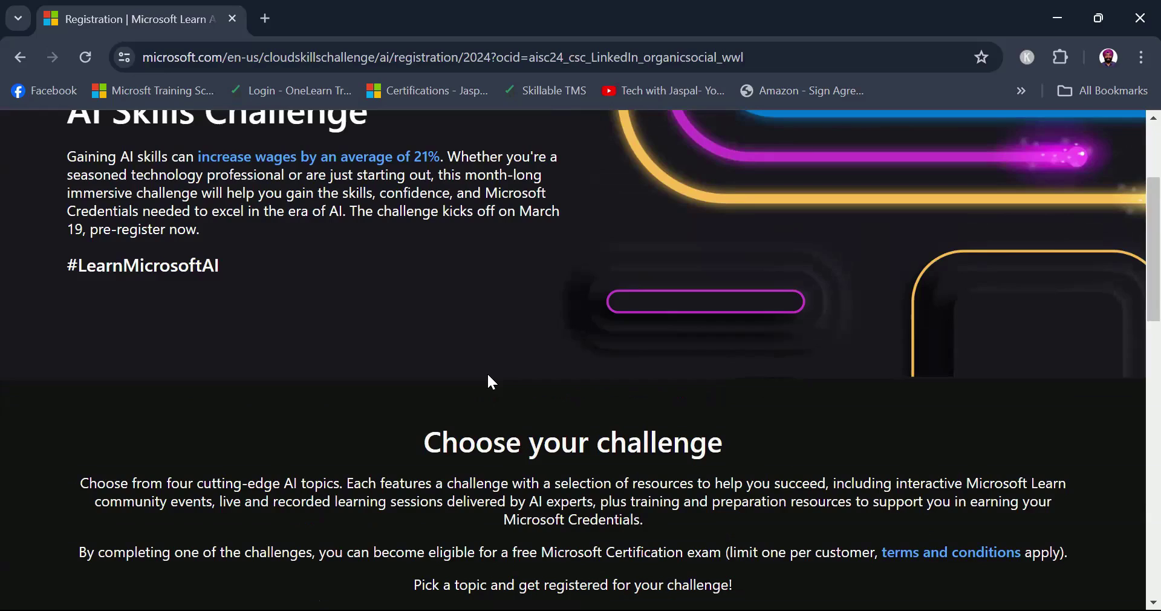
mouse_move(510, 375)
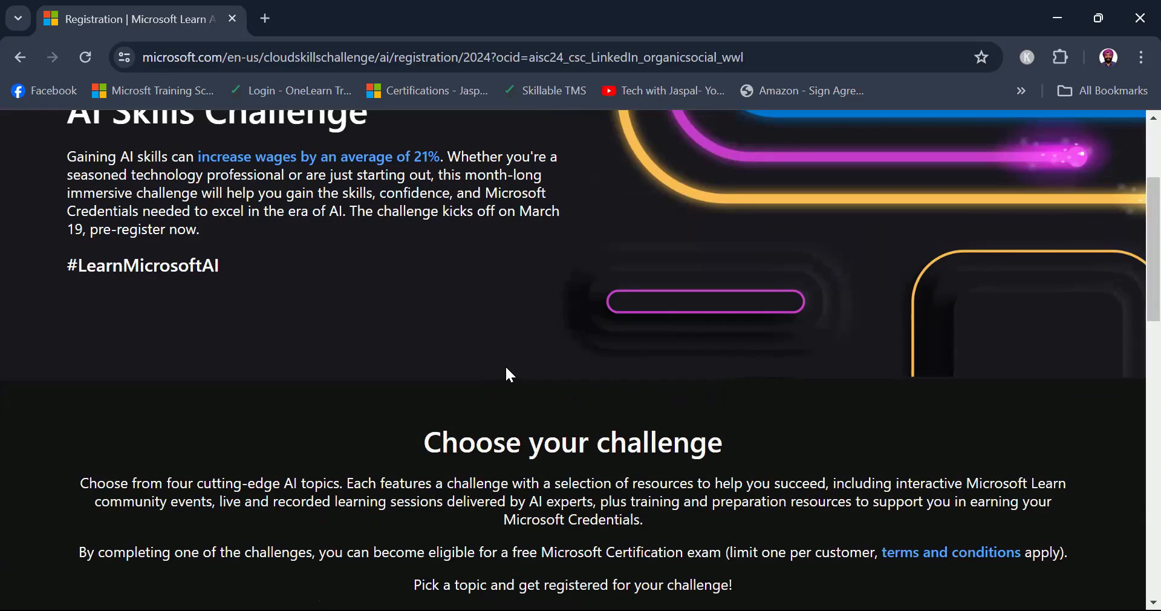
Select the Azure AI Fundamentals challenge tab to show its details
scroll(down, 3)
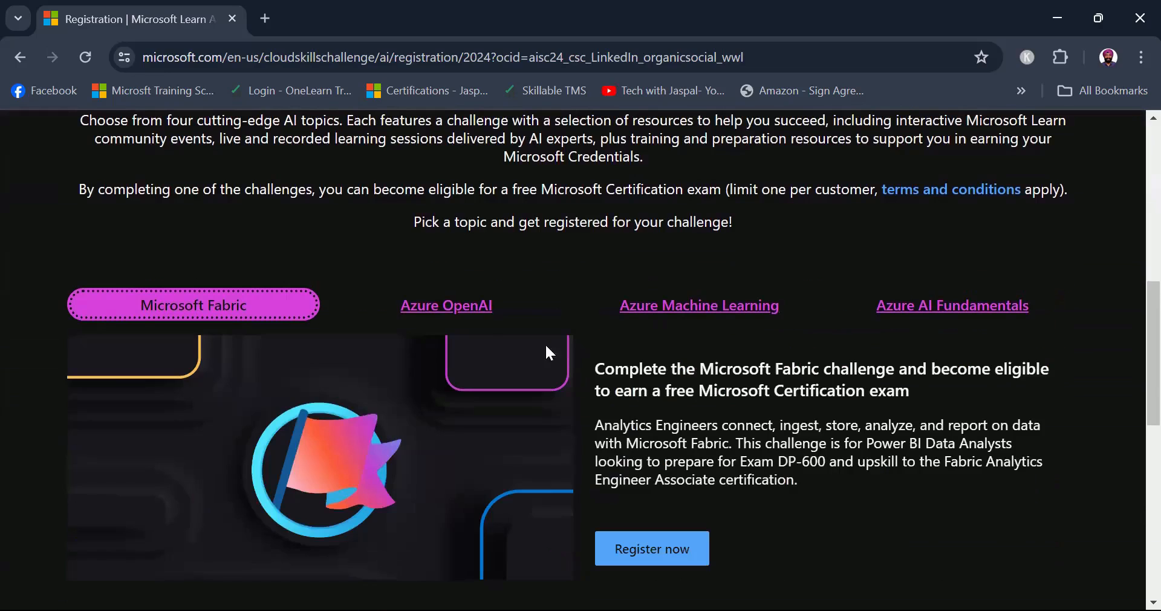
mouse_move(356, 424)
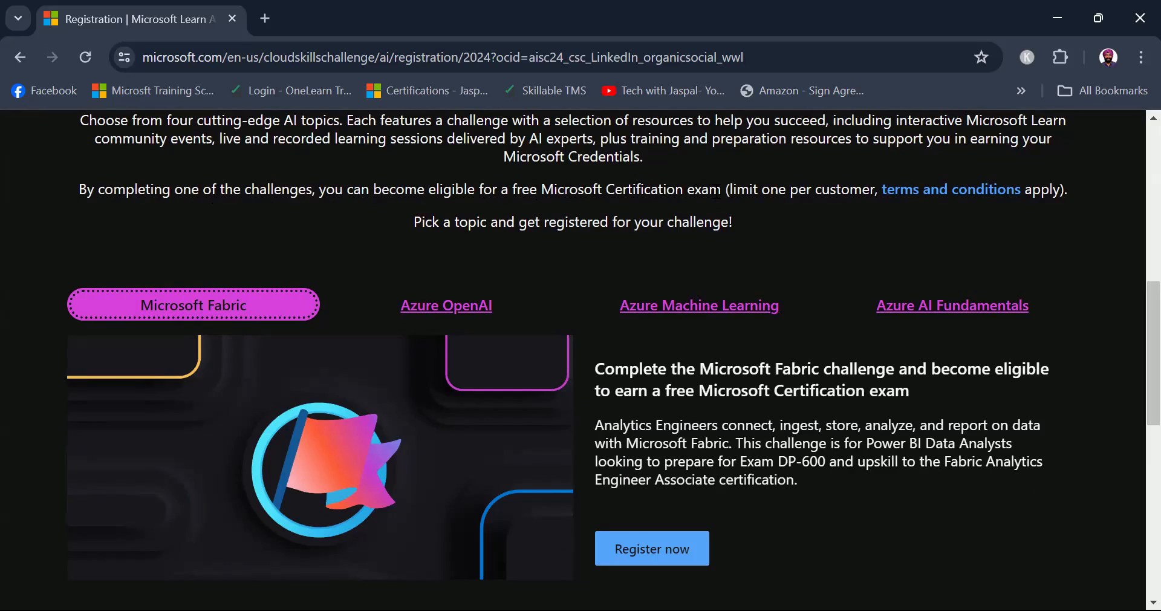
mouse_move(1078, 205)
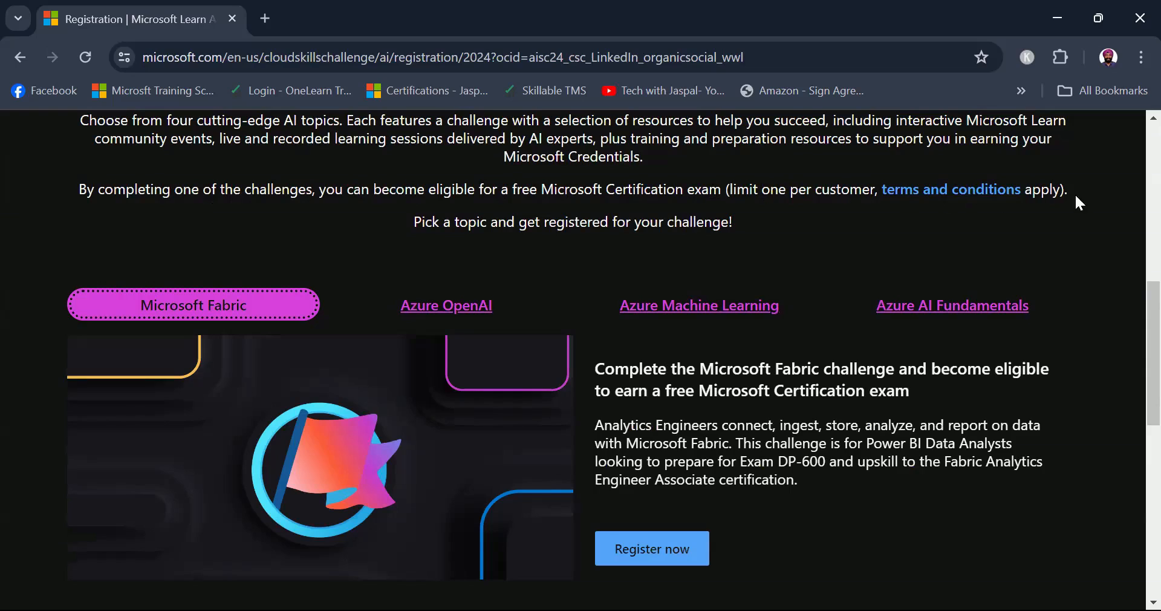
mouse_move(714, 244)
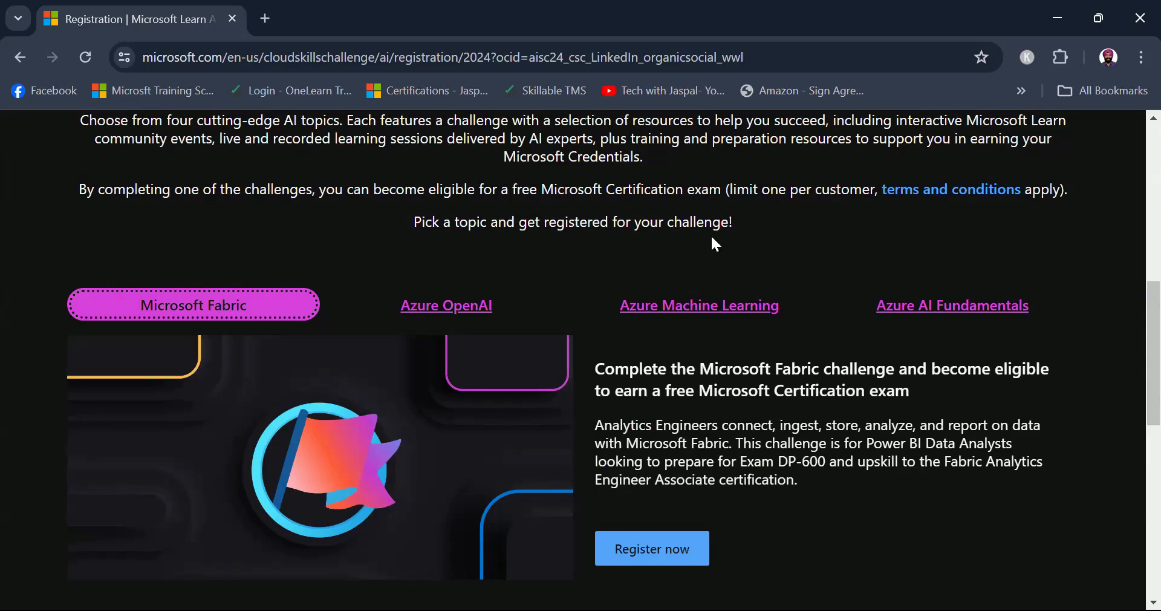
mouse_move(787, 227)
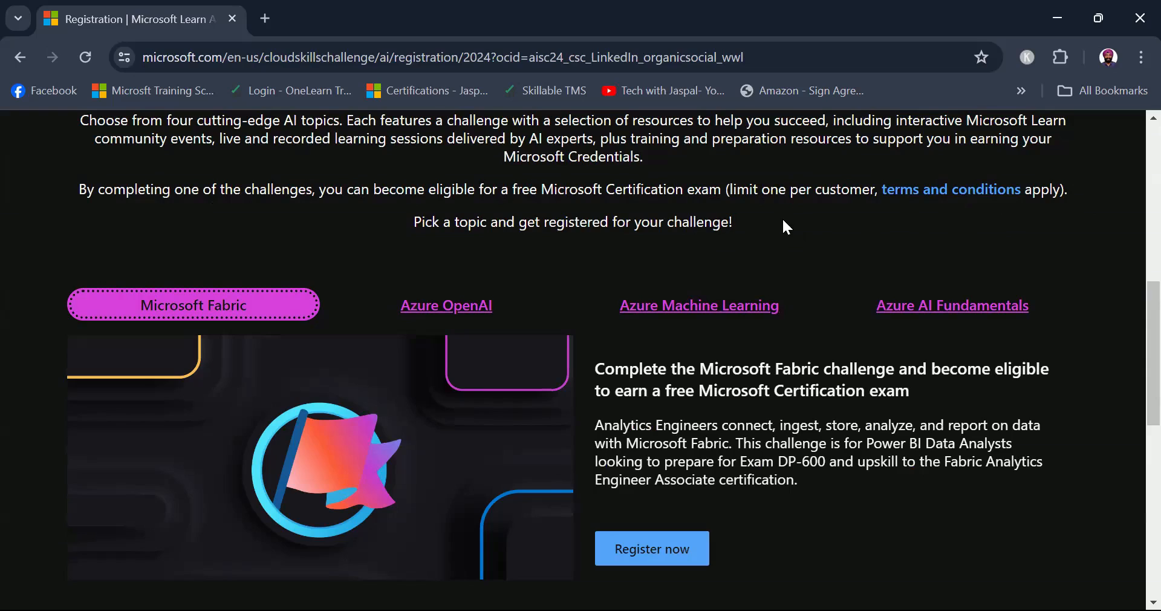
mouse_move(121, 464)
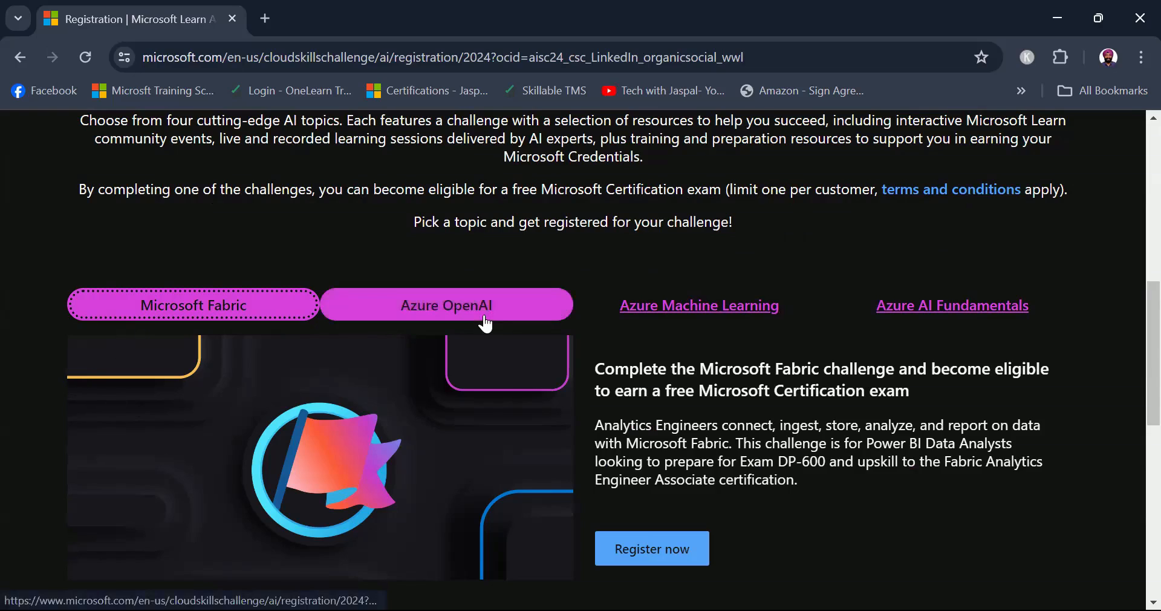
mouse_move(674, 315)
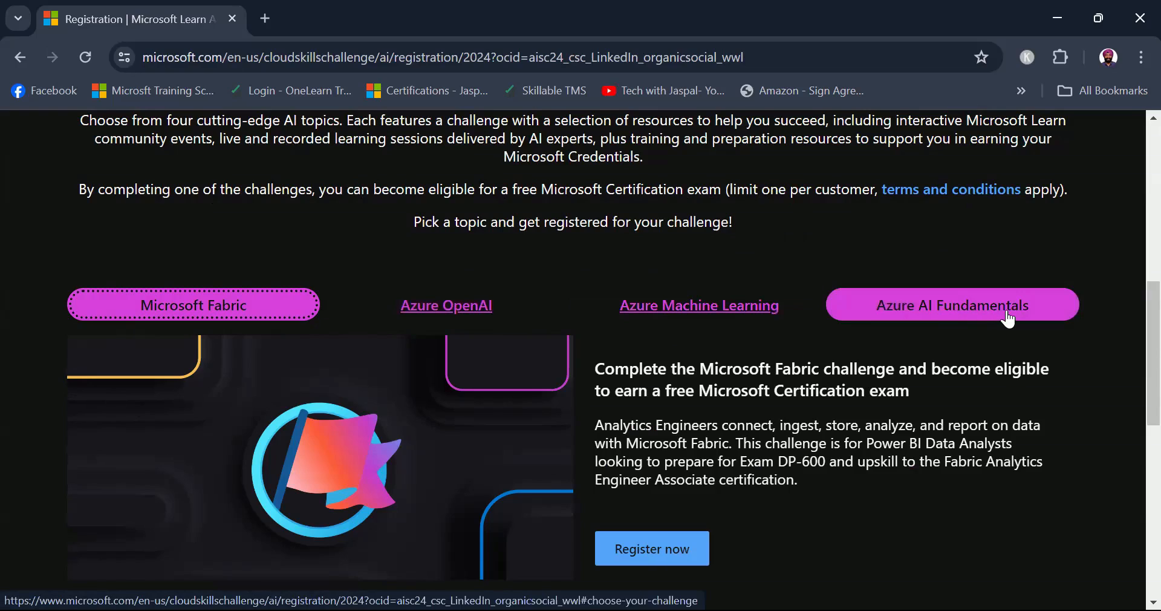
mouse_move(193, 310)
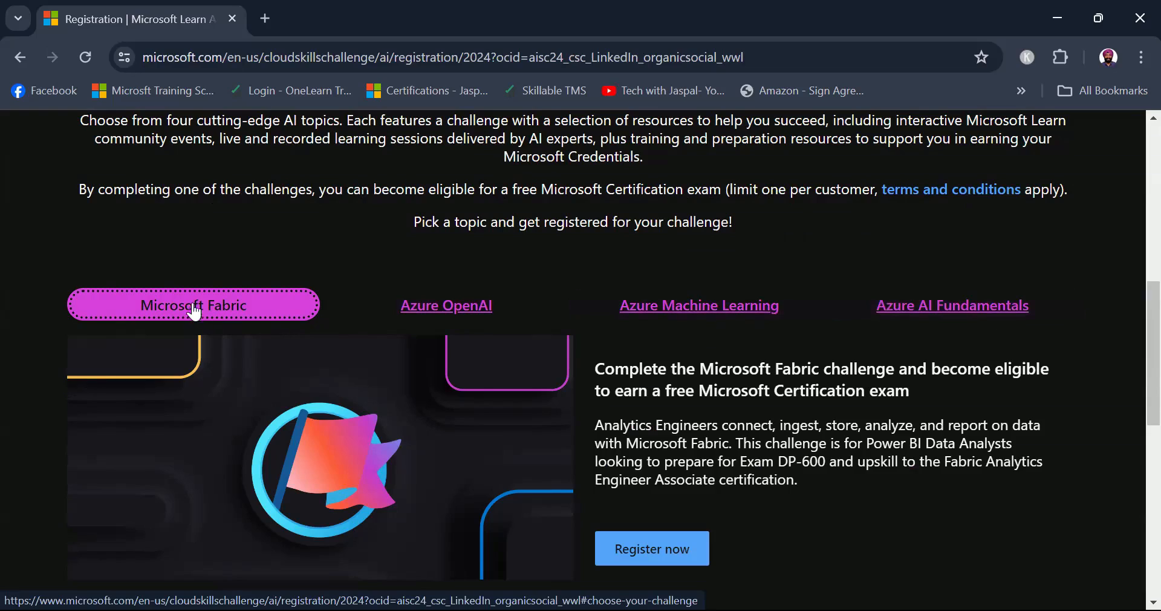
mouse_move(679, 340)
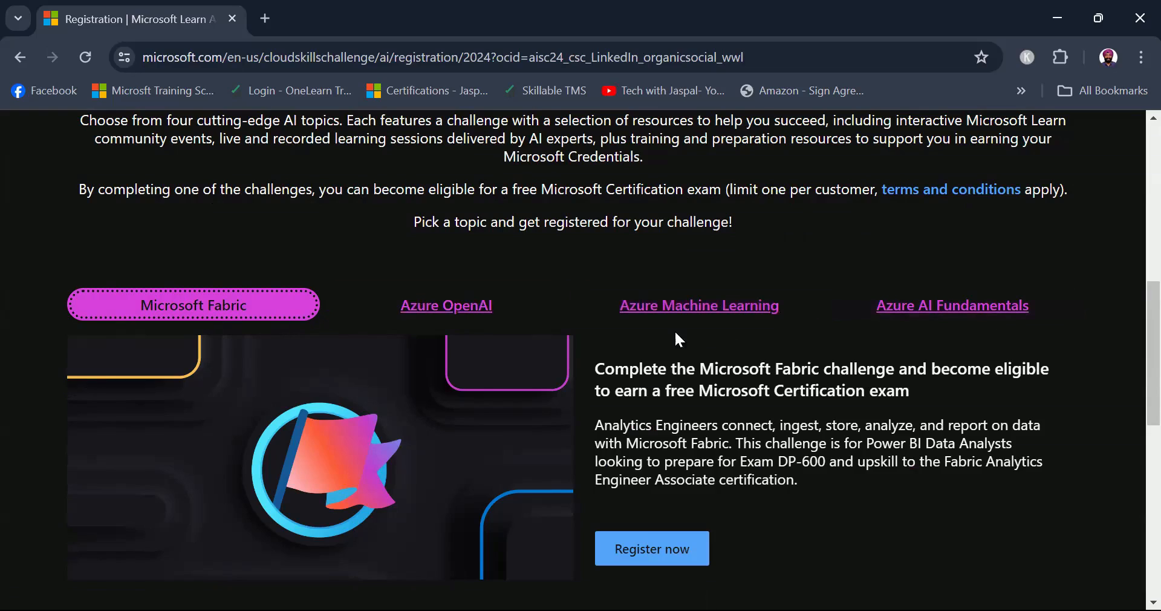
mouse_move(367, 359)
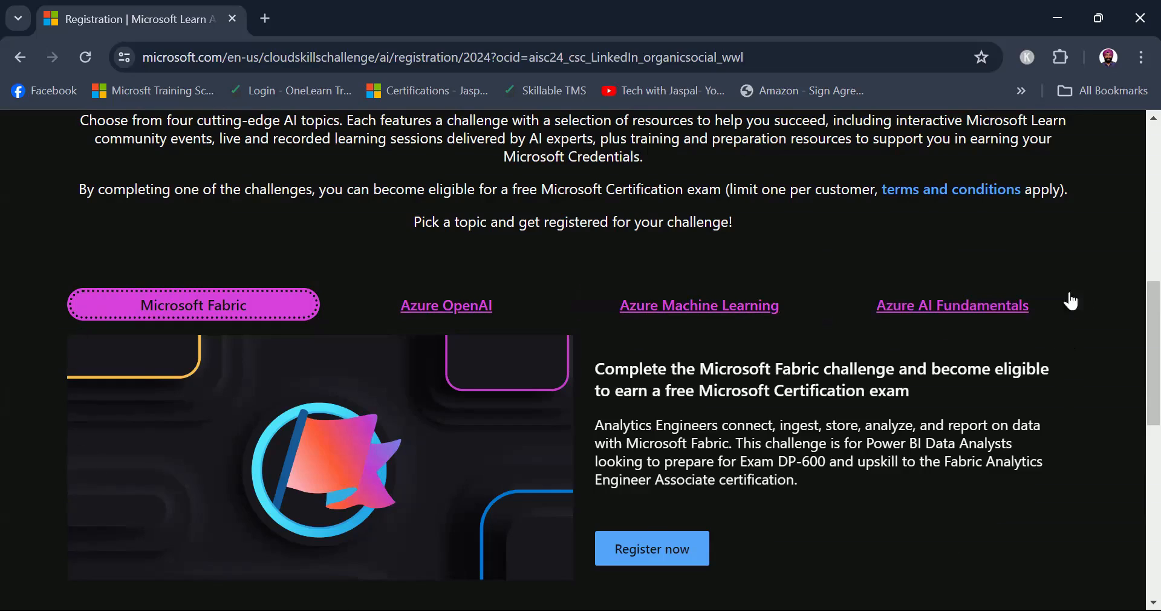
mouse_move(202, 524)
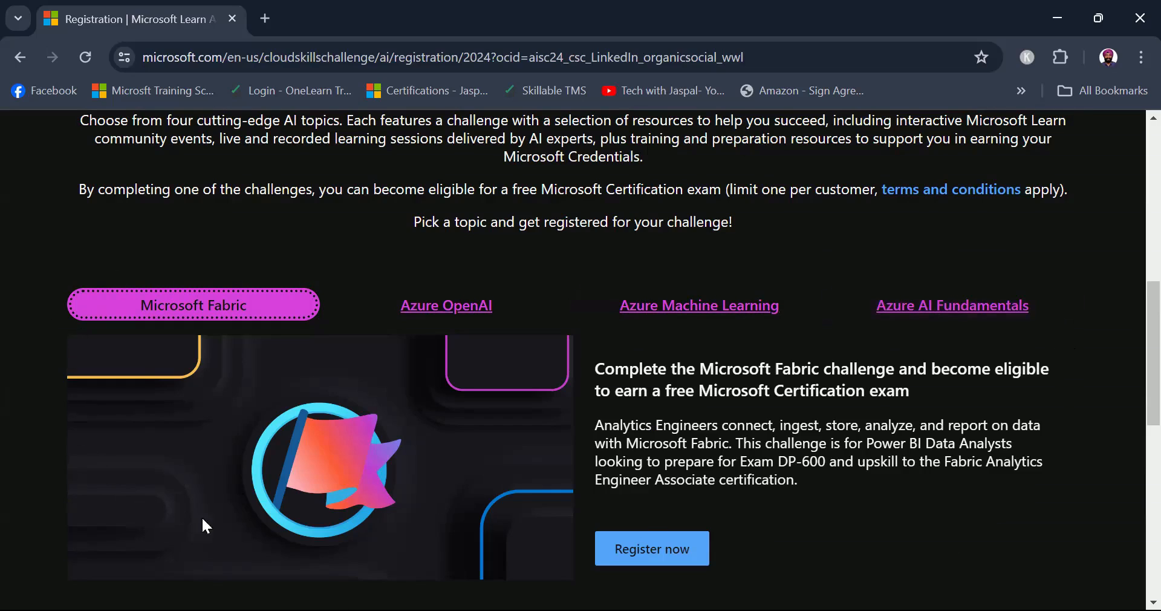
mouse_move(1074, 458)
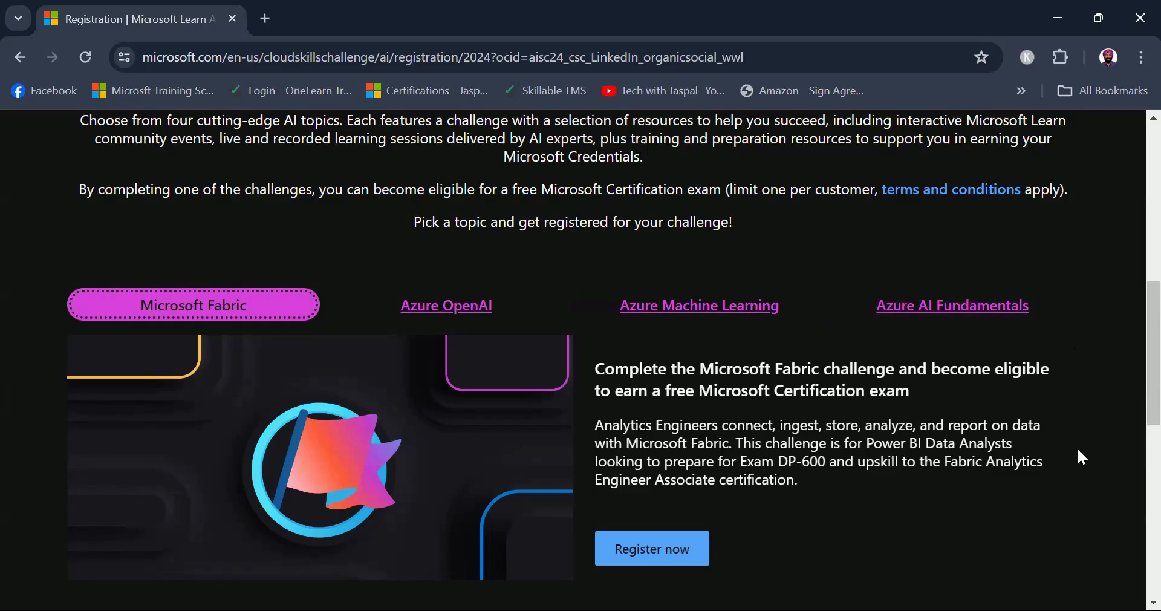
mouse_move(4, 533)
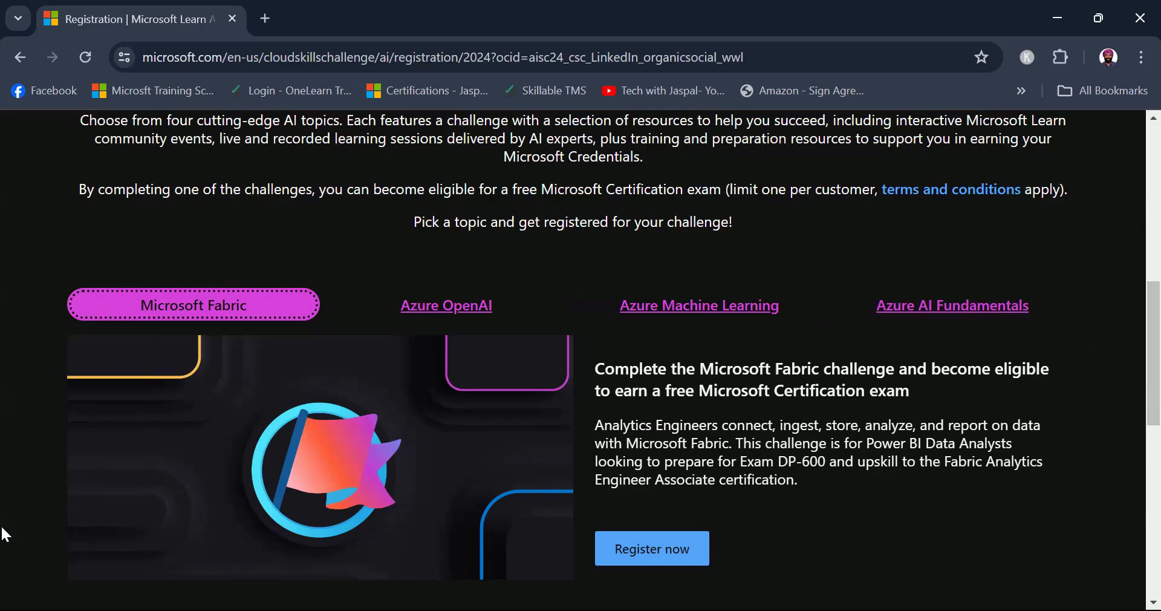
mouse_move(958, 554)
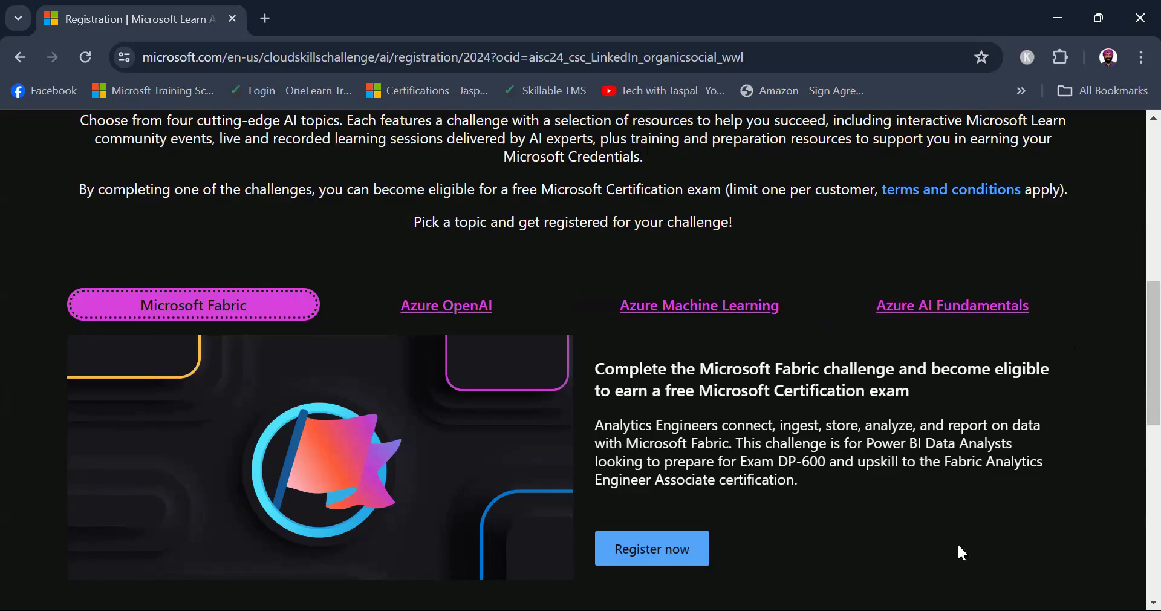
mouse_move(1053, 405)
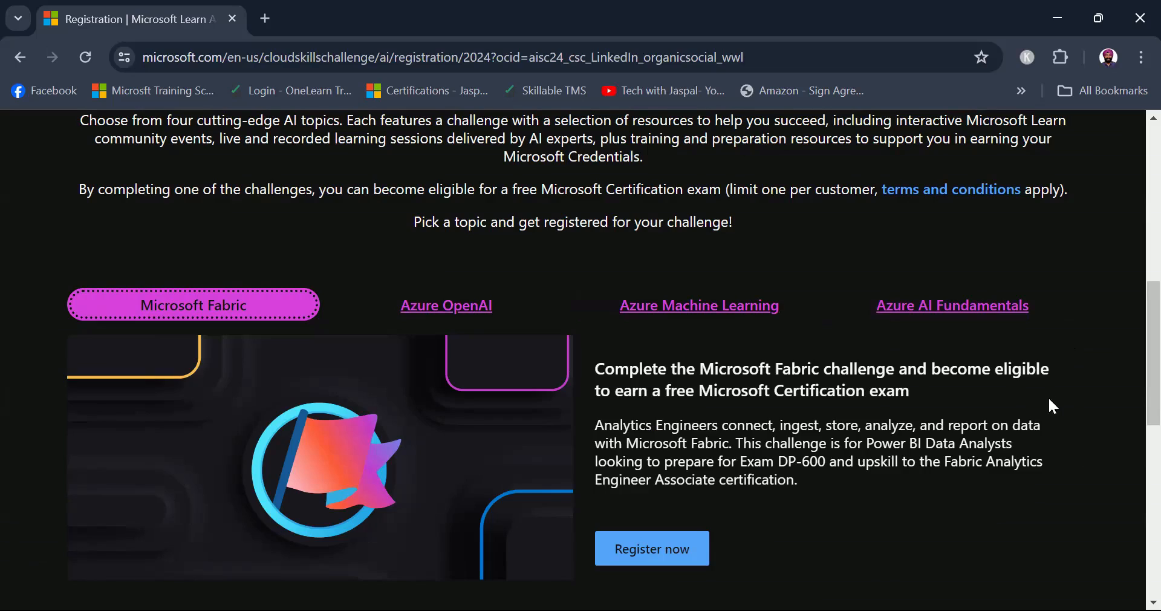
mouse_move(1089, 262)
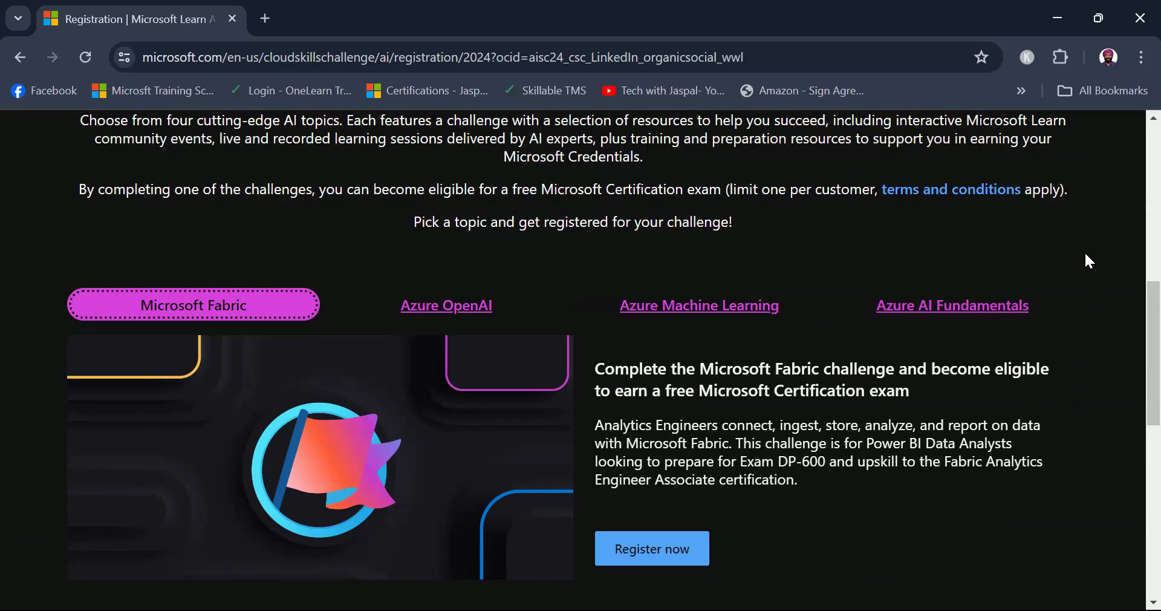
click(953, 305)
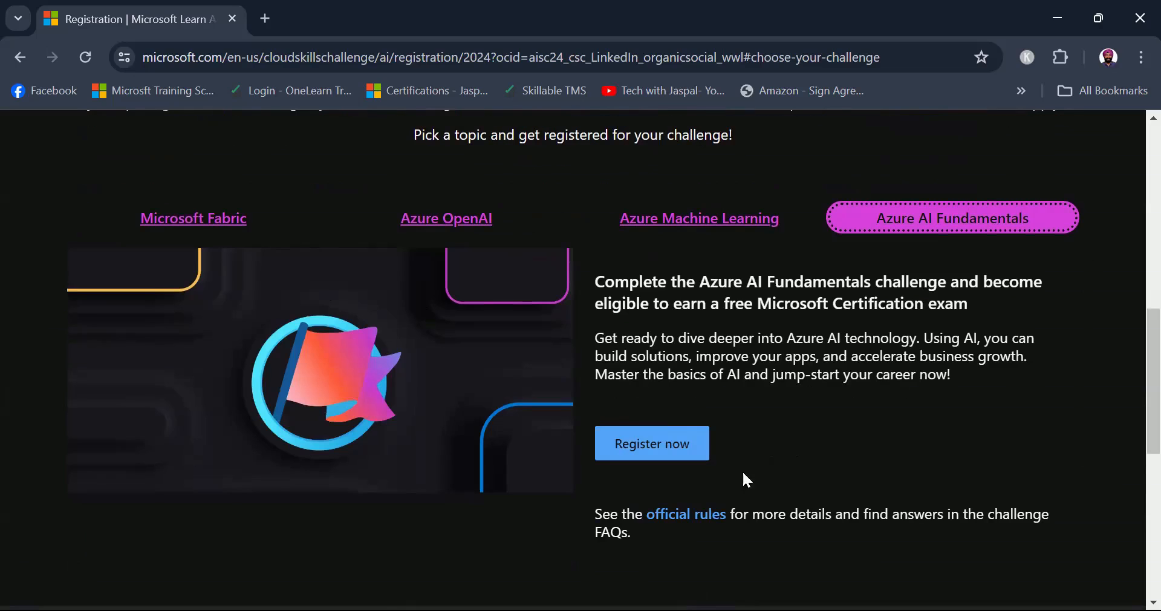
mouse_move(703, 520)
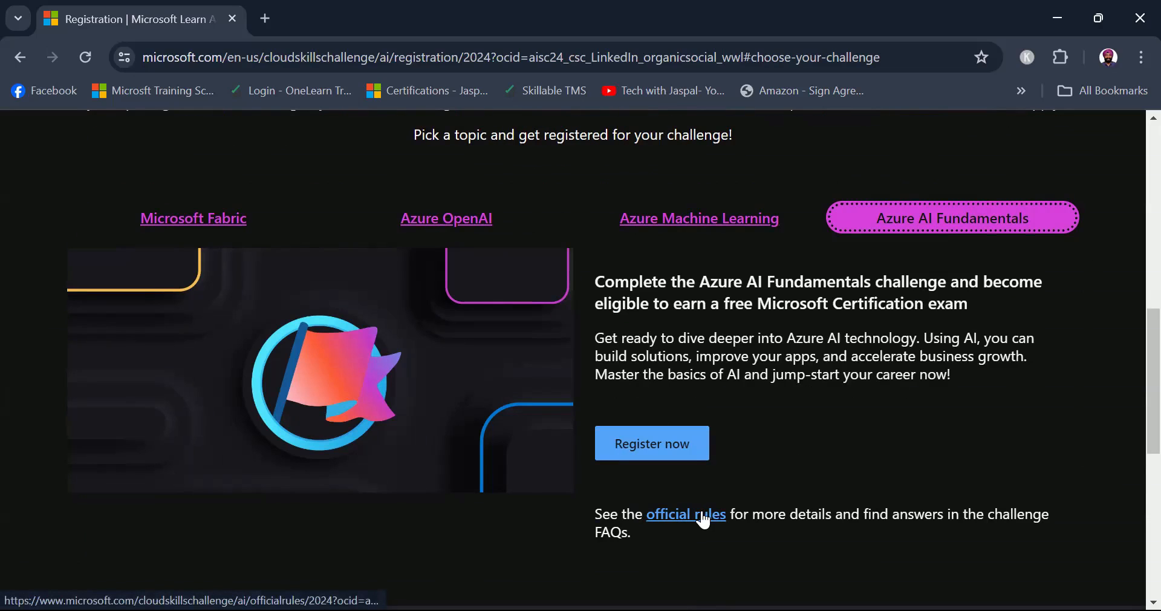
click(684, 514)
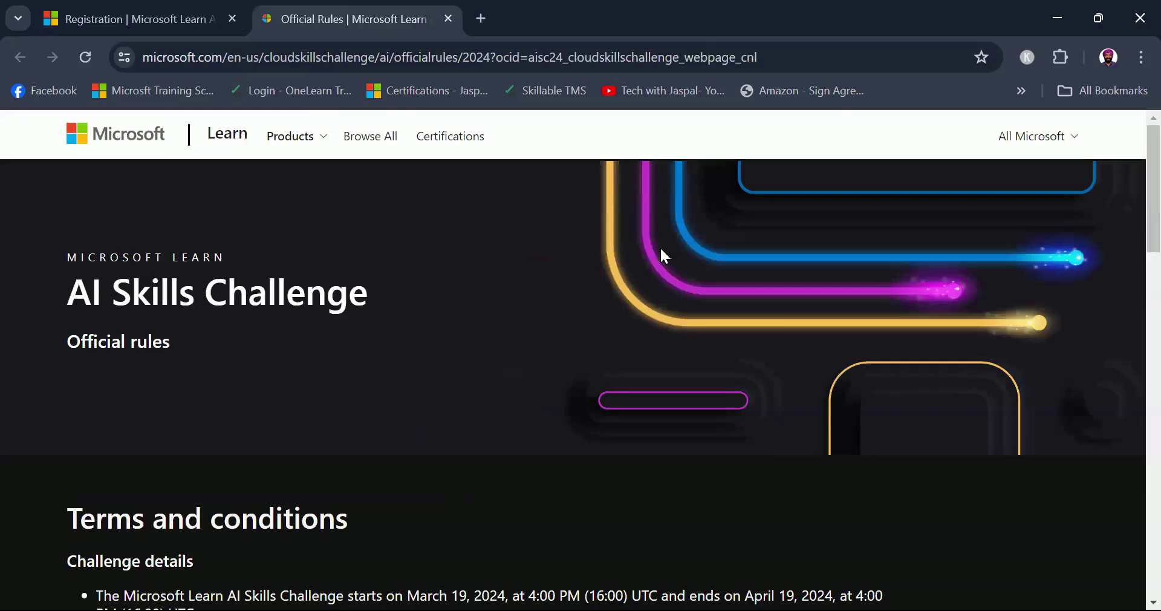
mouse_move(654, 212)
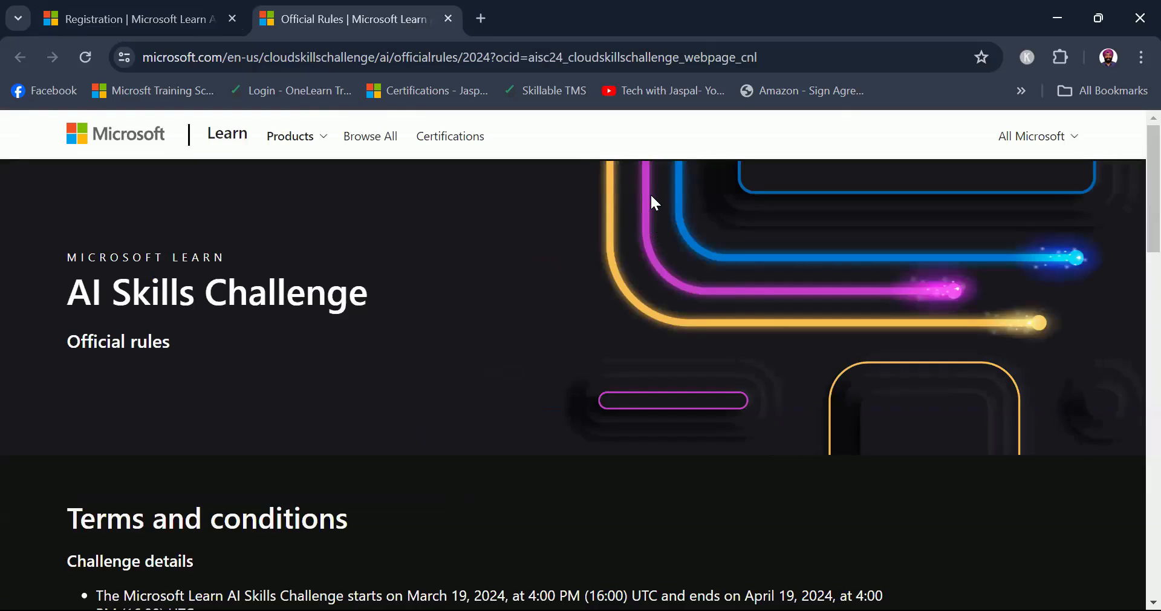
scroll(down, 3)
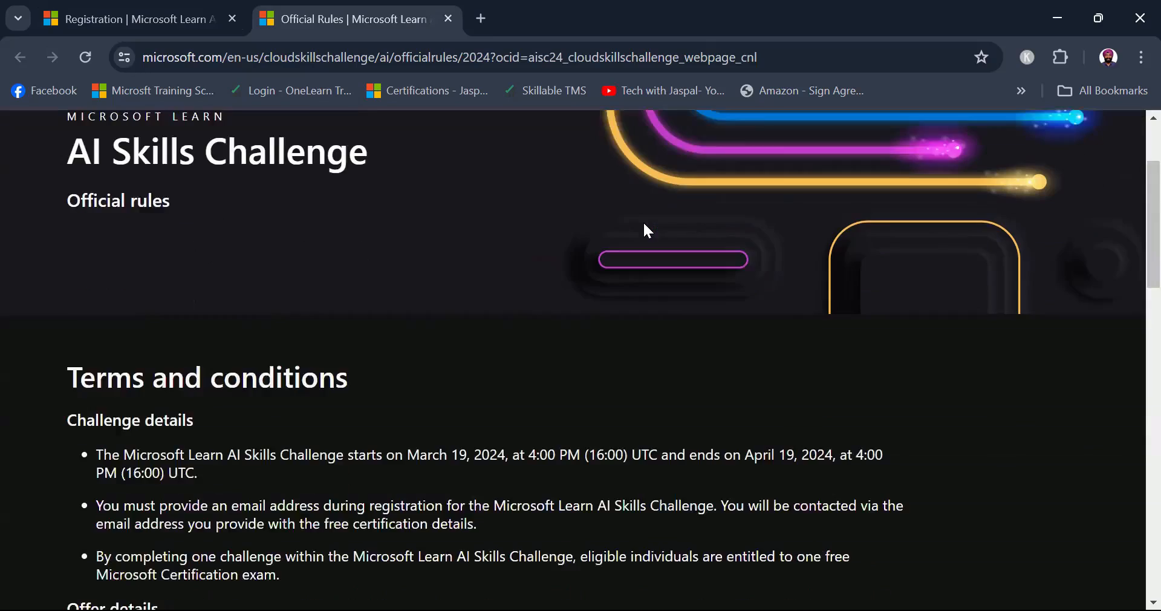
scroll(down, 3)
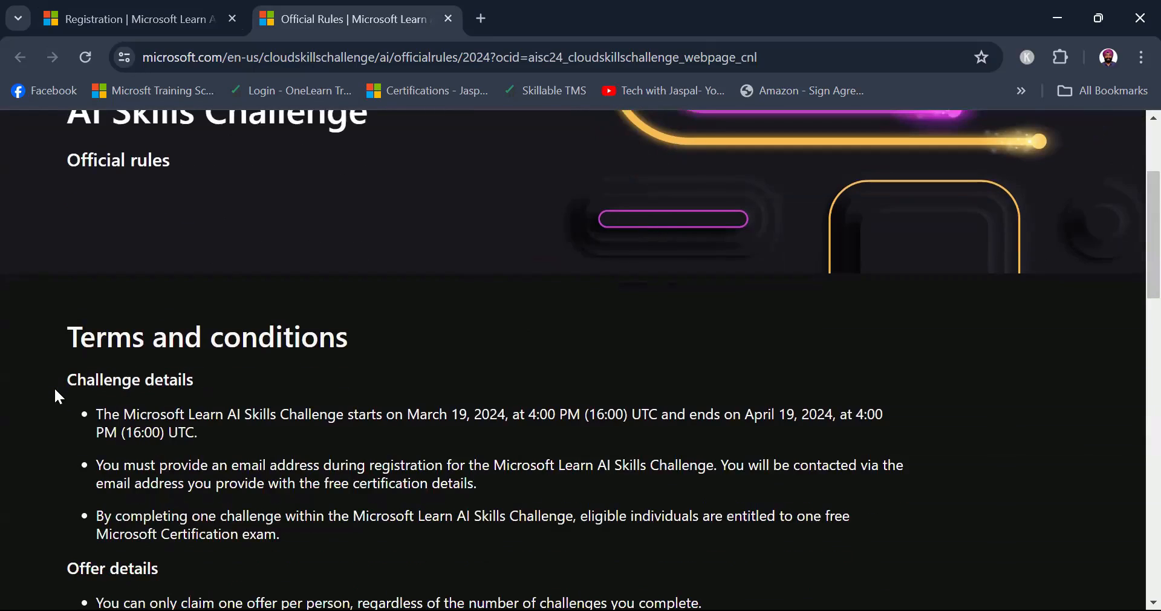
double_click(129, 378)
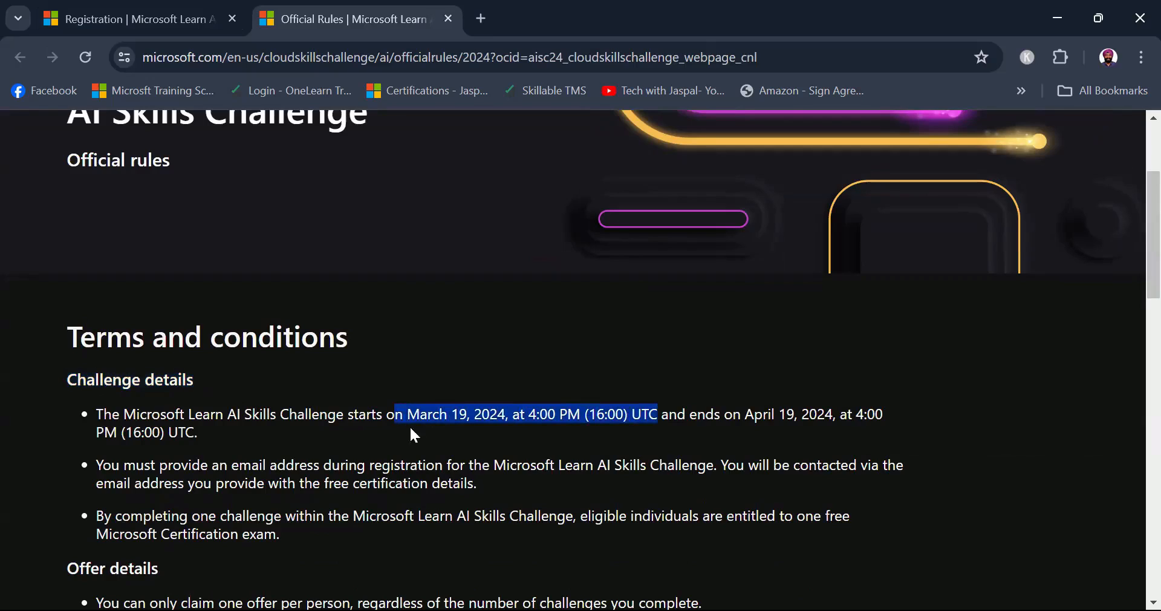
click(414, 435)
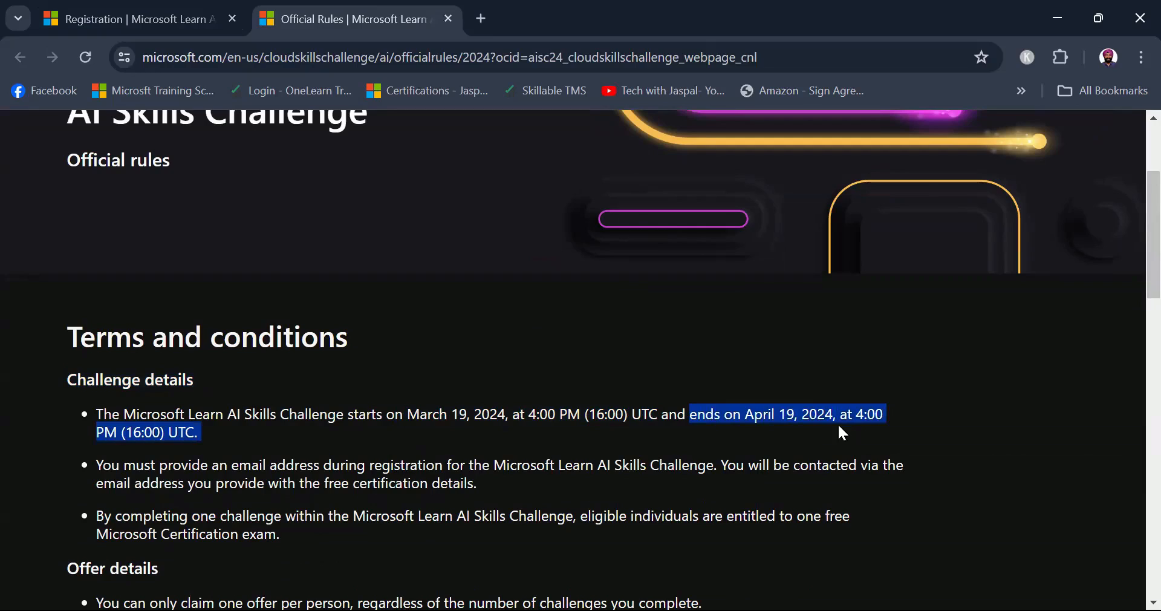
mouse_move(892, 430)
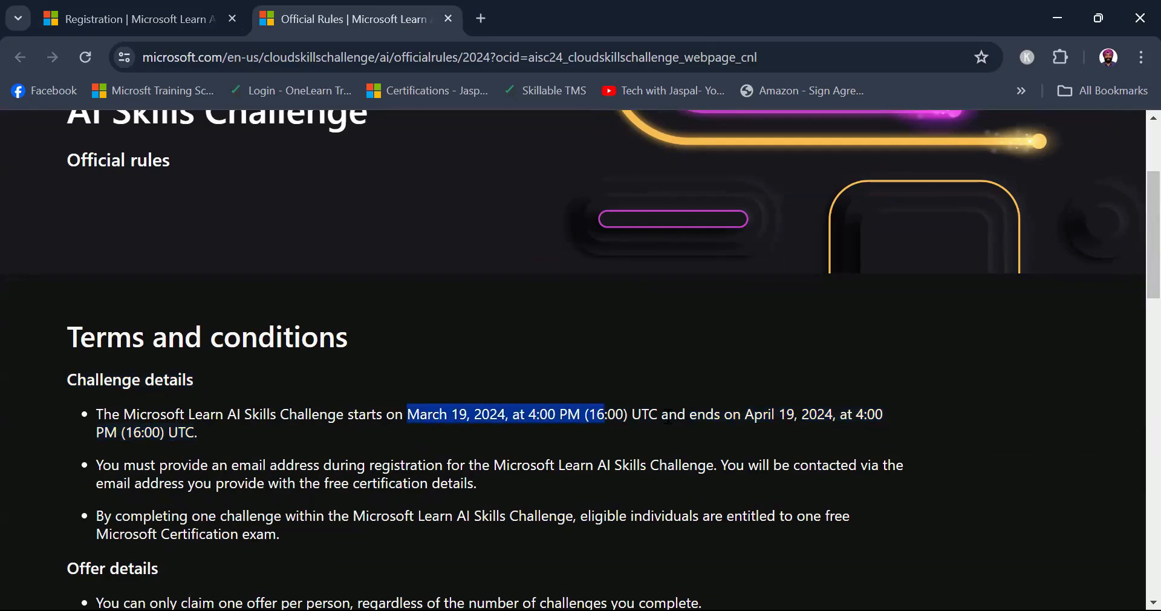
drag(600, 413, 832, 414)
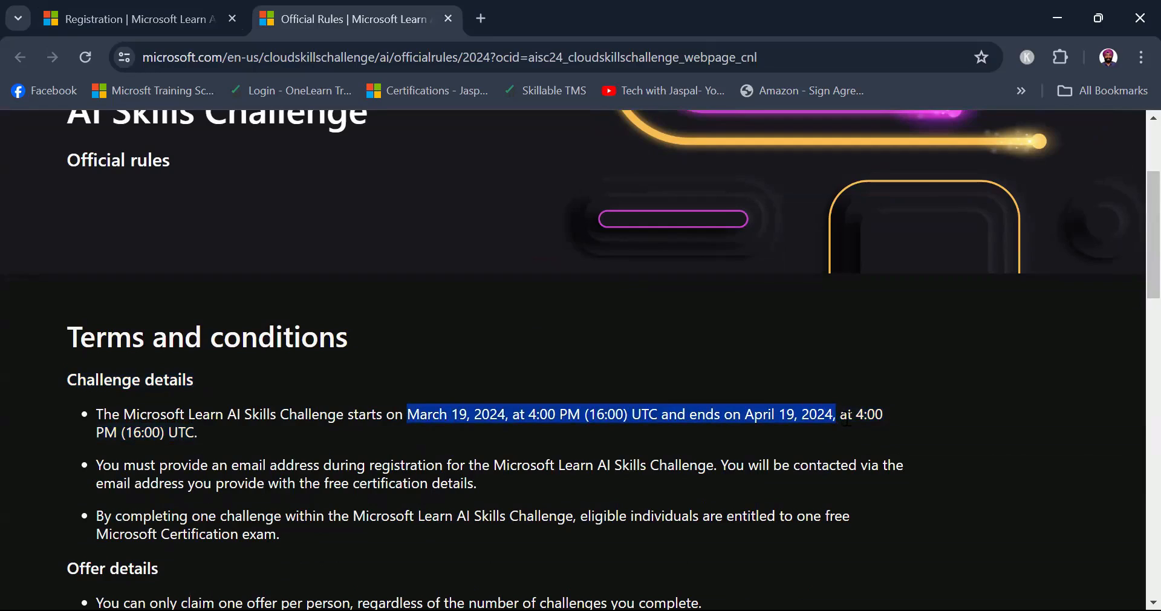
Review the rules text on certification delivery and the free exam entitlement
scroll(down, 3)
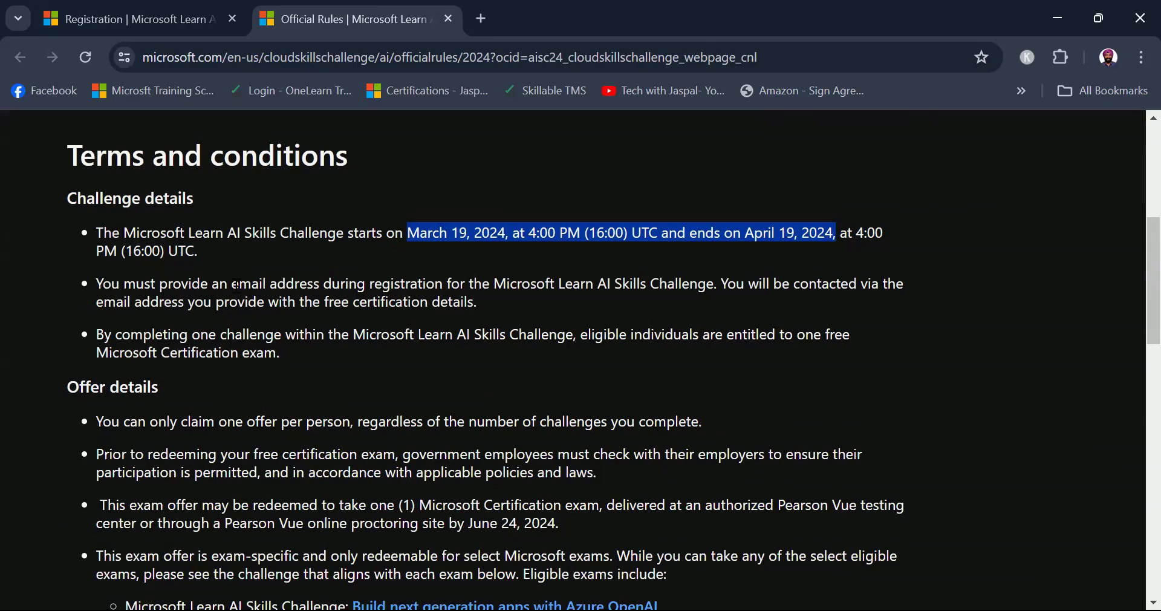
mouse_move(878, 337)
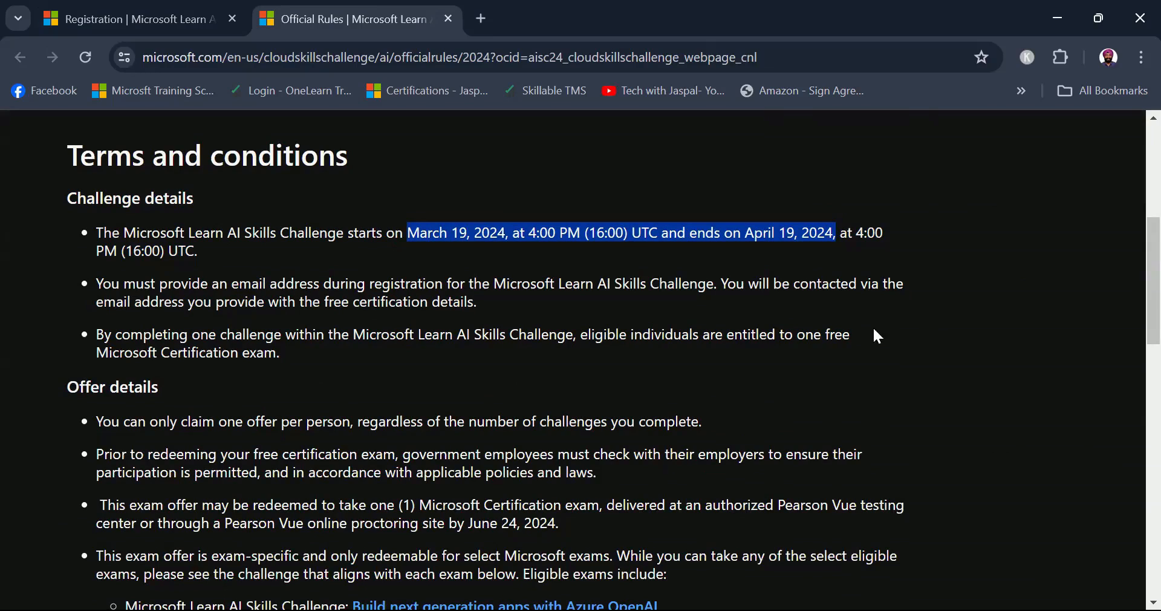
drag(162, 301, 417, 301)
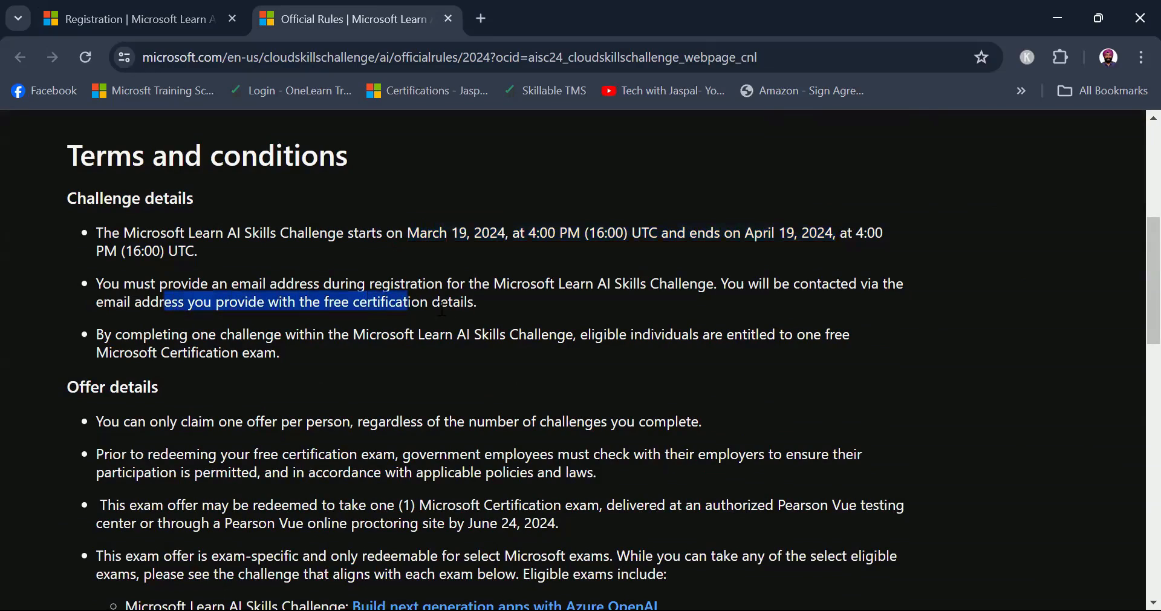
click(507, 315)
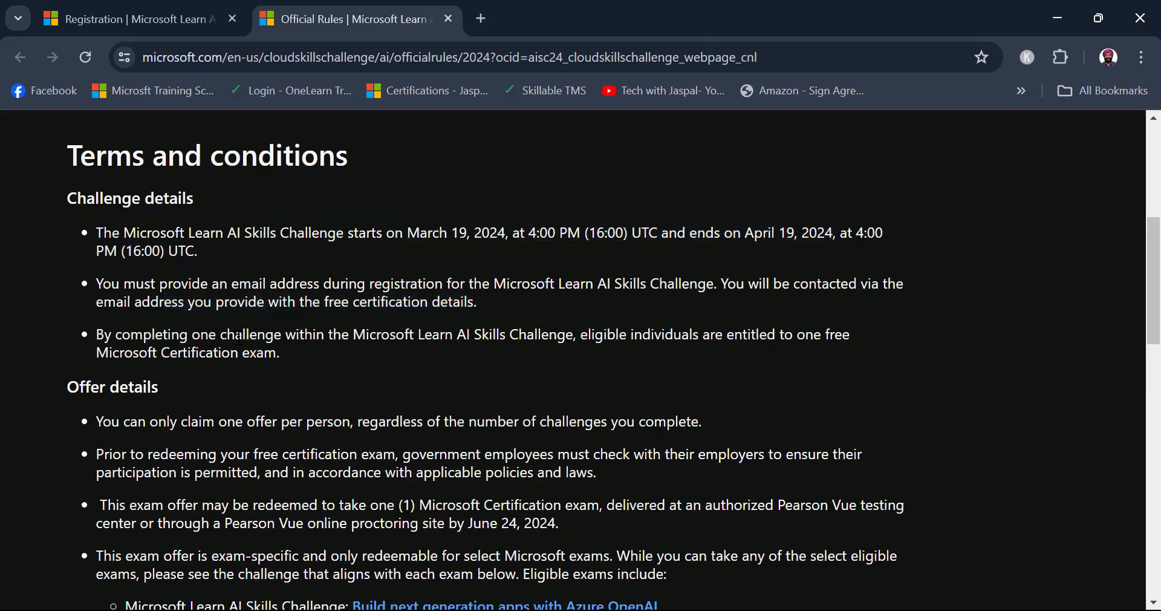
mouse_move(485, 350)
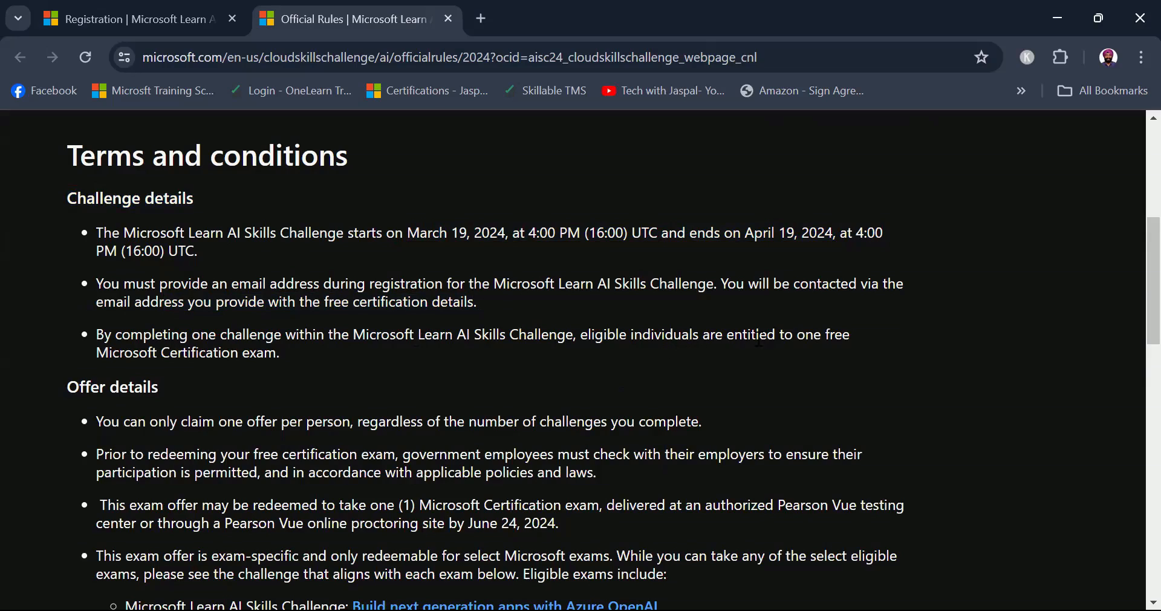
mouse_move(151, 368)
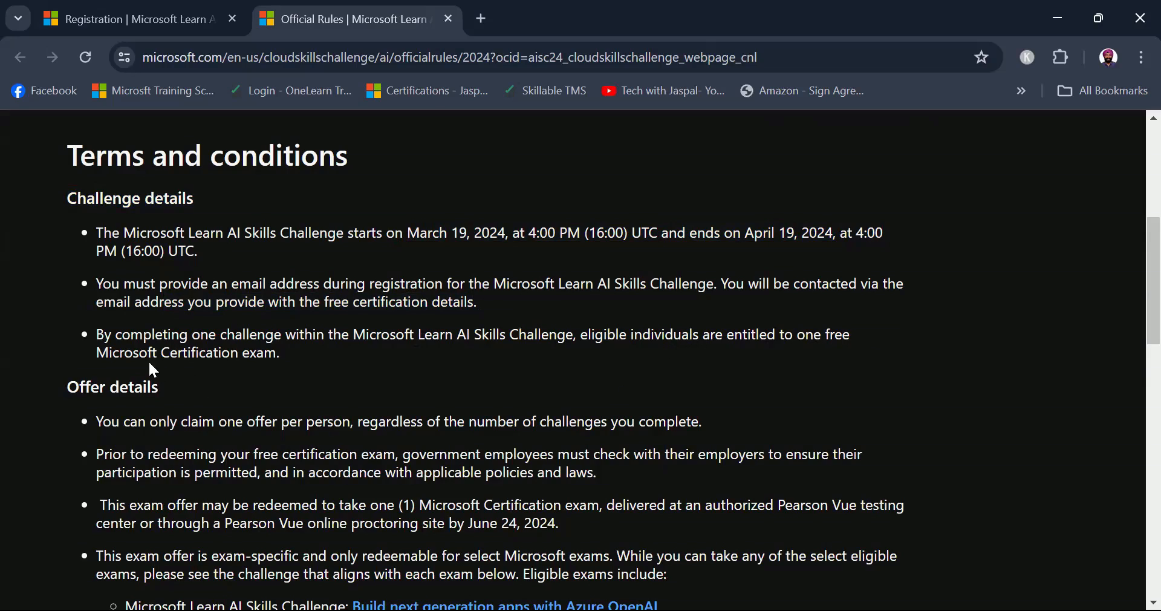
drag(95, 334, 279, 352)
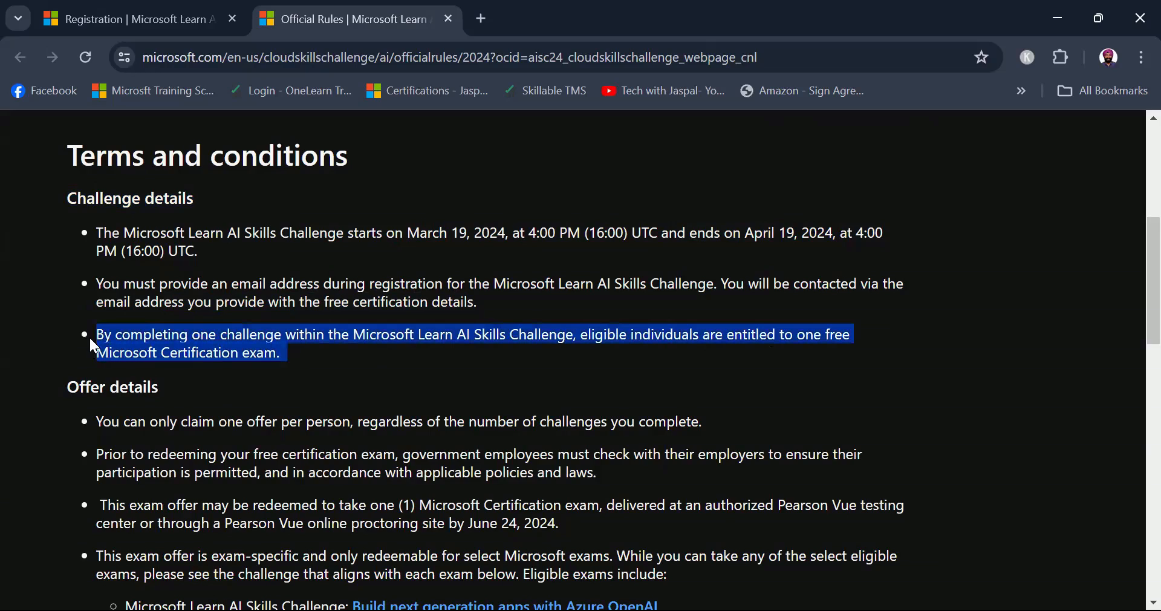
click(392, 364)
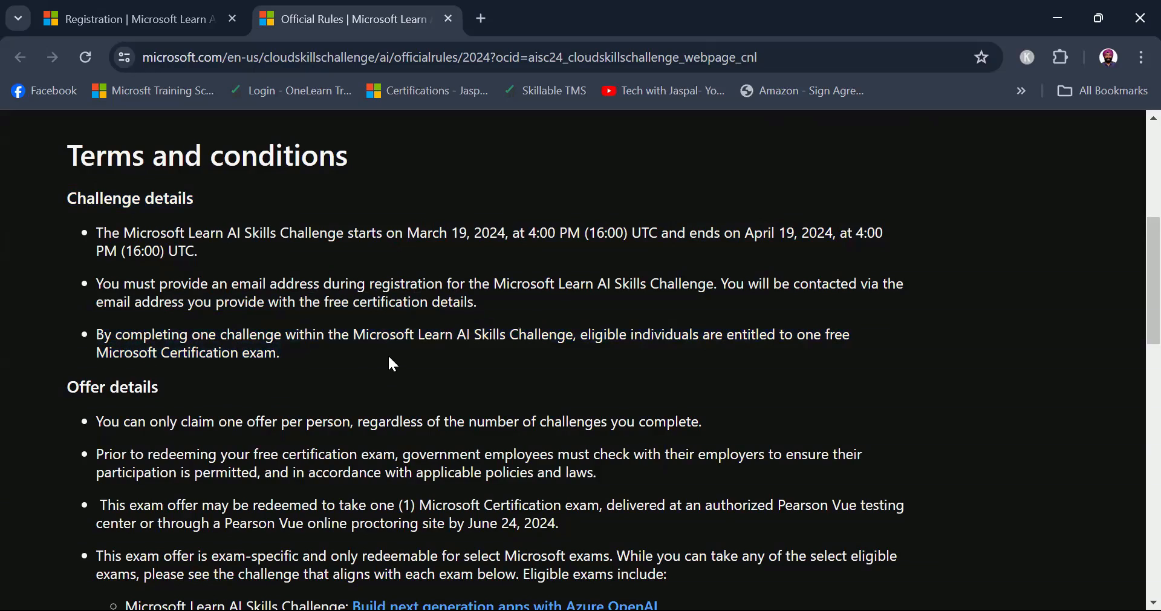
mouse_move(390, 352)
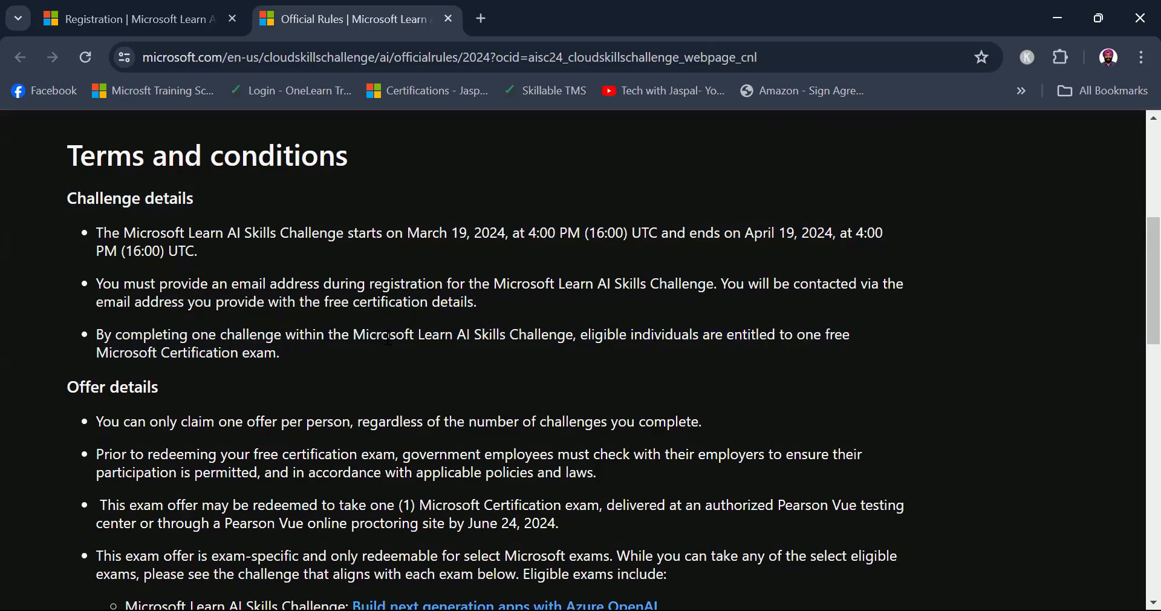
mouse_move(100, 433)
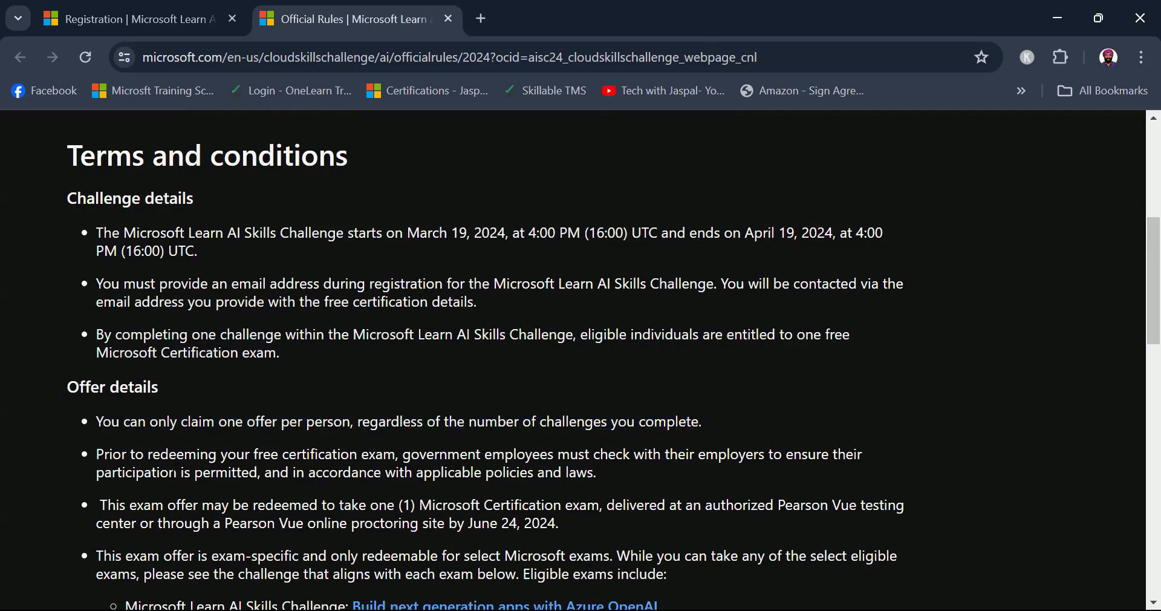
mouse_move(546, 492)
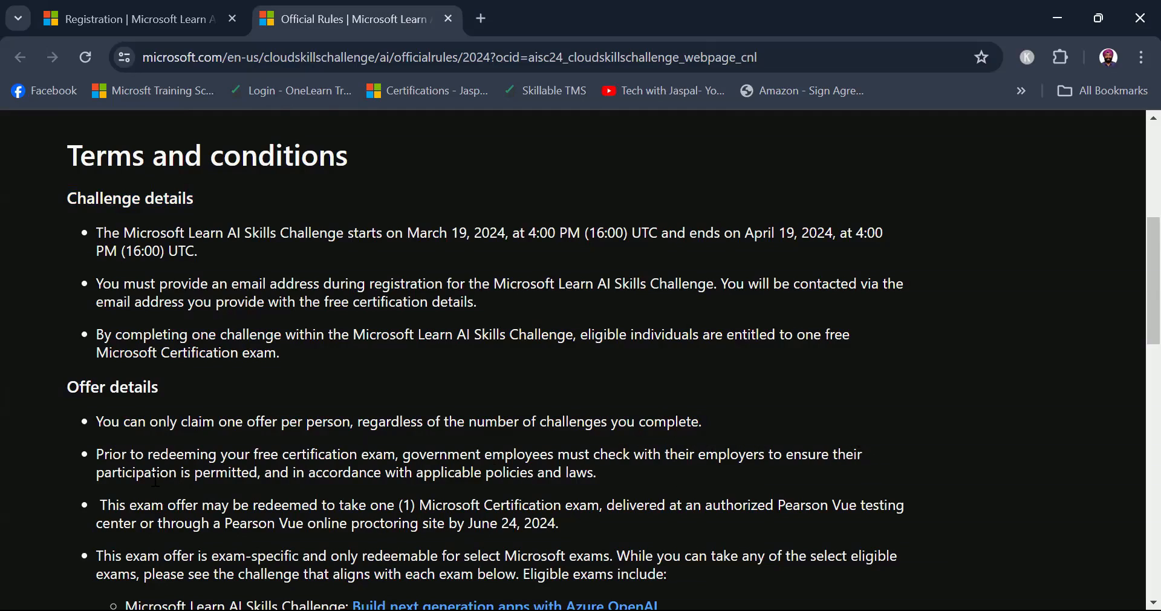
mouse_move(609, 481)
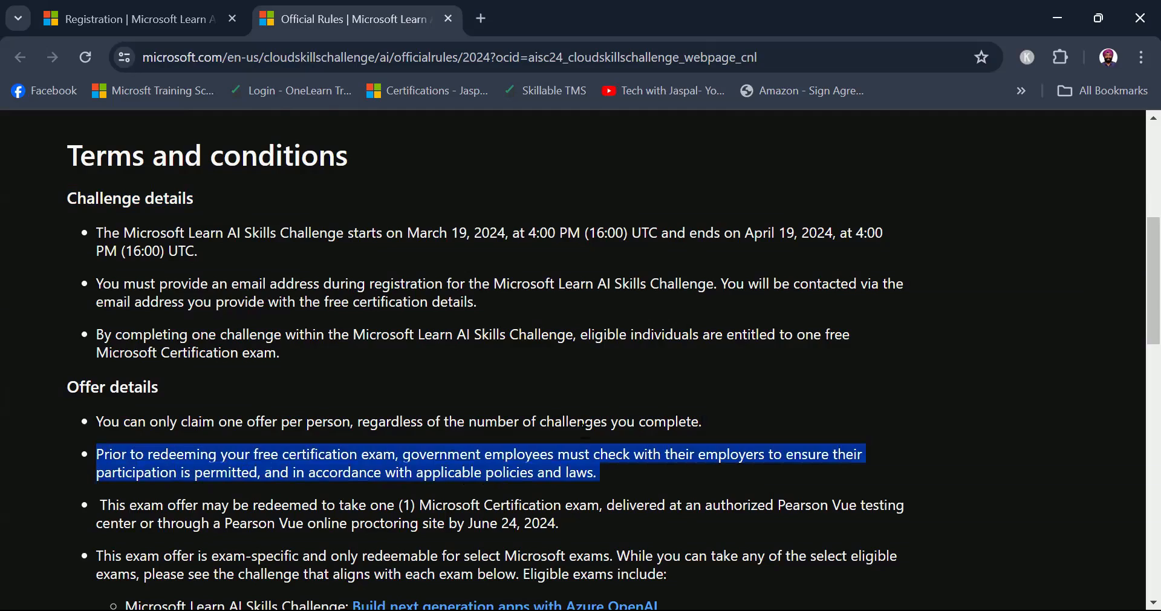
click(826, 379)
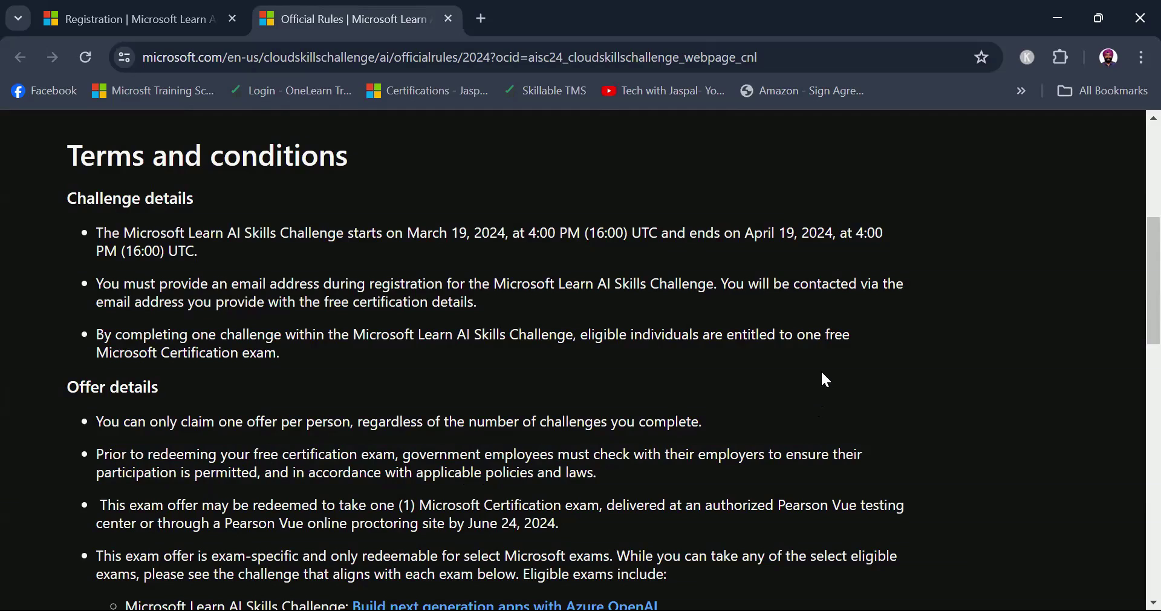
mouse_move(770, 328)
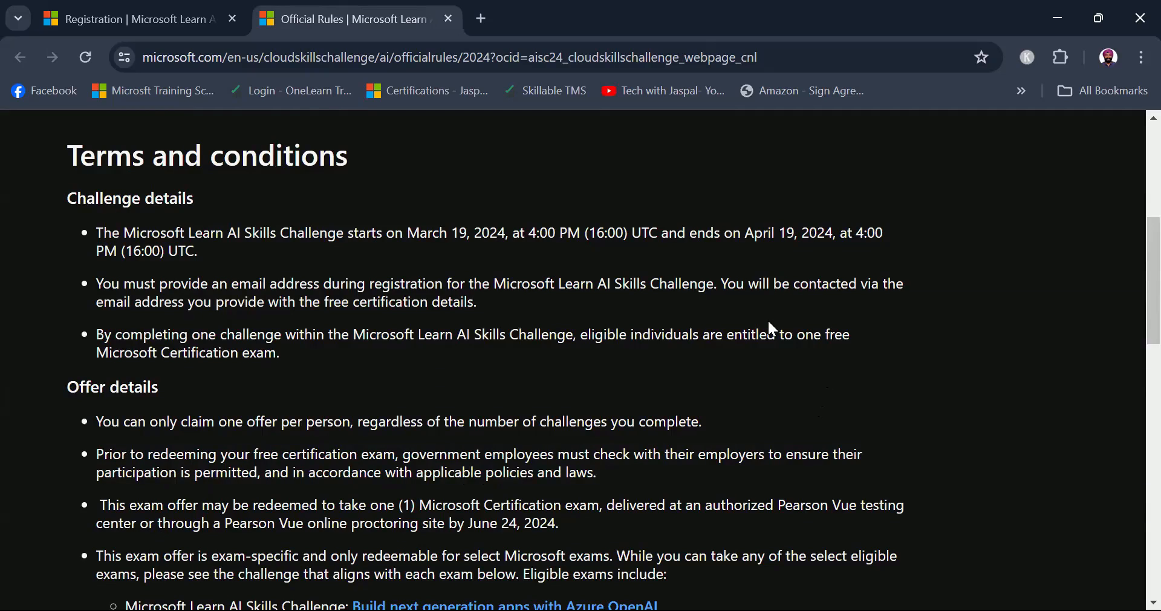
Review the challenge dates, the June 24, 2024 exam redemption deadline and eligible exams
scroll(down, 3)
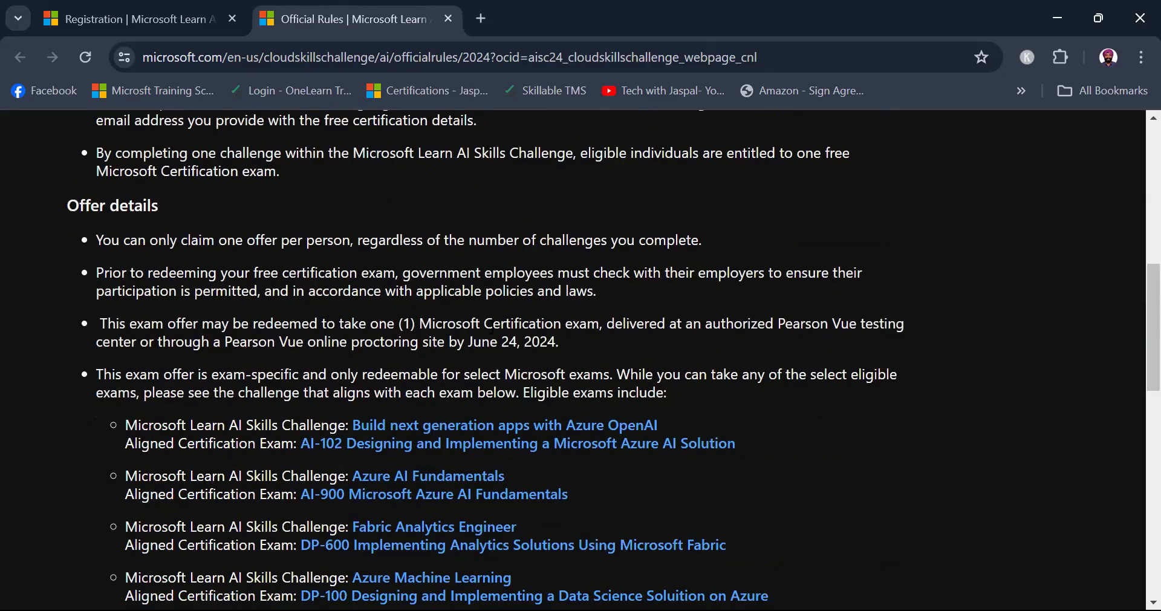
mouse_move(755, 360)
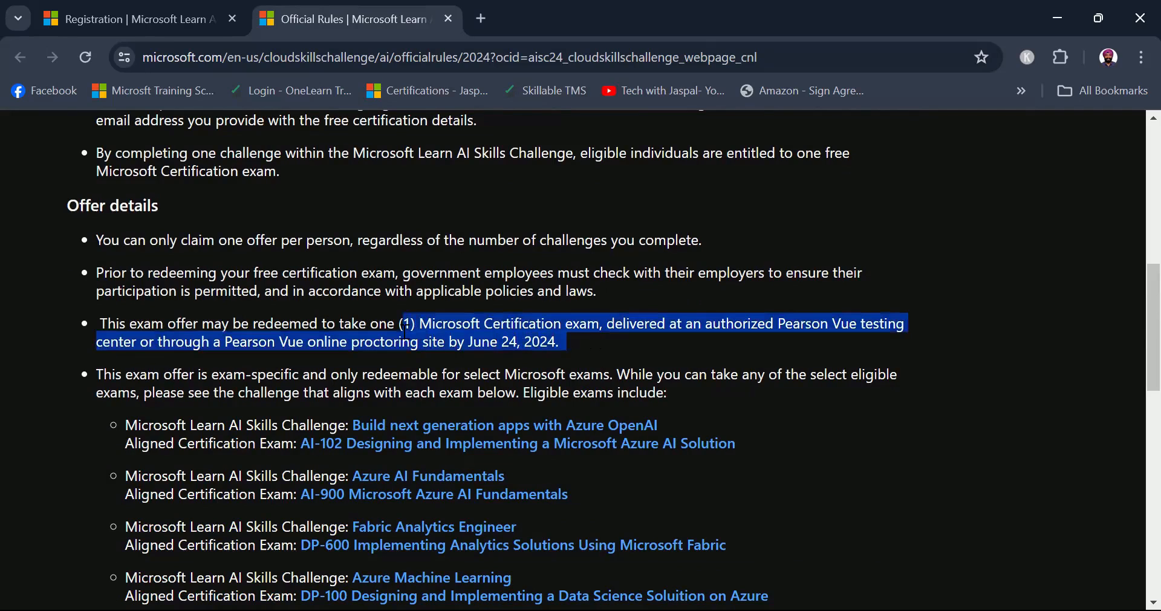
click(582, 352)
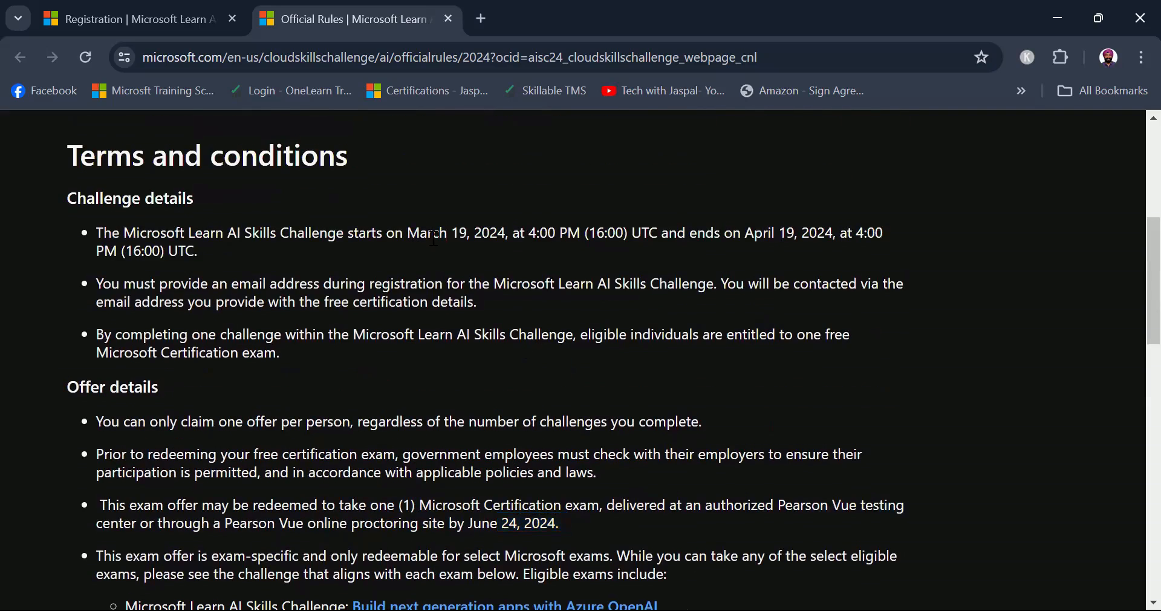
drag(408, 232, 830, 232)
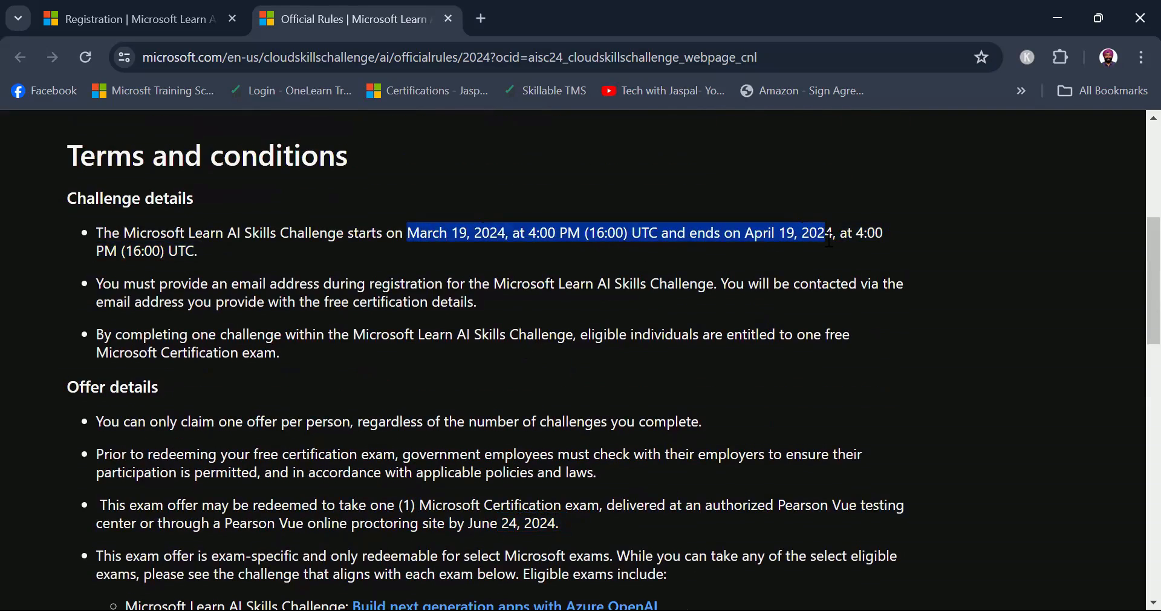
mouse_move(663, 373)
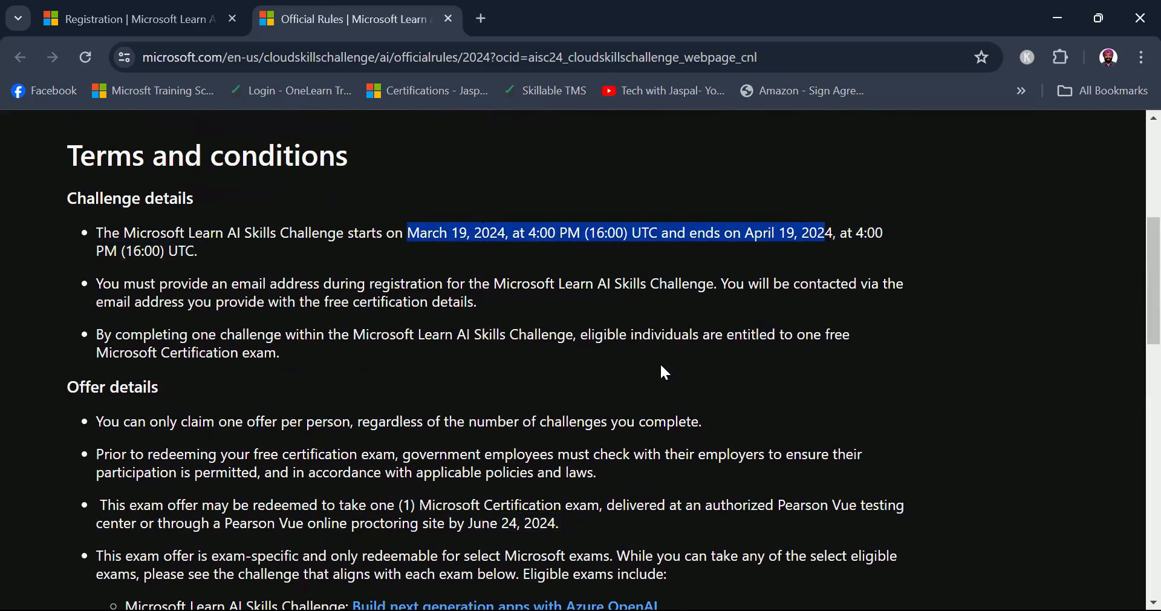
scroll(down, 3)
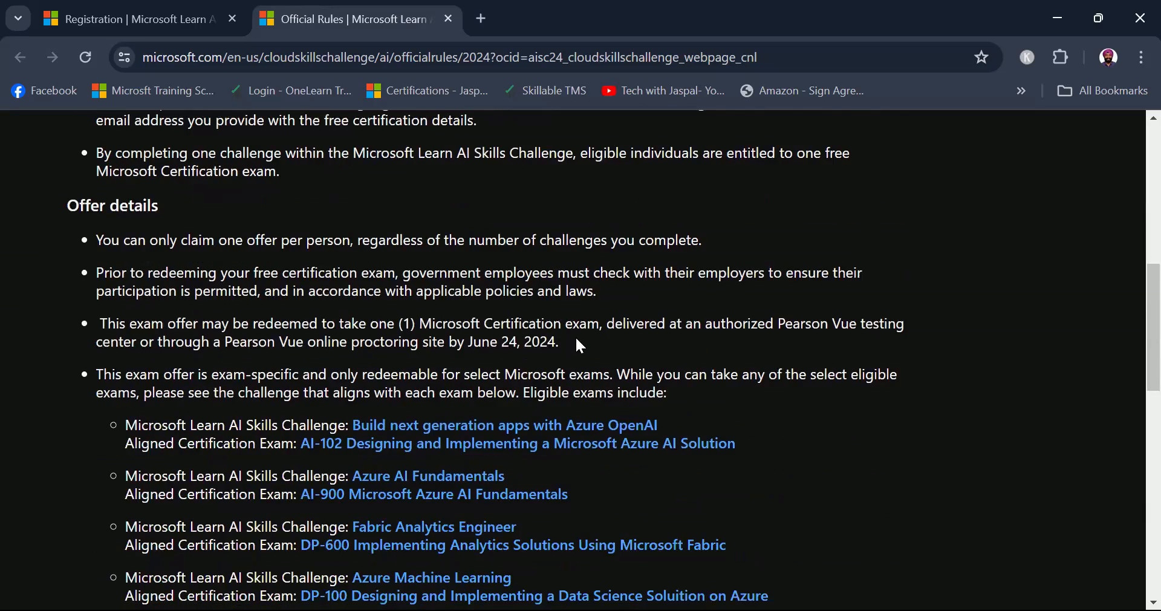
drag(99, 323, 558, 341)
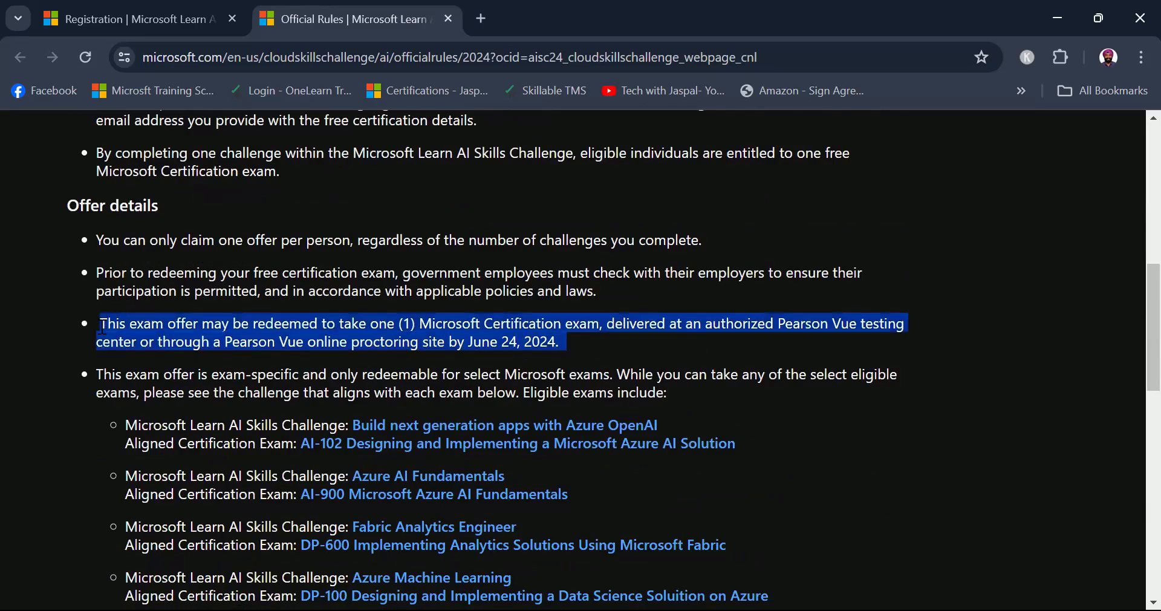
click(595, 350)
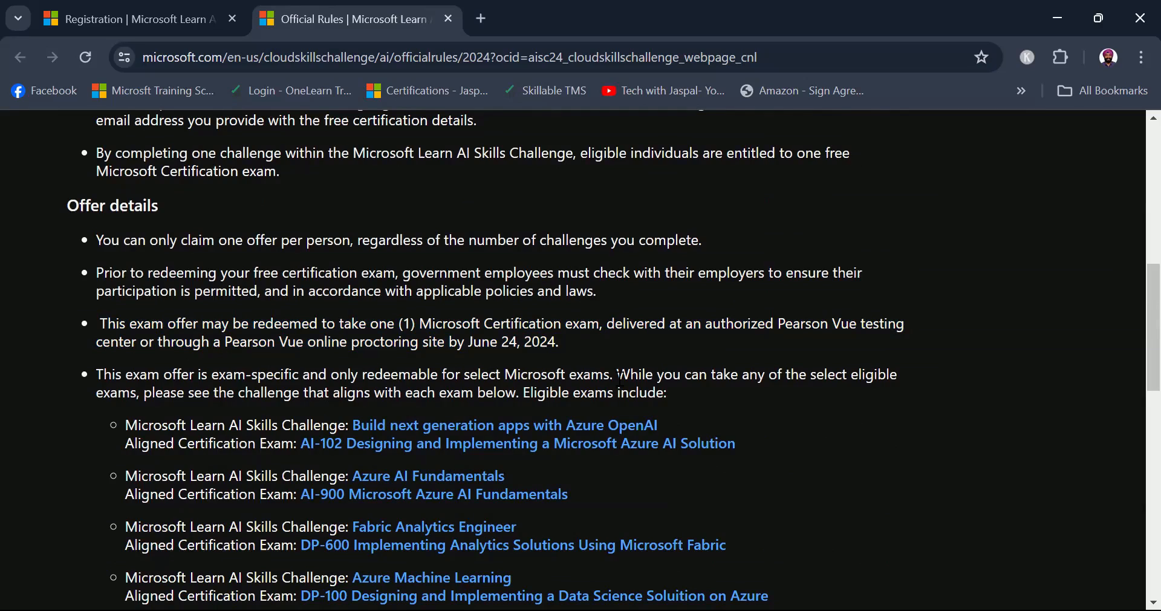
mouse_move(961, 386)
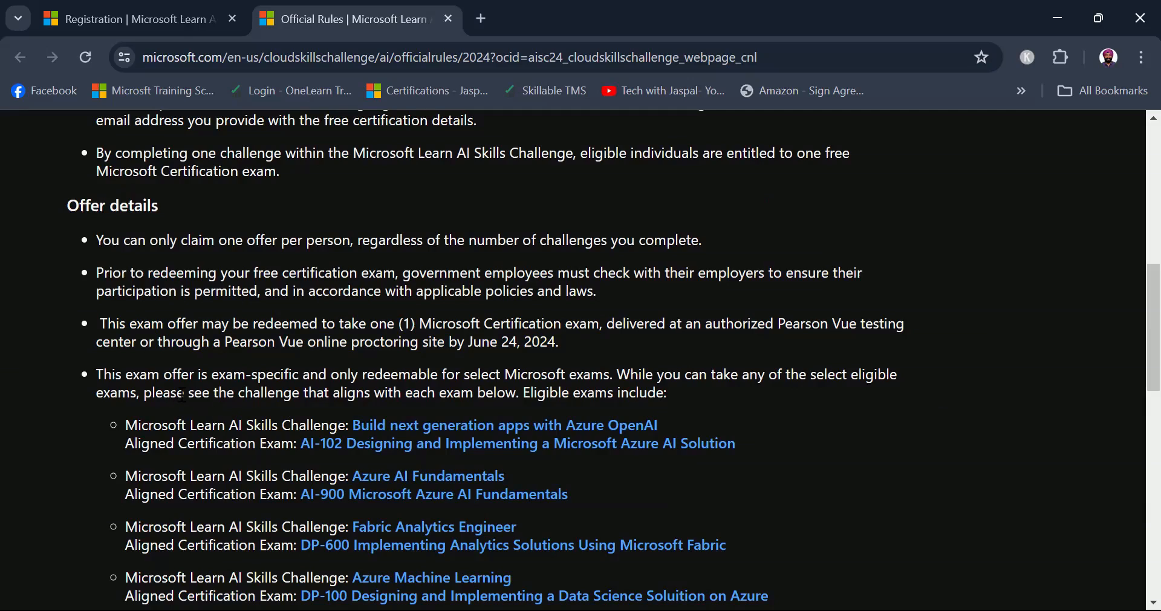
mouse_move(389, 401)
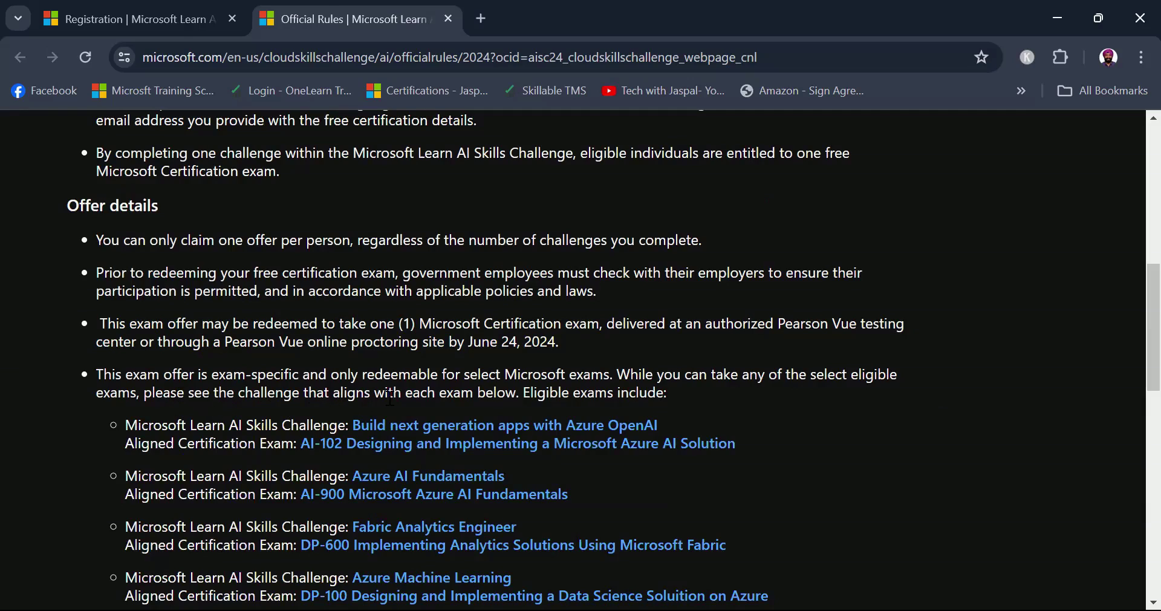
drag(538, 392, 666, 392)
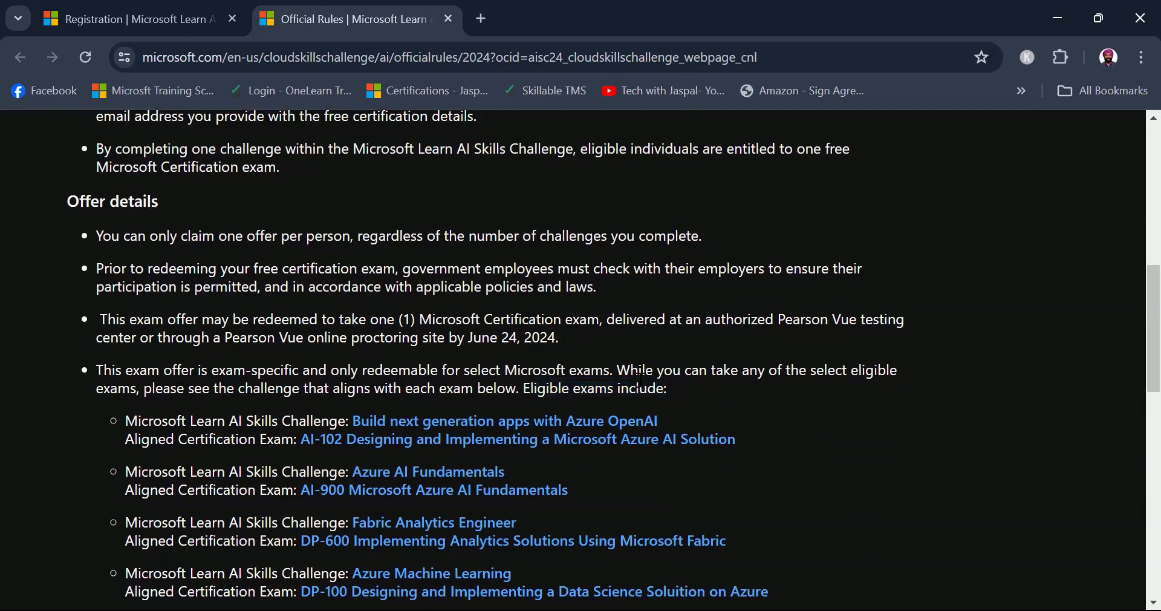
scroll(down, 3)
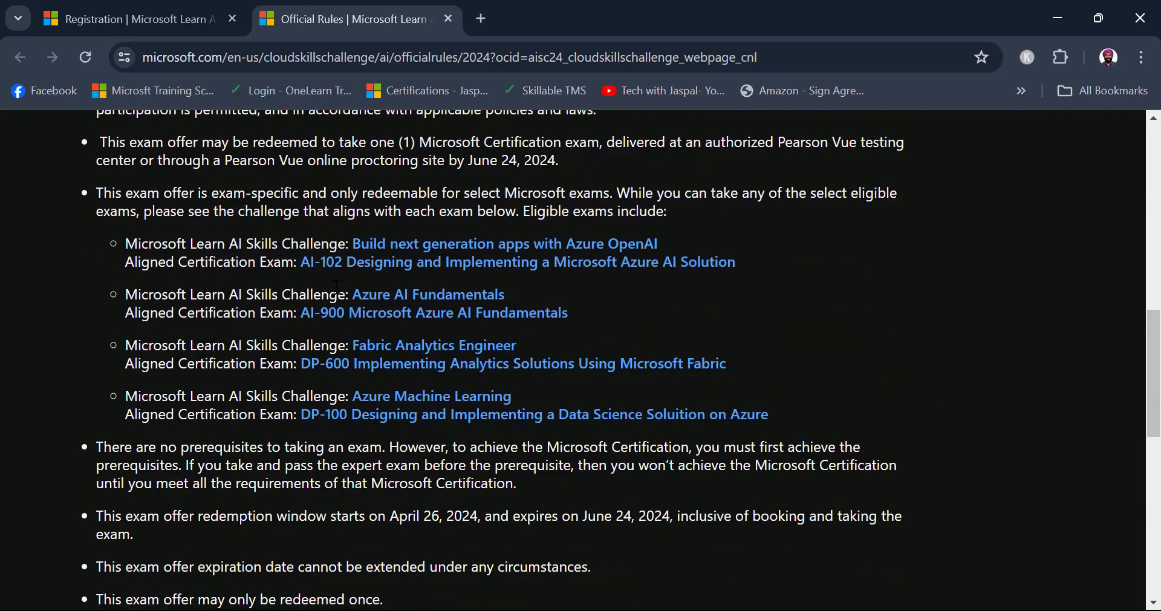
mouse_move(781, 268)
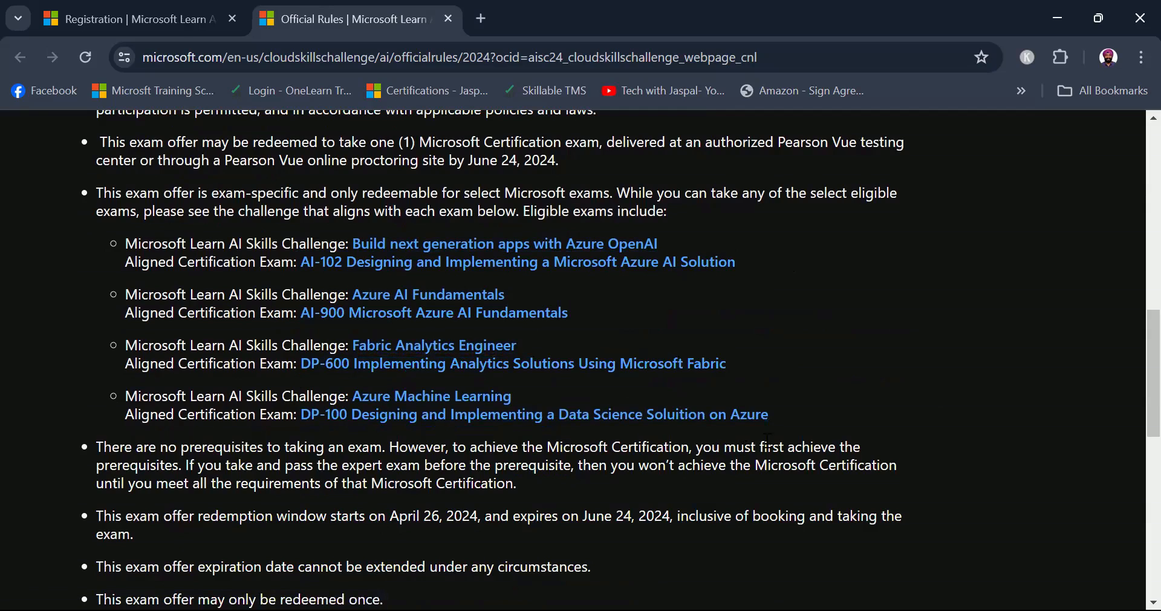
mouse_move(784, 419)
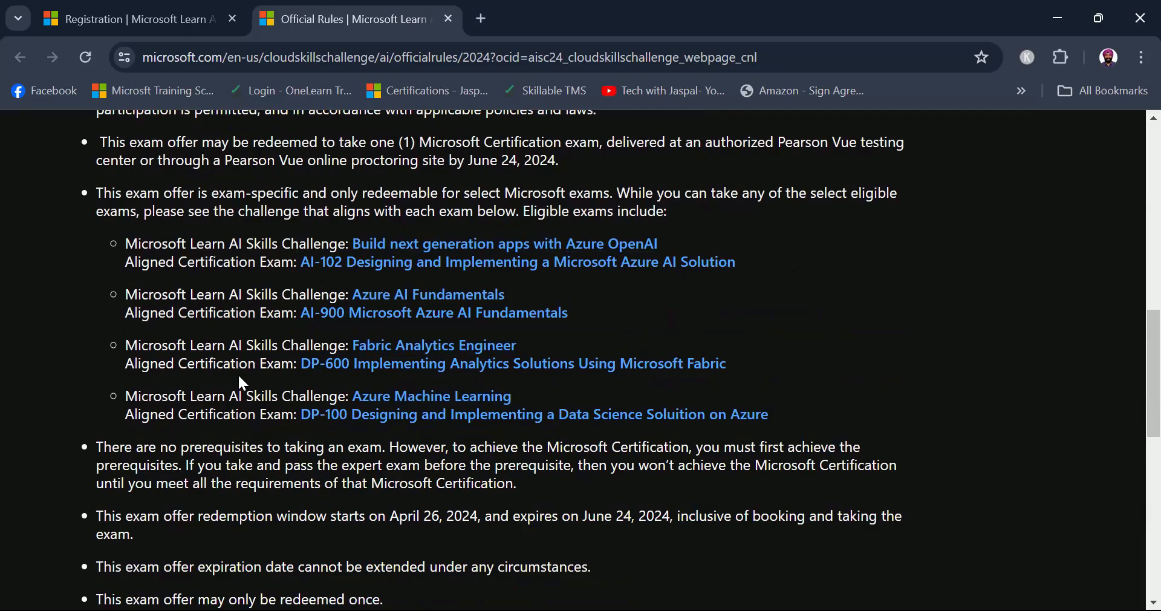
mouse_move(271, 387)
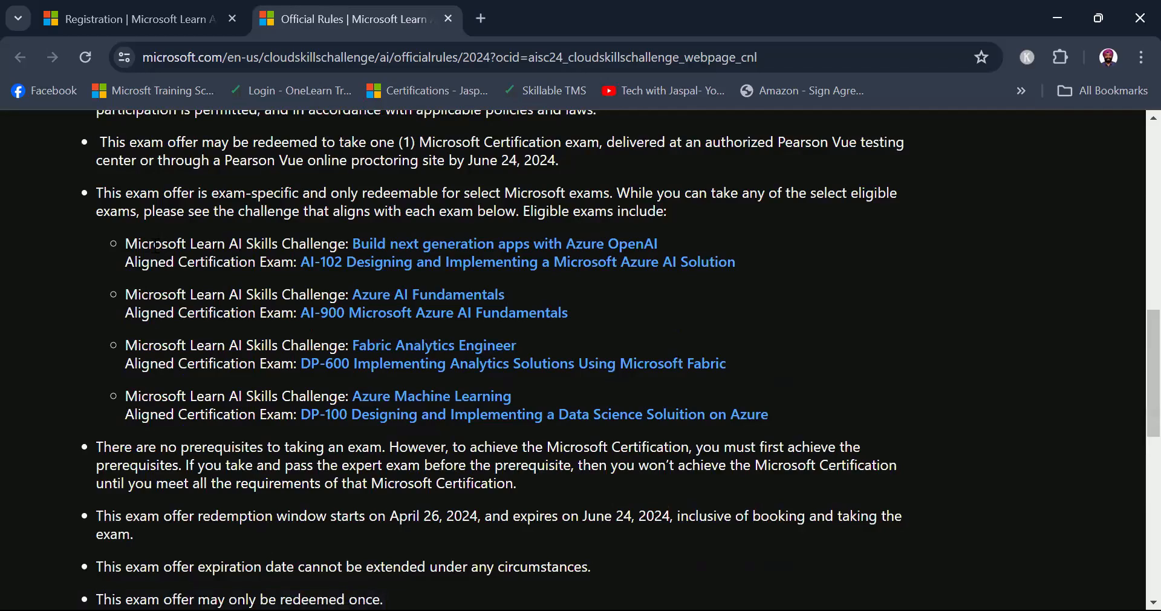
mouse_move(488, 252)
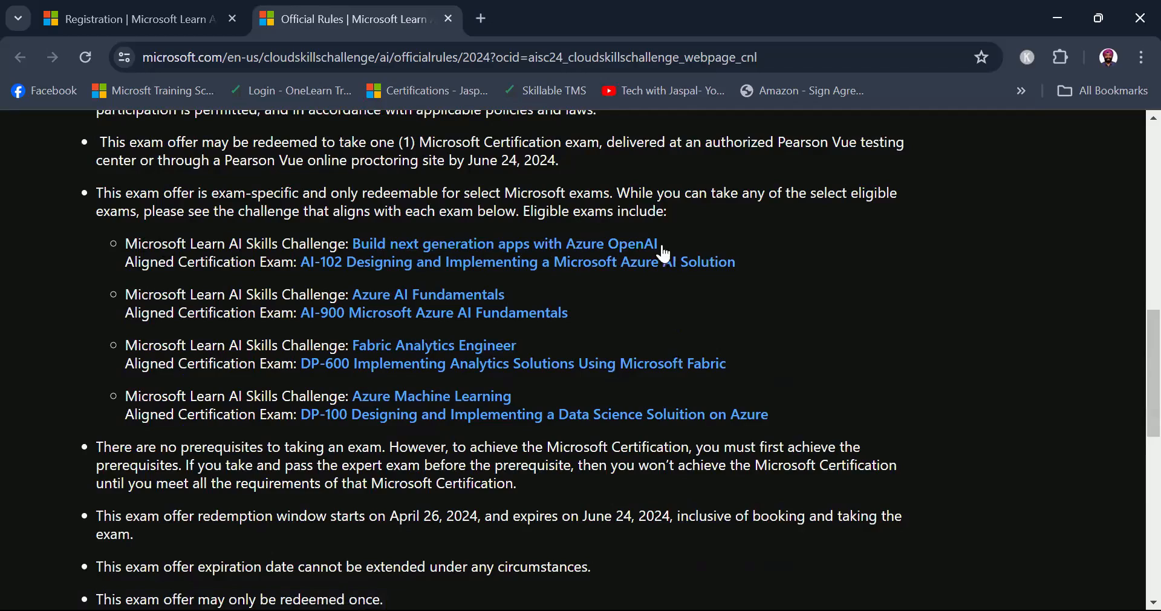
mouse_move(344, 271)
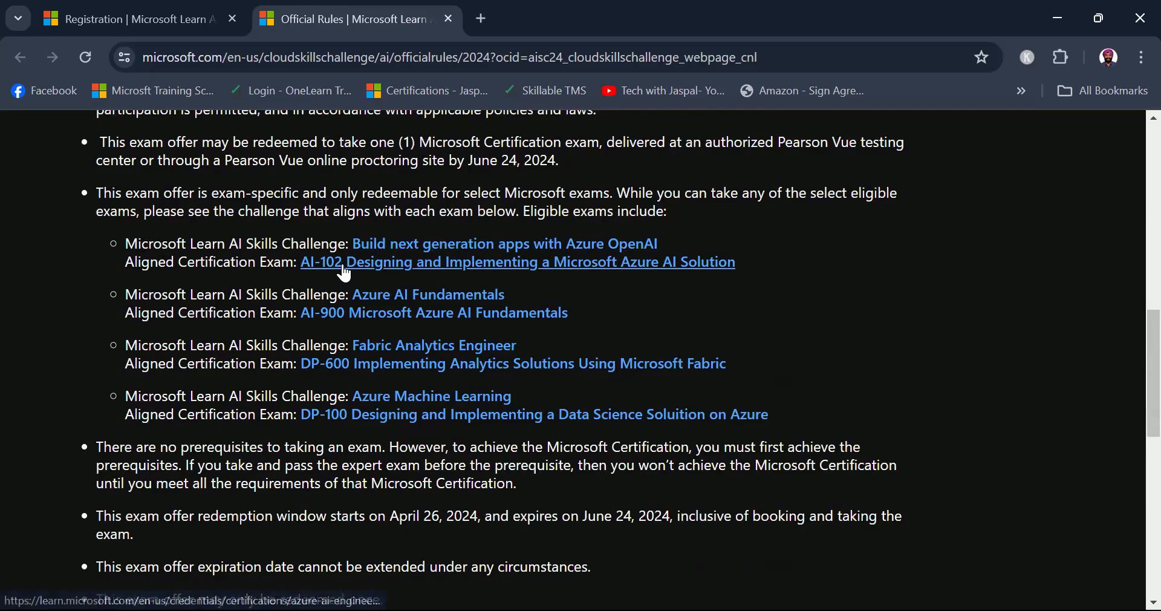
mouse_move(389, 304)
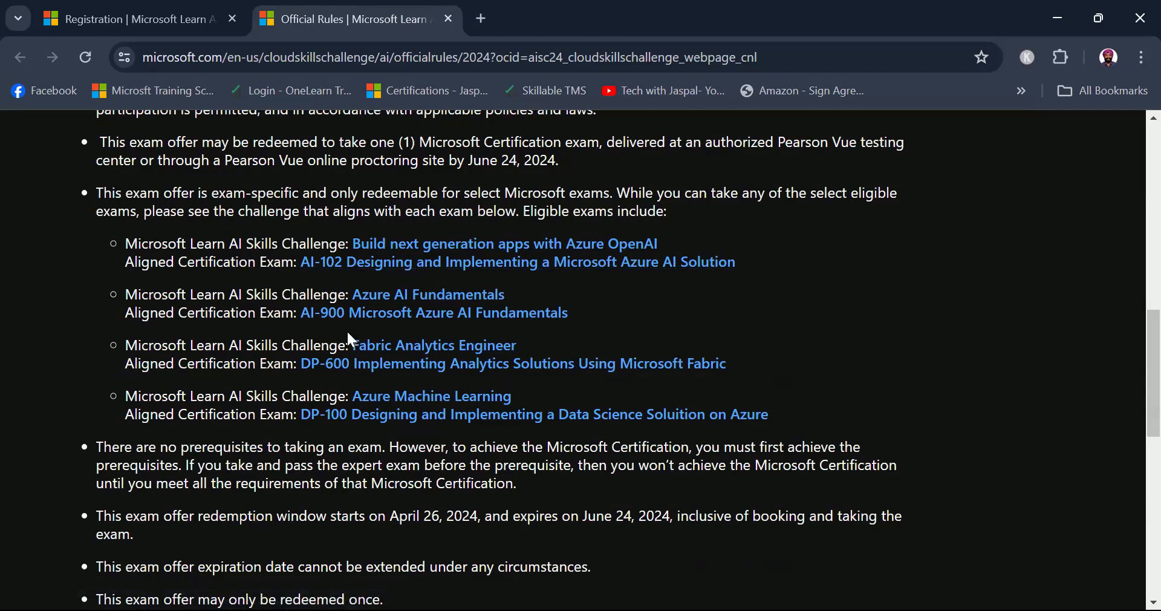
mouse_move(487, 352)
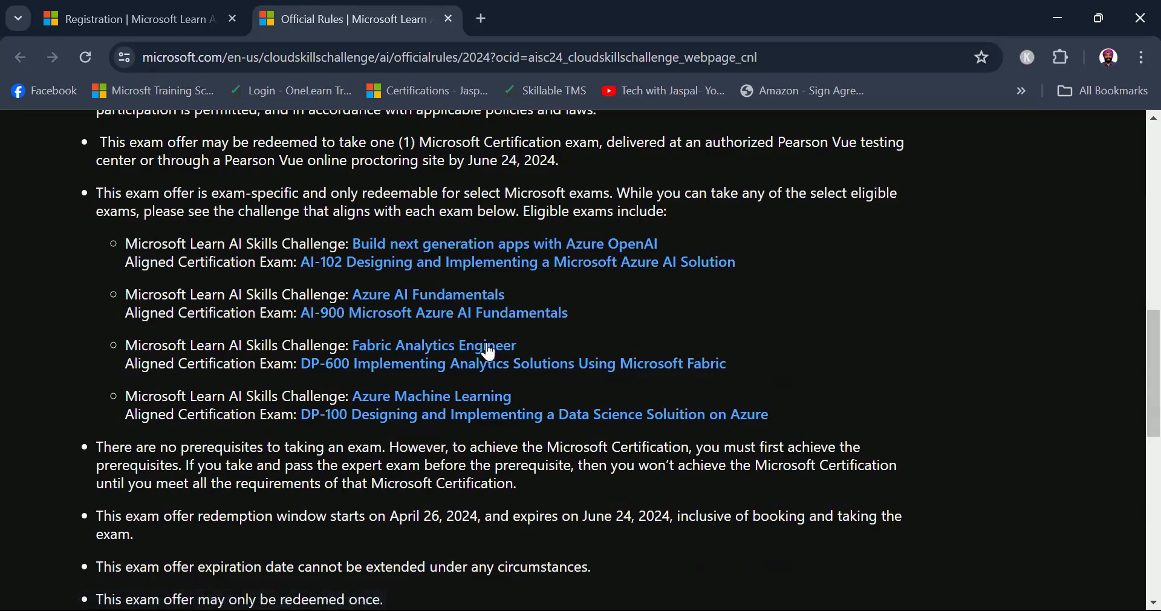
mouse_move(544, 352)
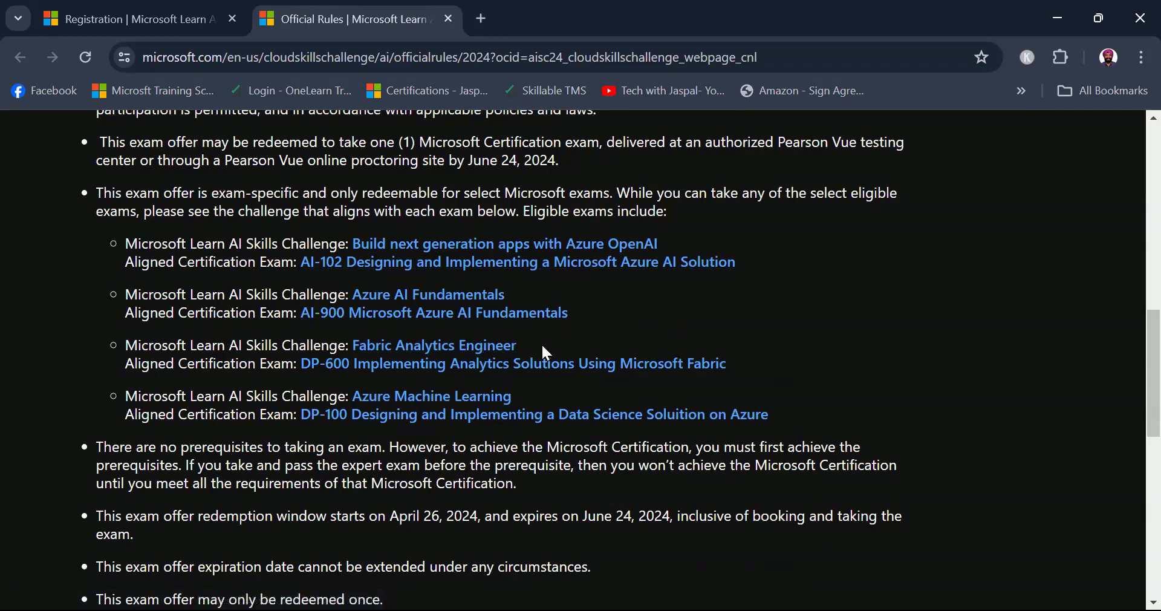
mouse_move(331, 374)
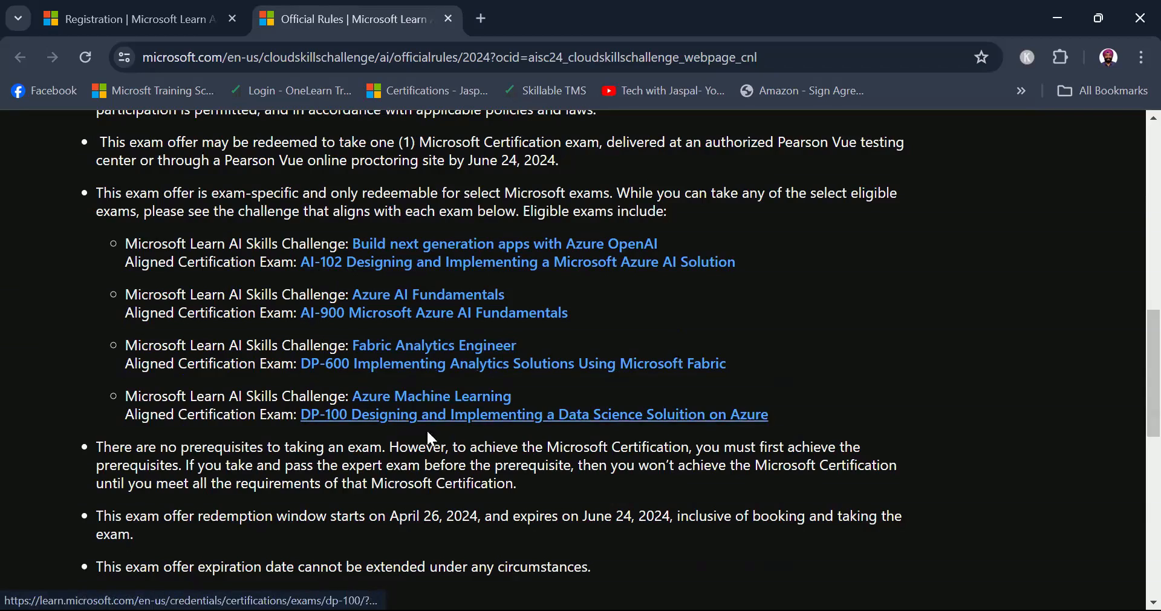
mouse_move(327, 429)
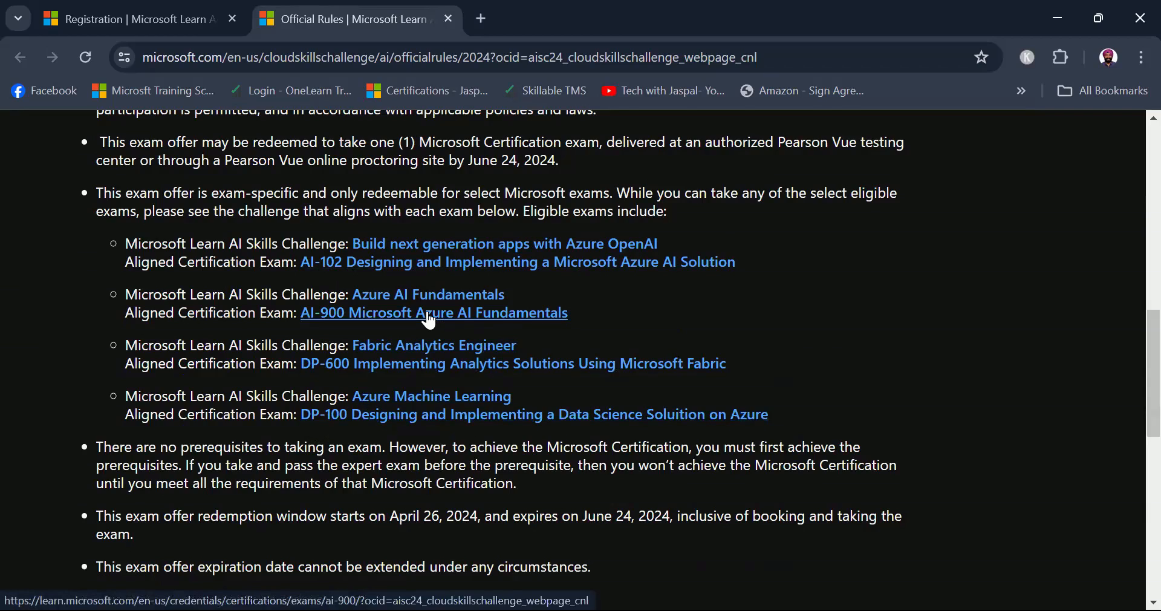
scroll(down, 3)
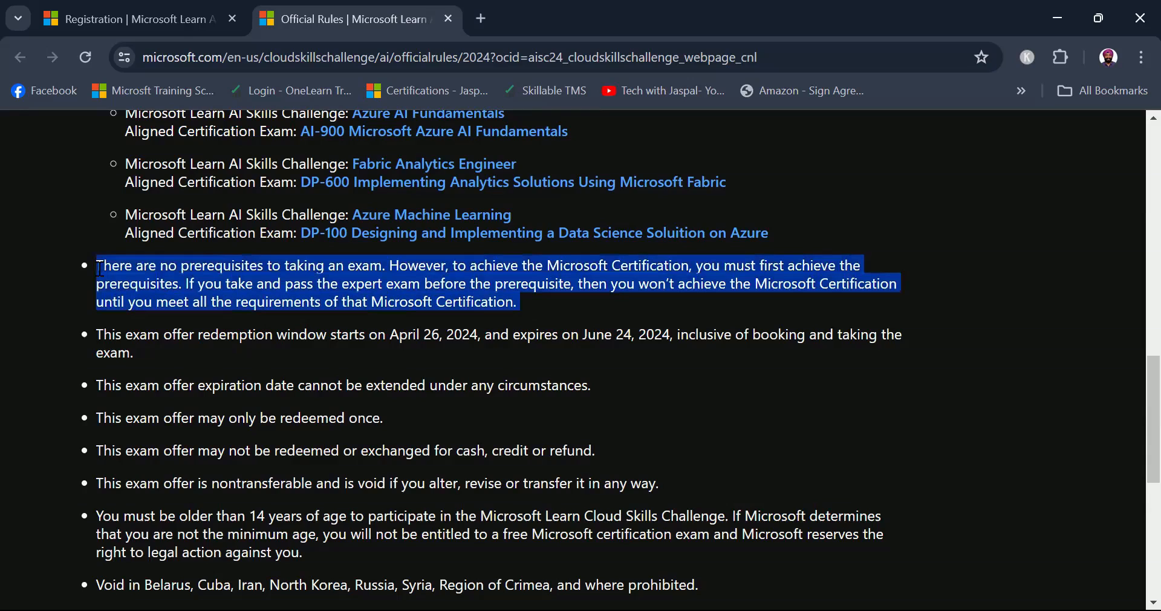
click(472, 333)
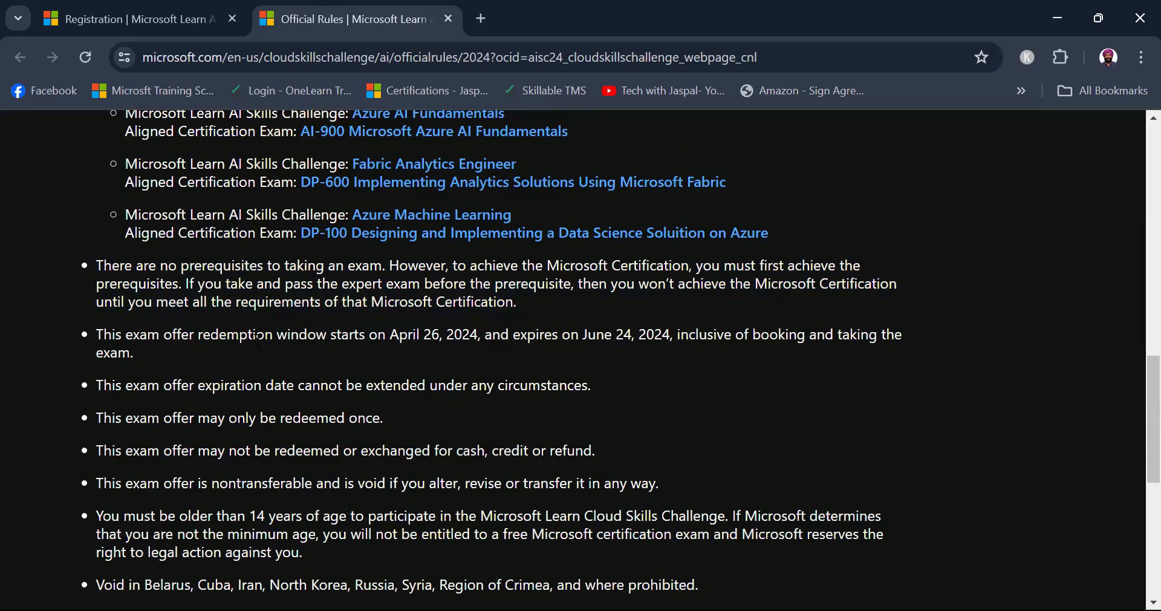
mouse_move(465, 356)
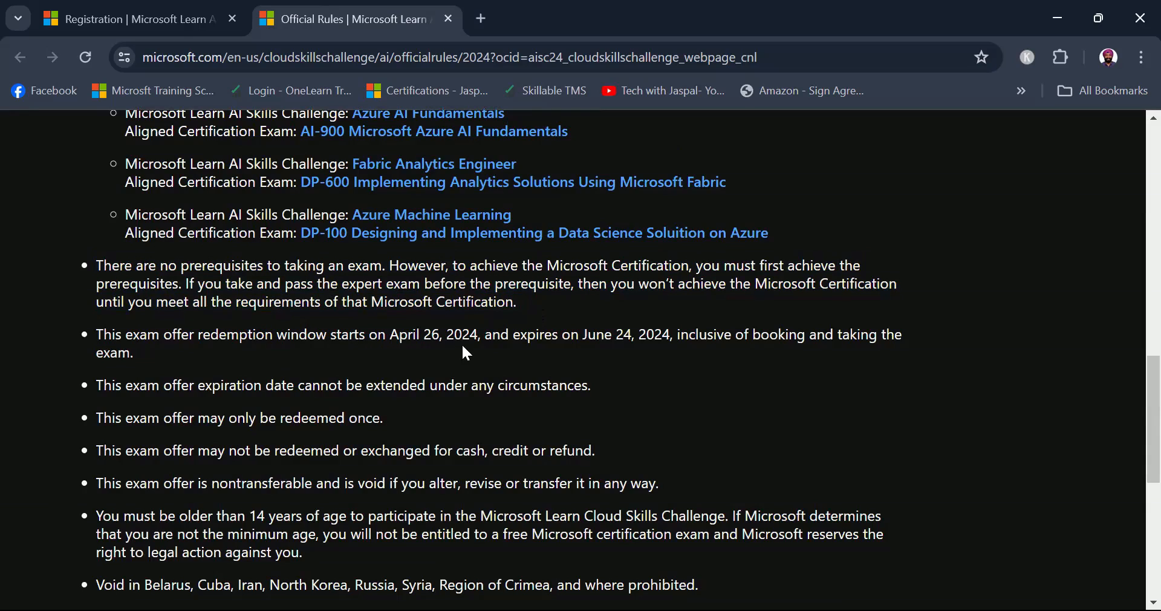
mouse_move(598, 341)
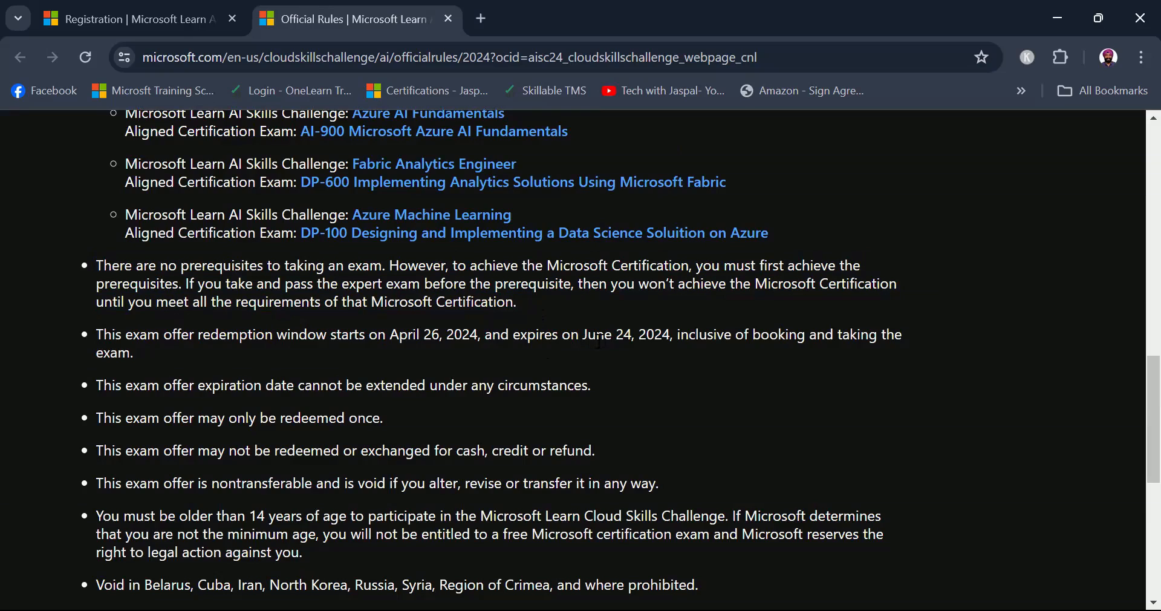
mouse_move(919, 344)
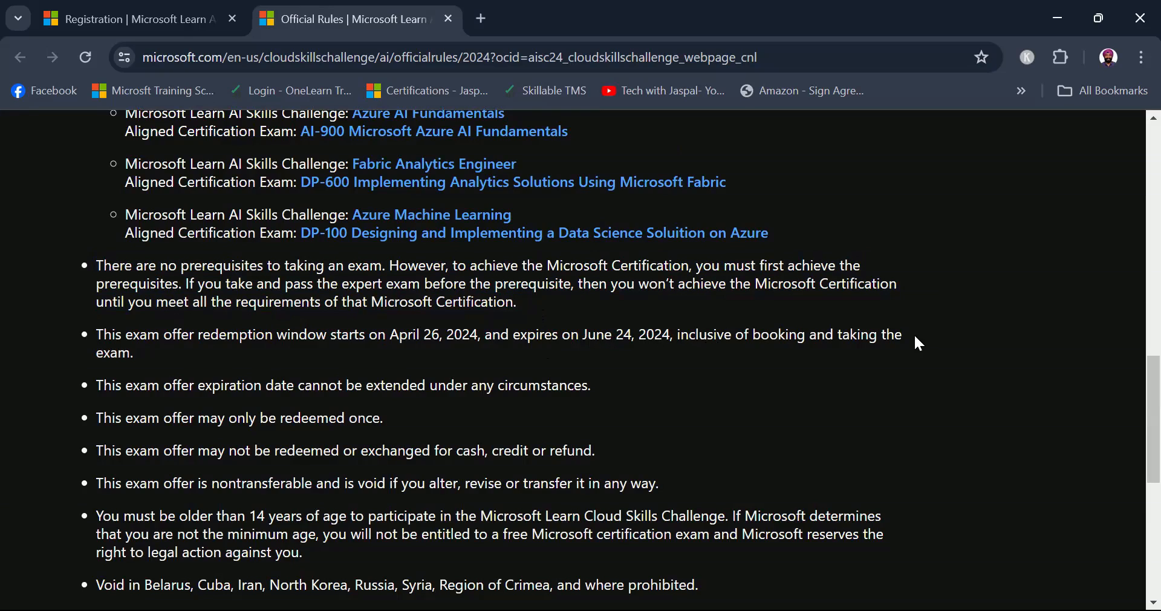
mouse_move(606, 345)
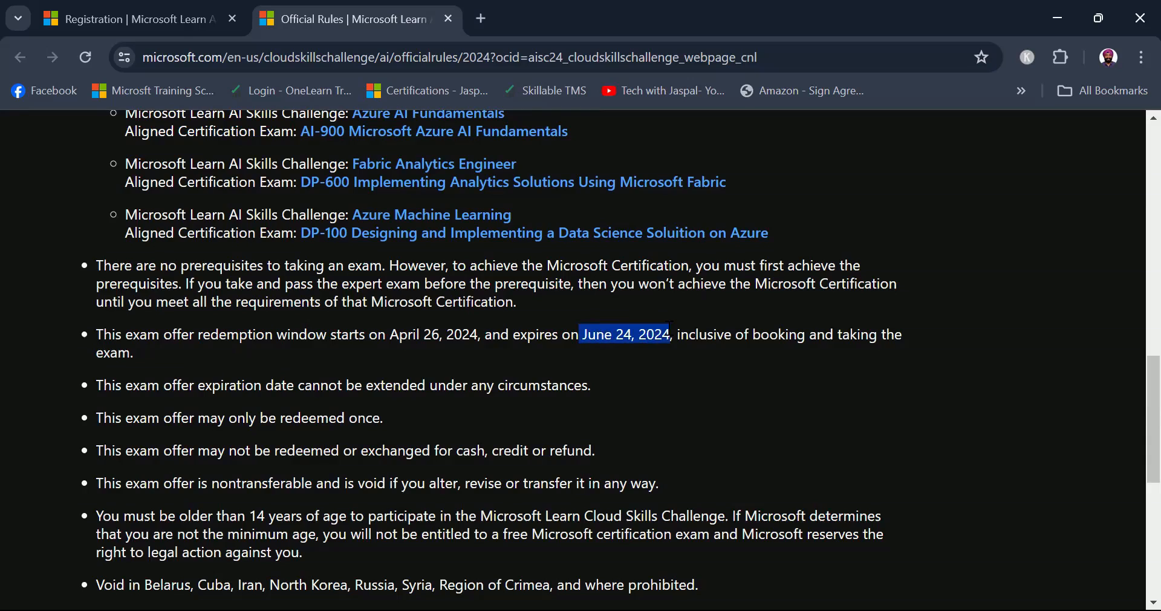
mouse_move(683, 358)
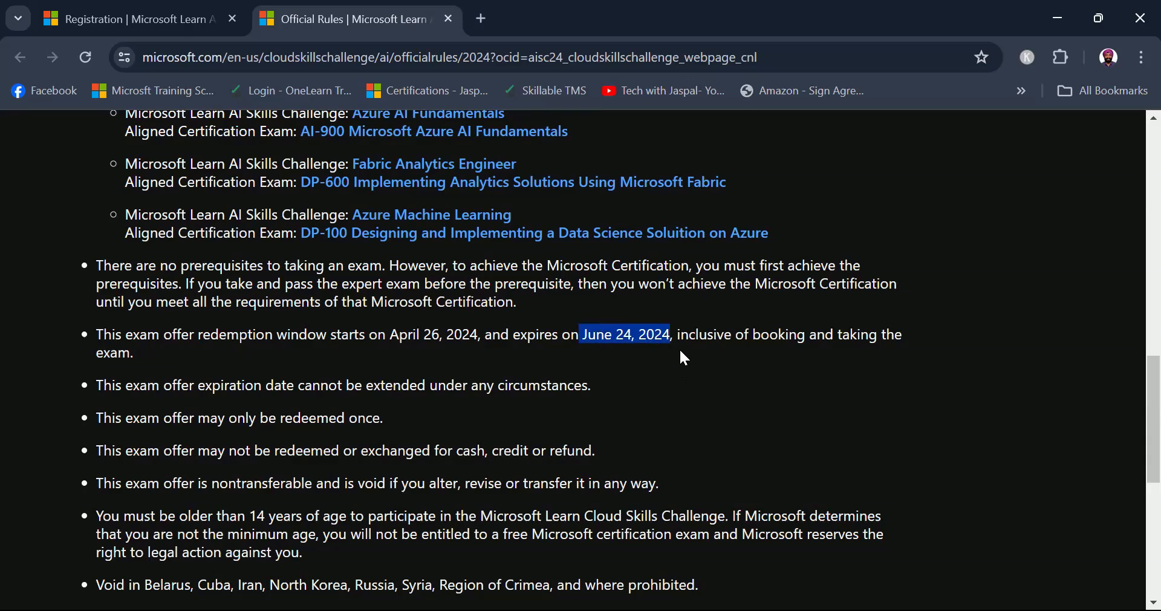
mouse_move(167, 410)
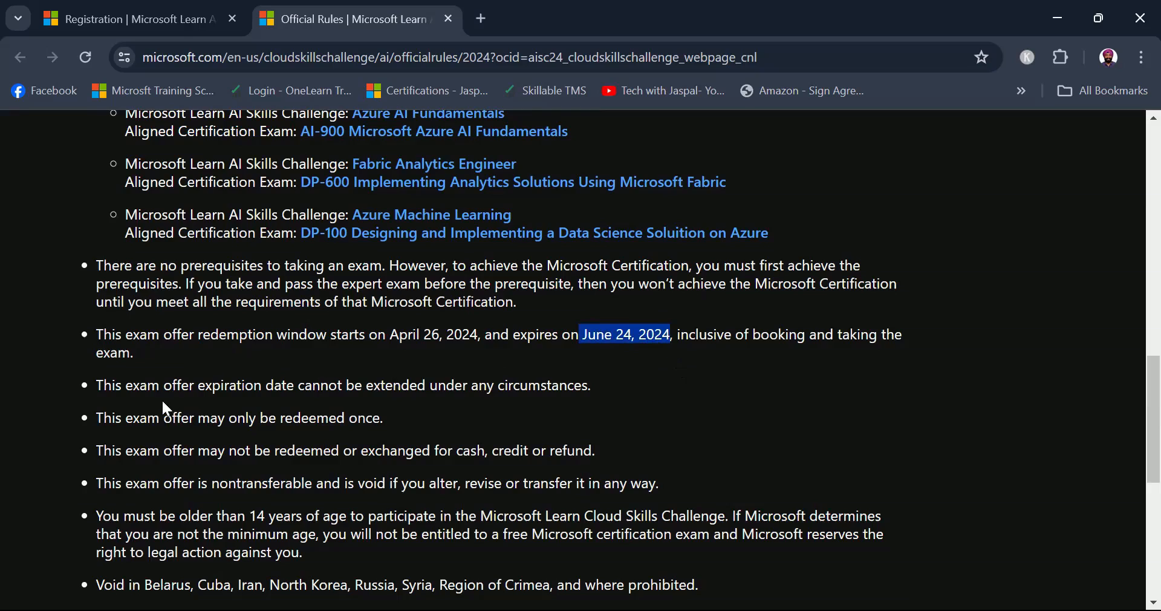
mouse_move(385, 419)
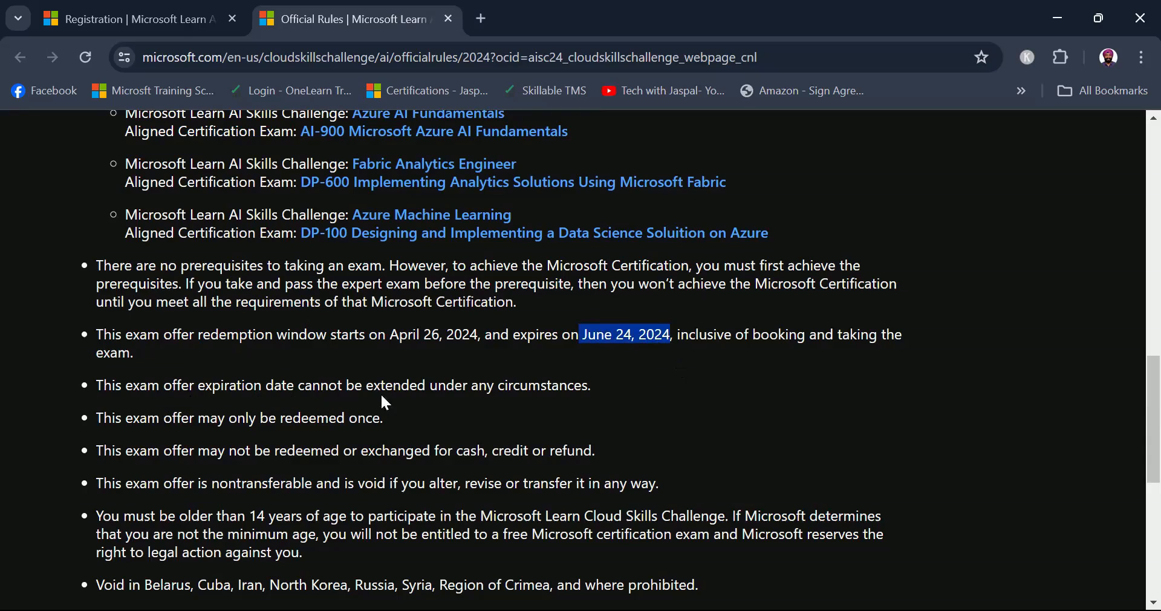
drag(205, 384, 590, 384)
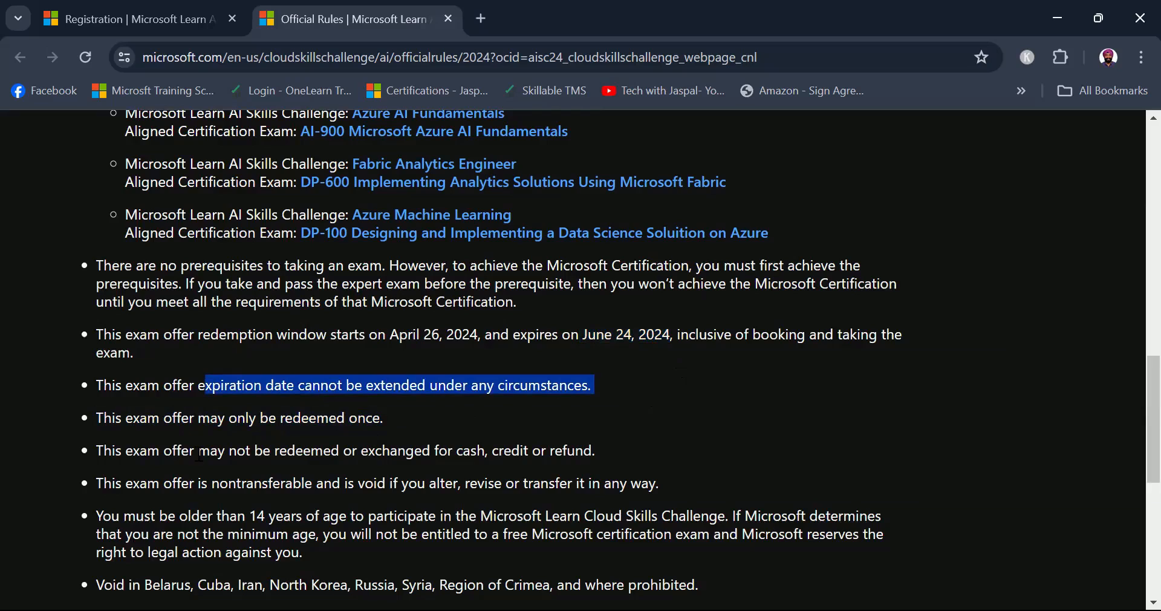
mouse_move(384, 462)
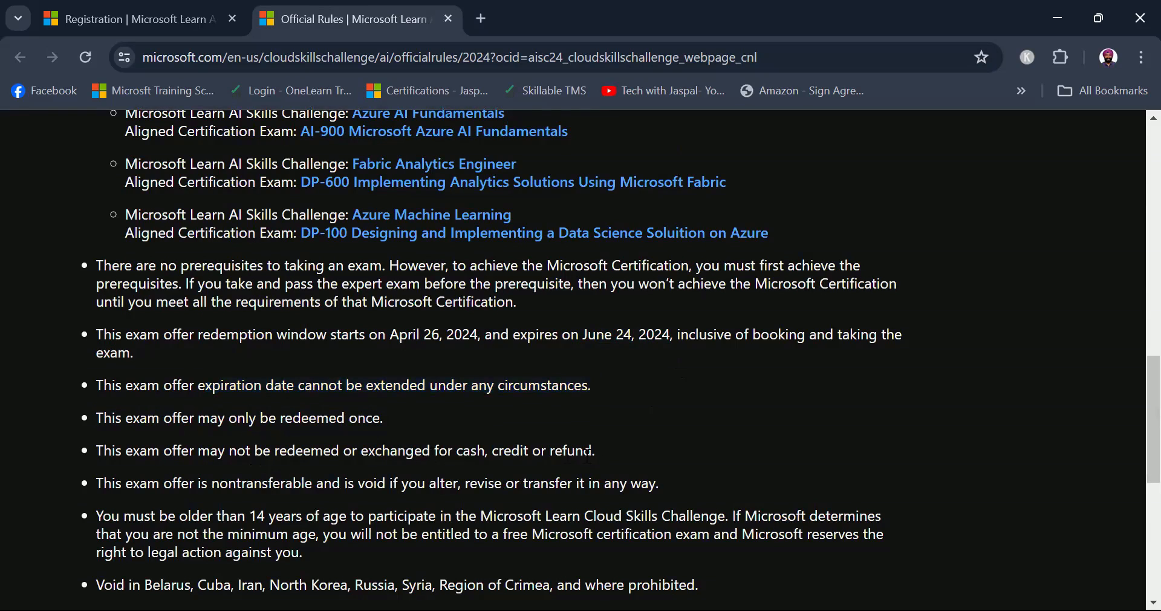
mouse_move(740, 437)
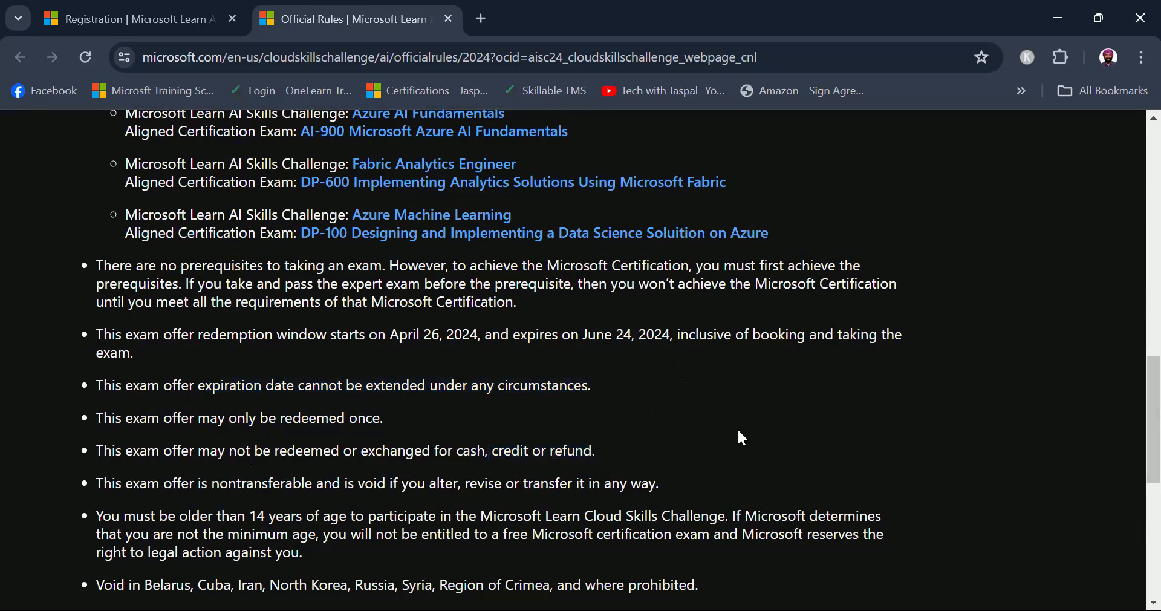
scroll(down, 3)
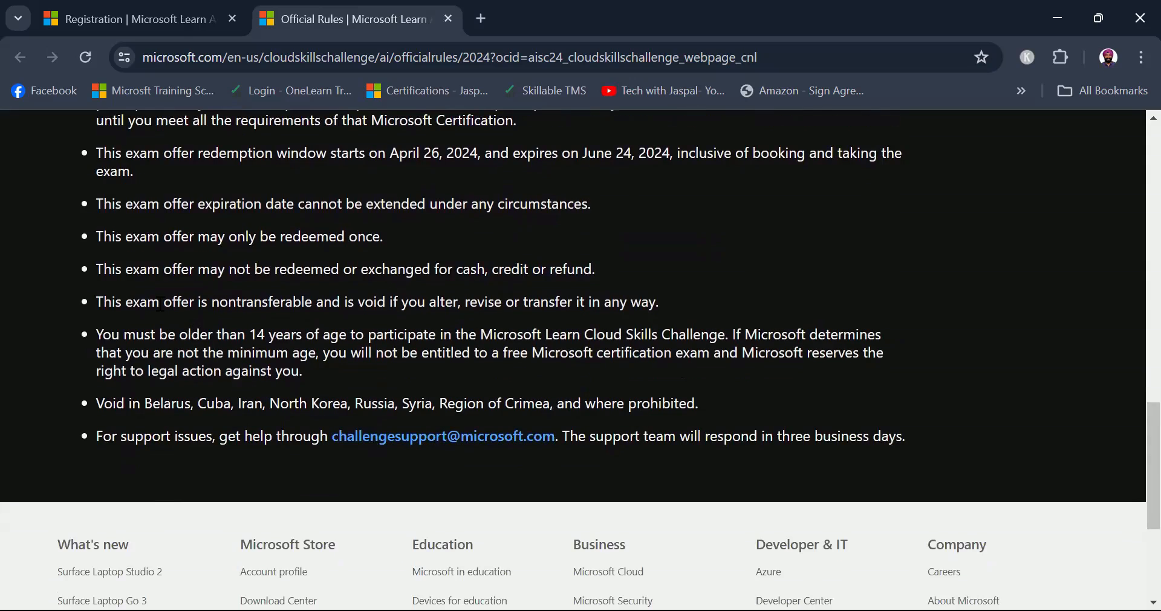
drag(160, 301, 253, 301)
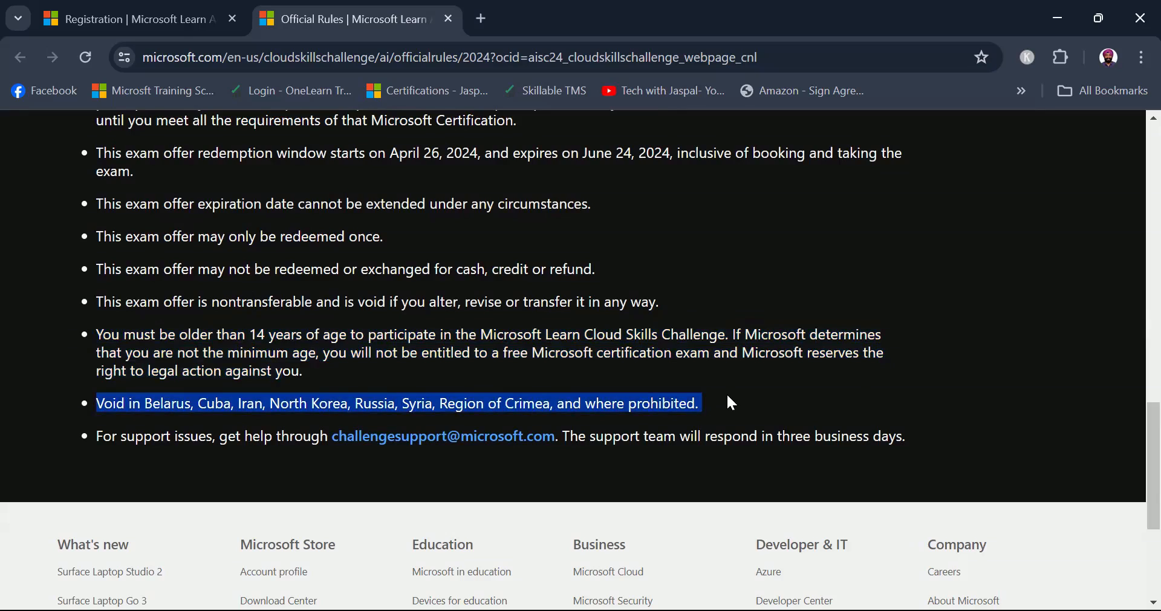
mouse_move(225, 426)
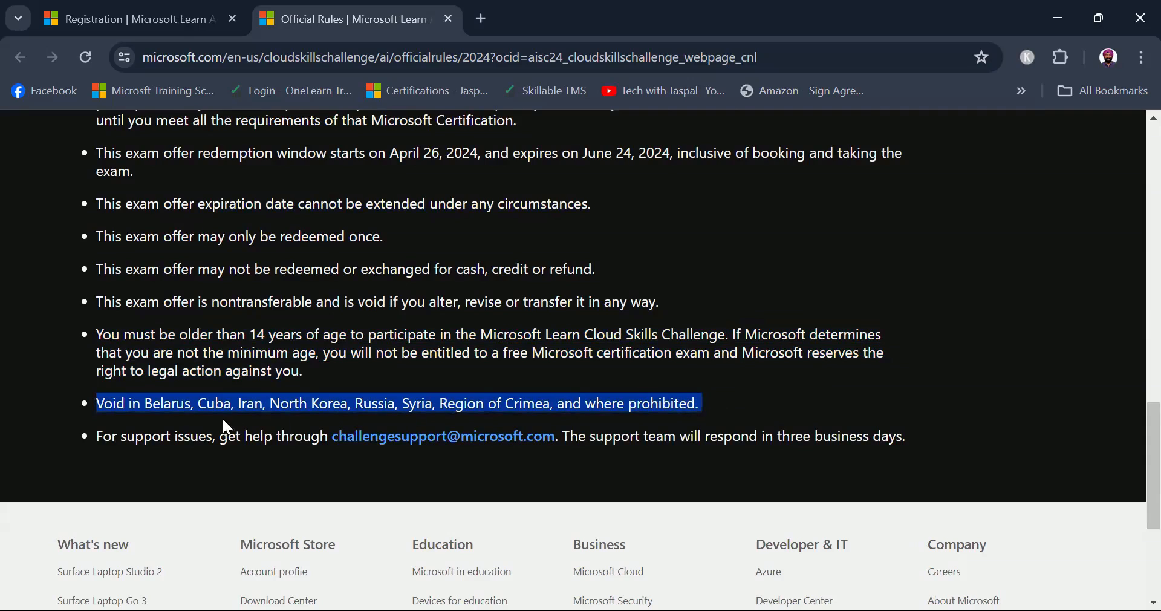
mouse_move(93, 451)
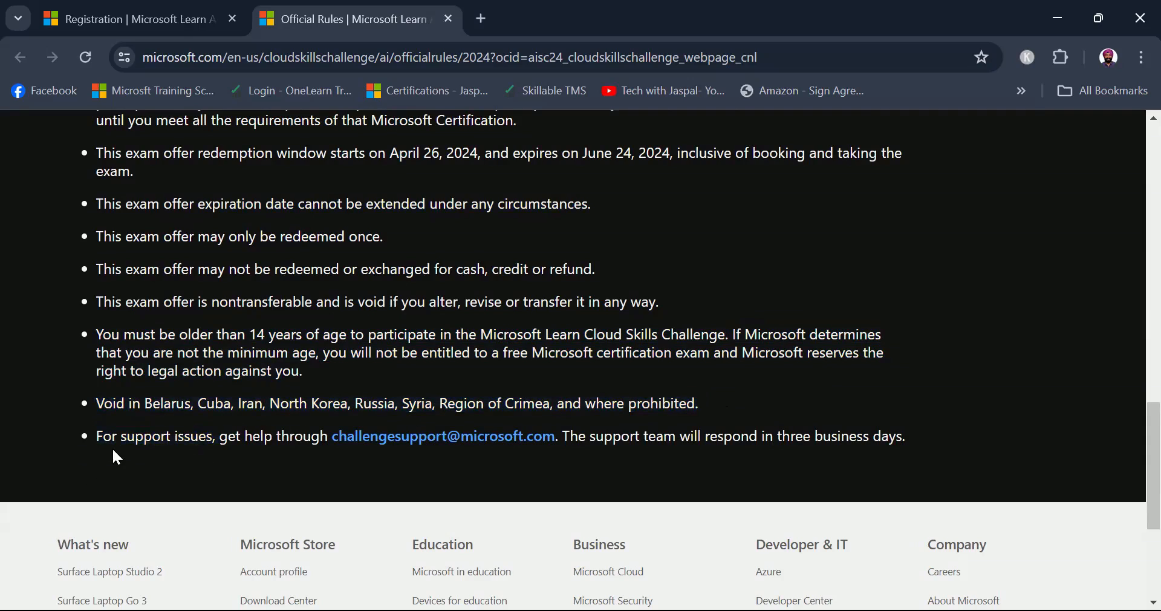
mouse_move(384, 449)
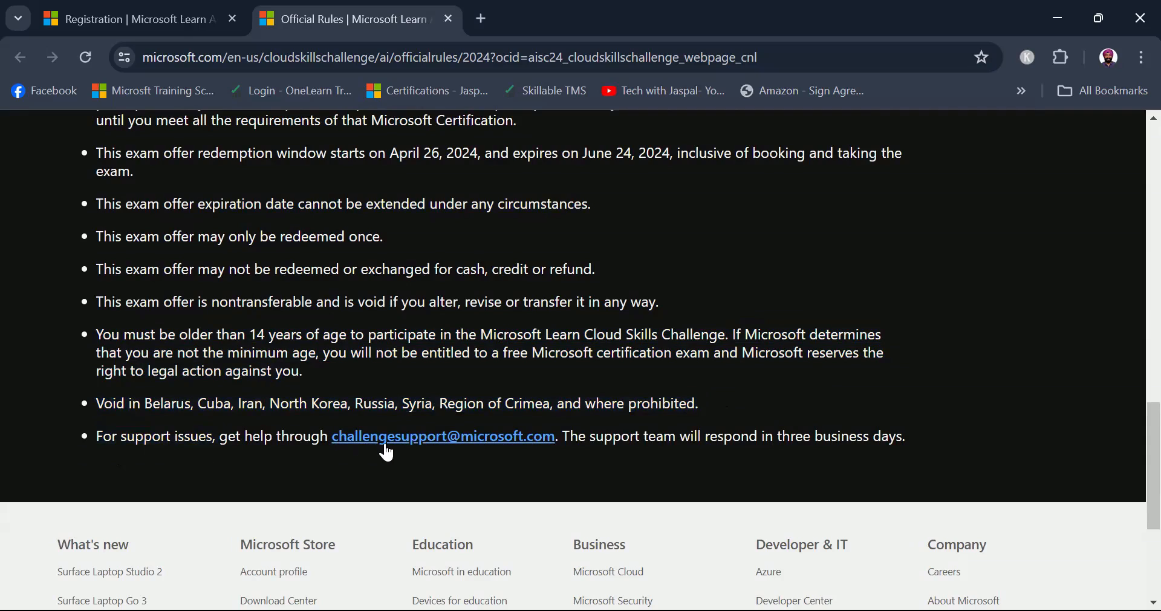
mouse_move(614, 448)
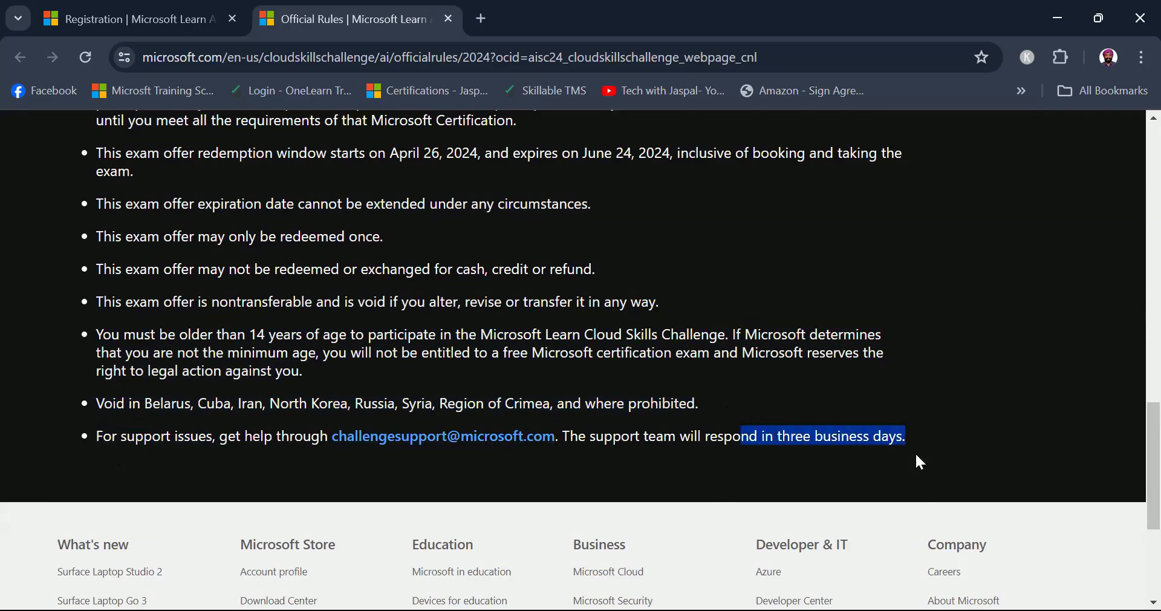
click(697, 461)
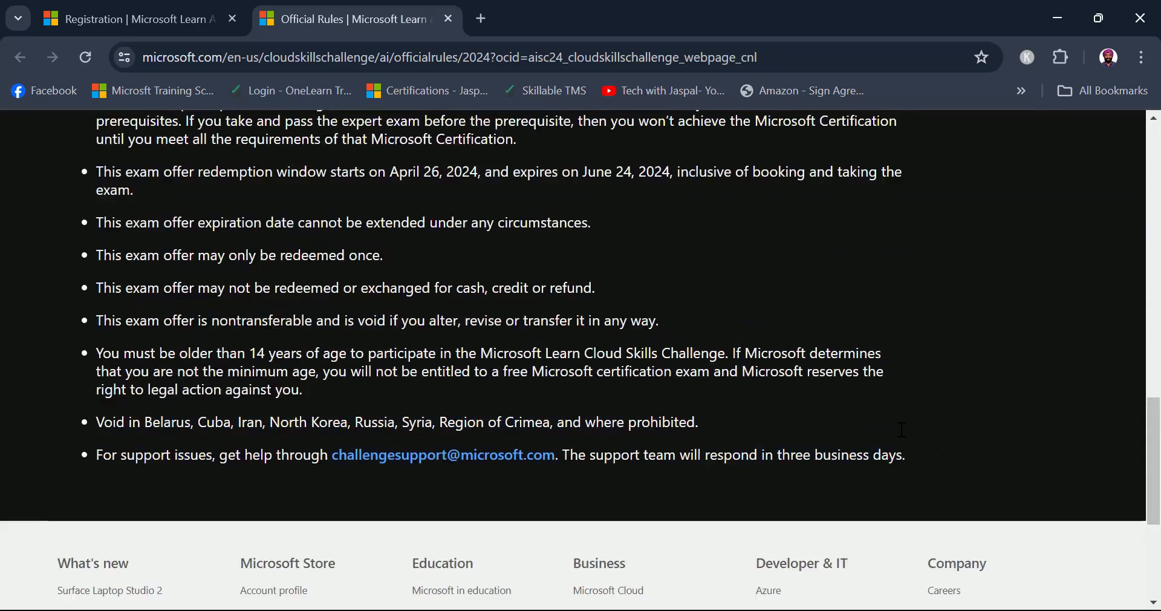
scroll(up, 3)
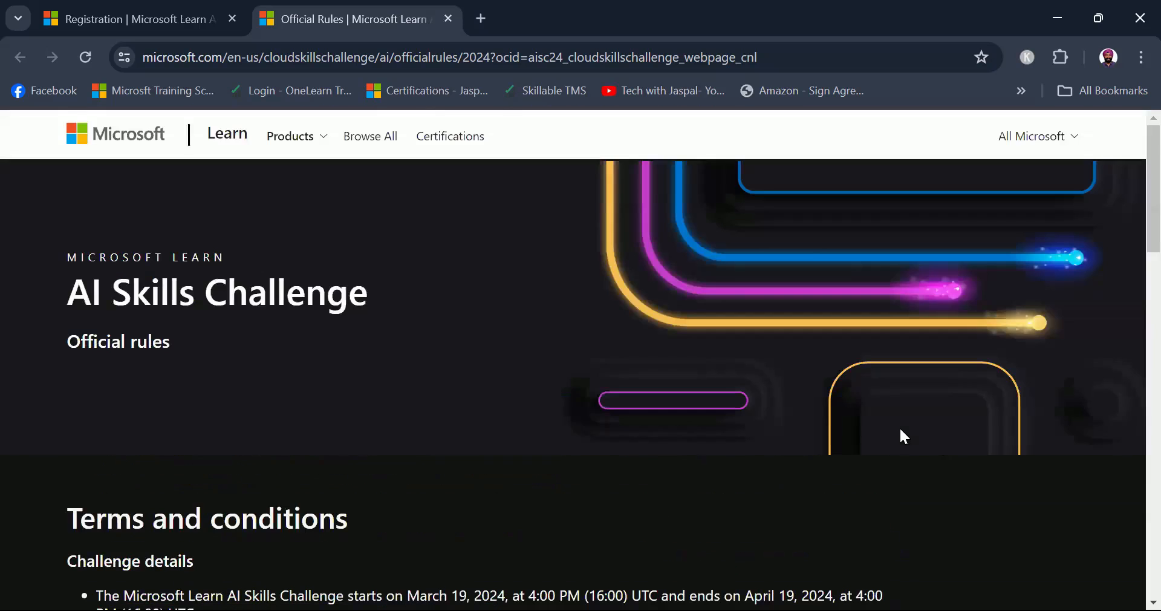
scroll(down, 3)
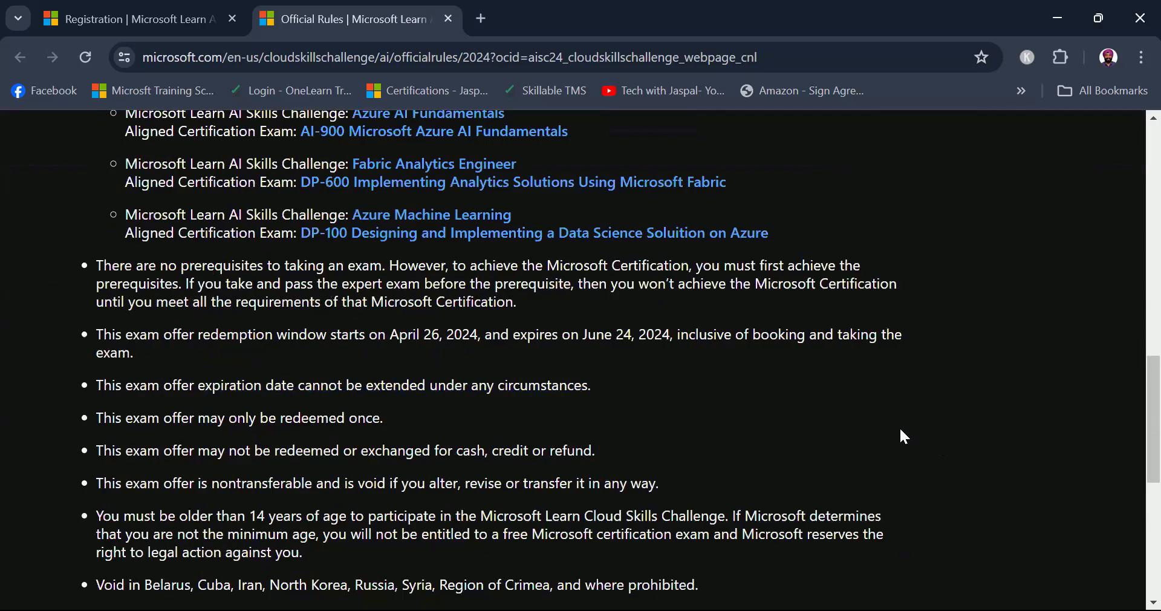
mouse_move(906, 421)
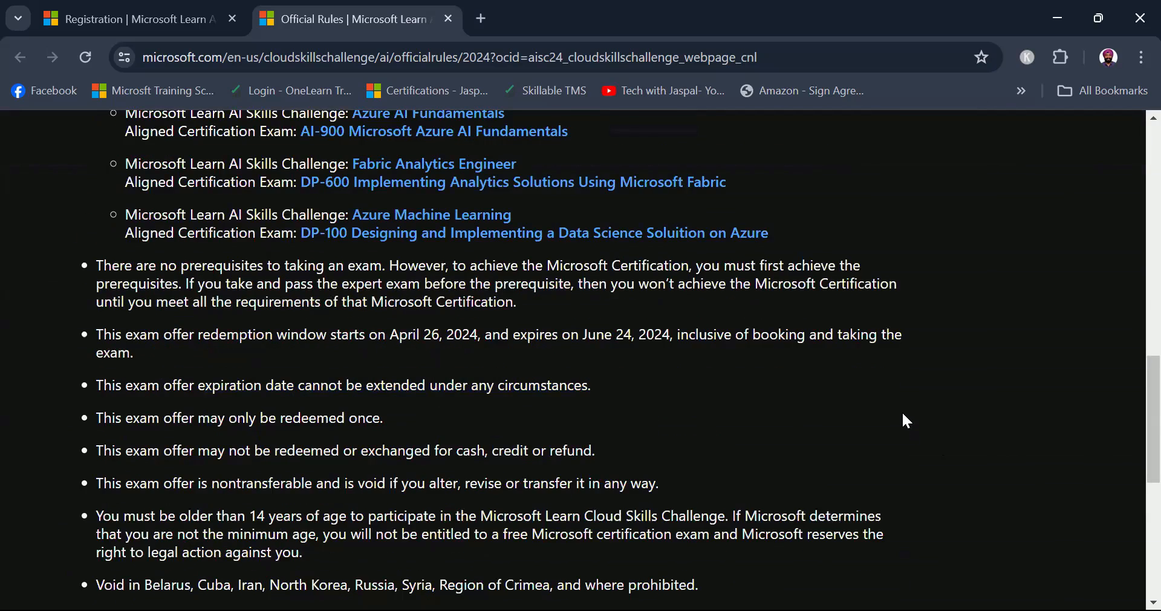
scroll(up, 3)
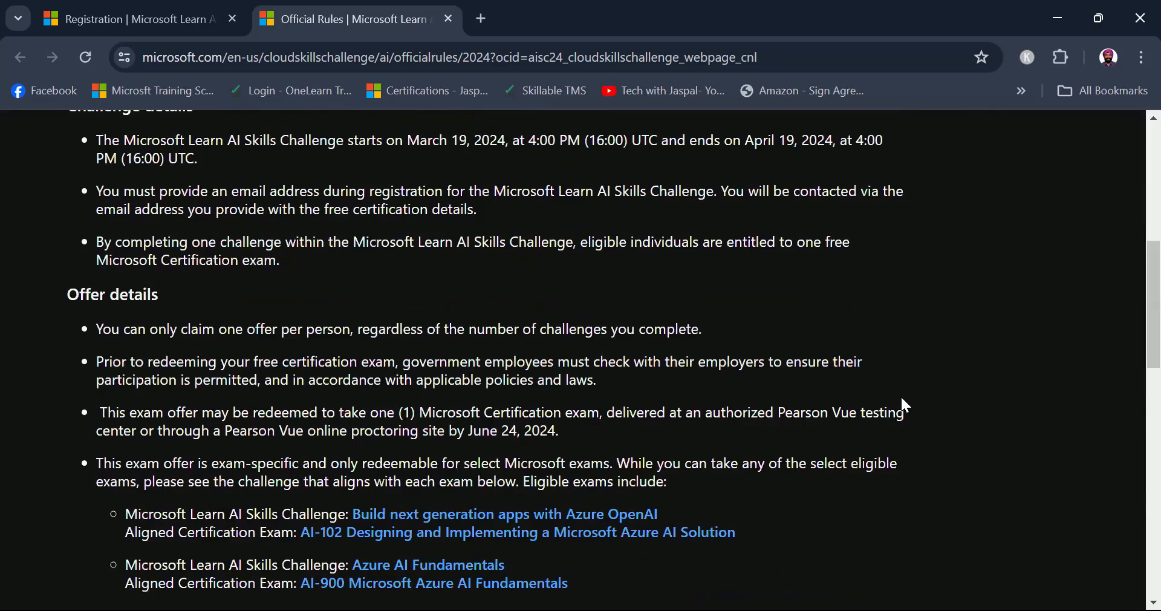
scroll(up, 3)
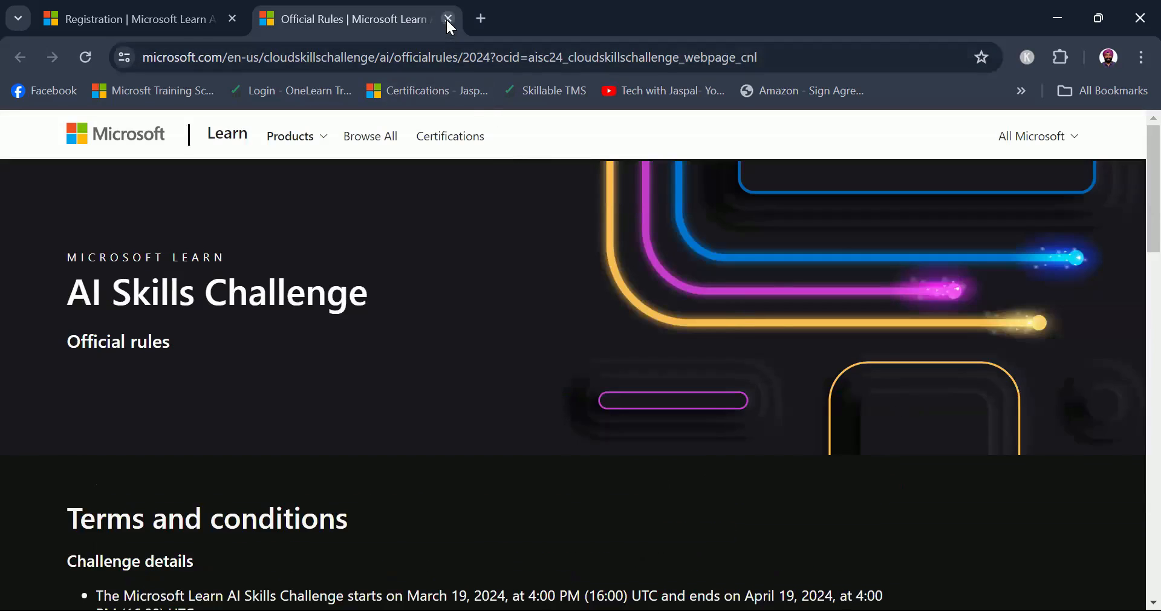
mouse_move(353, 19)
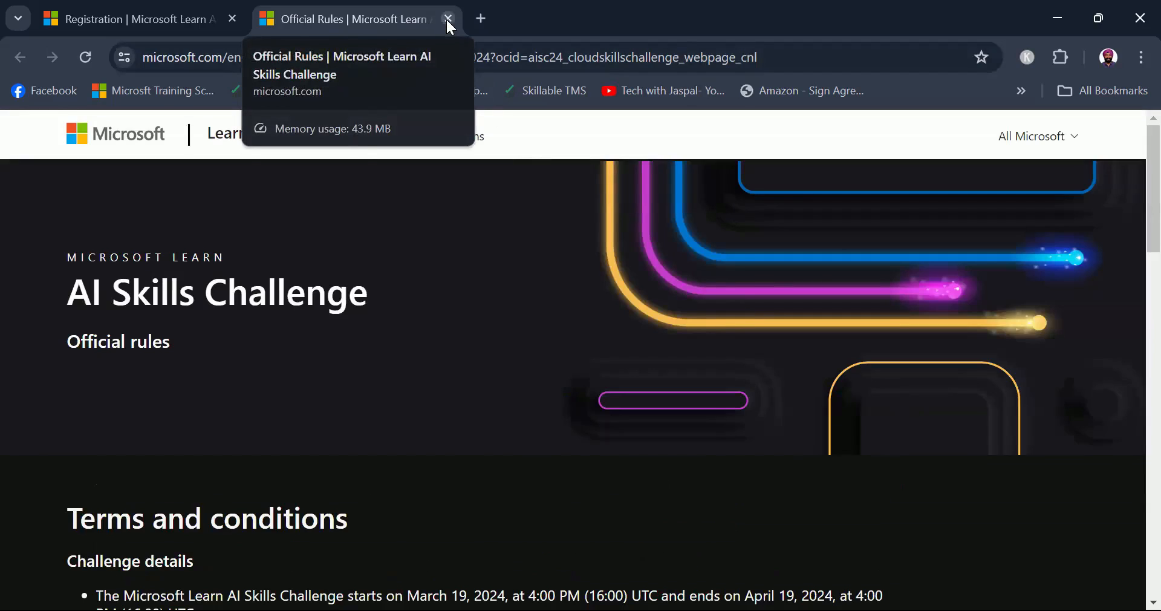
Close the rules page and register for Azure AI Fundamentals in a new tab
click(447, 20)
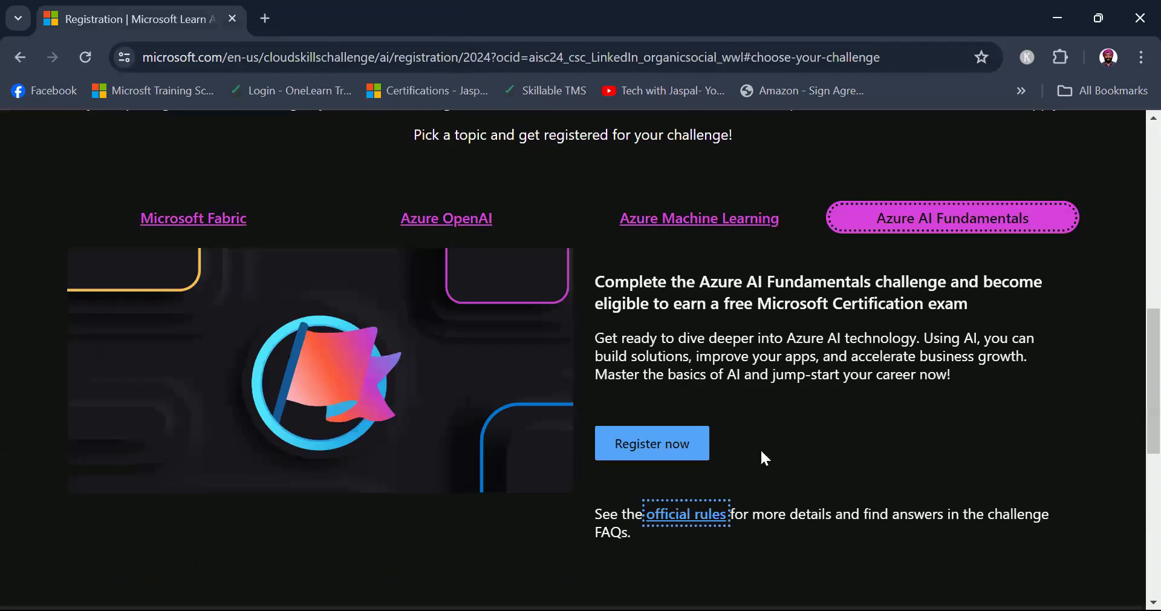
mouse_move(662, 452)
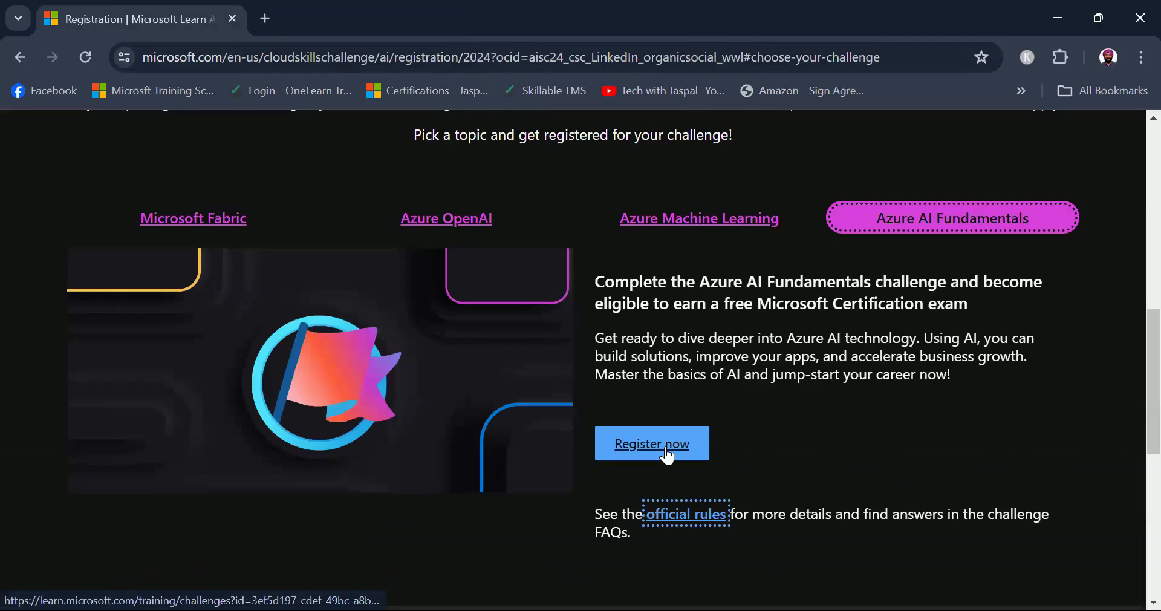
mouse_move(212, 44)
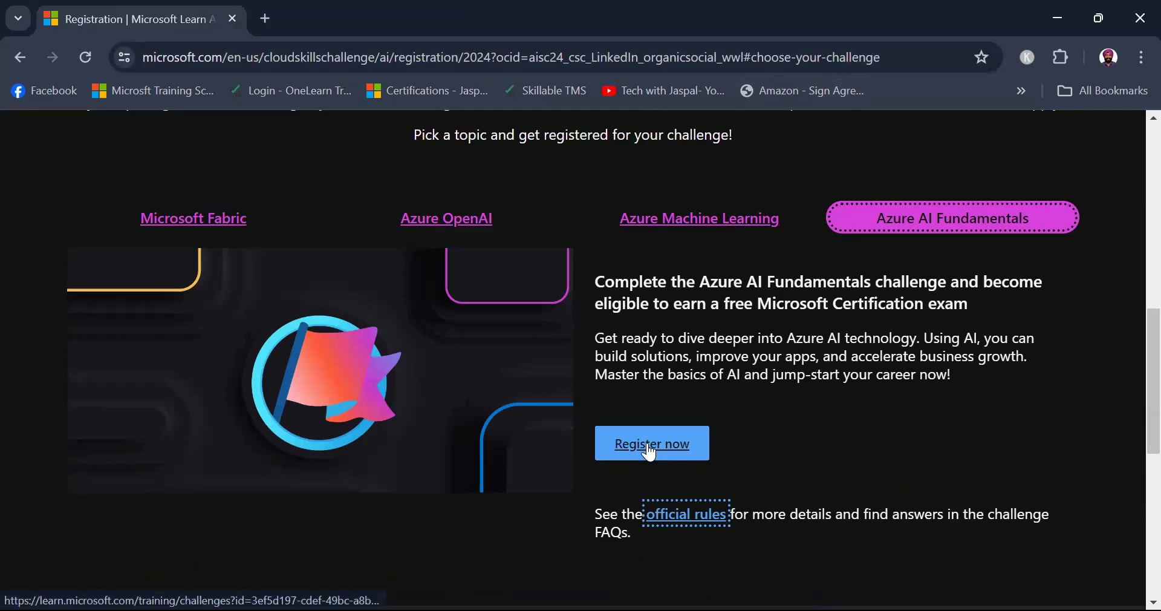
click(652, 443)
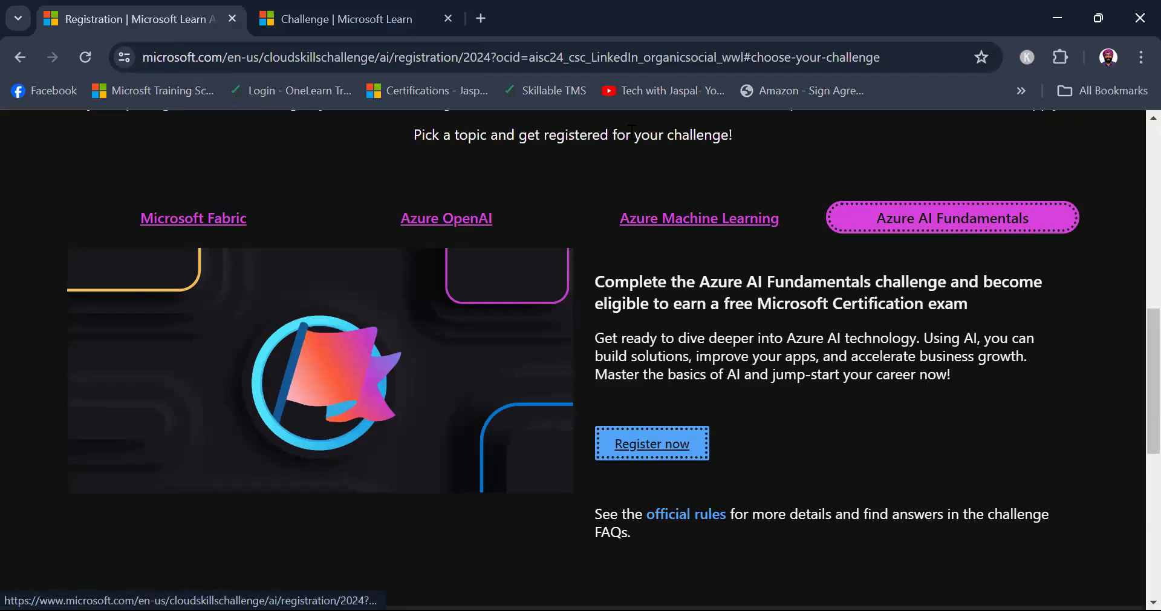
mouse_move(343, 20)
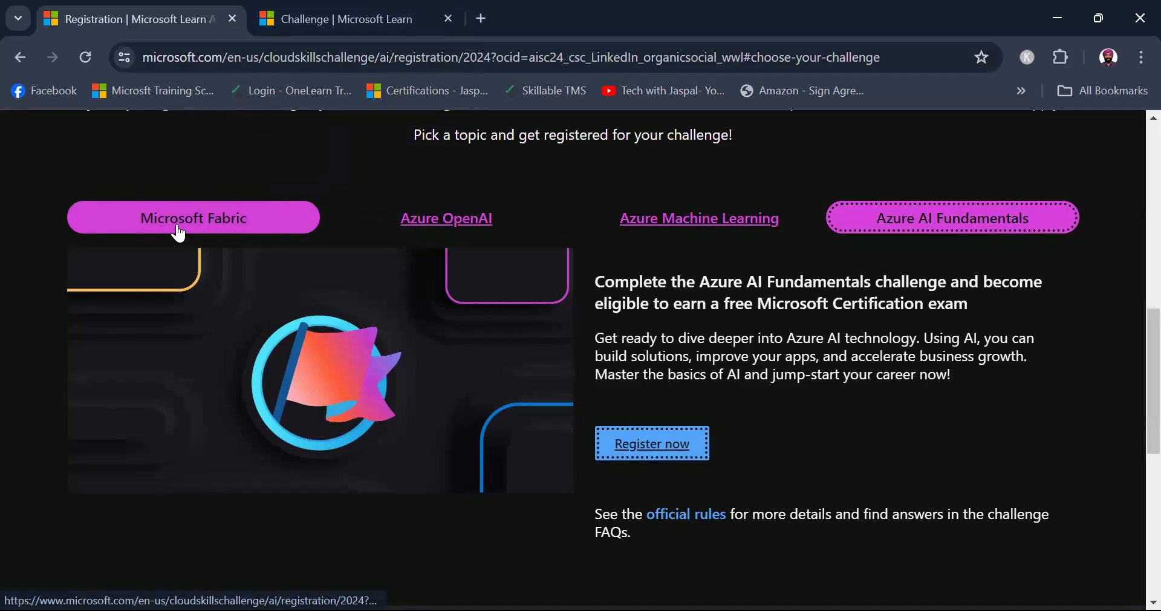
click(194, 218)
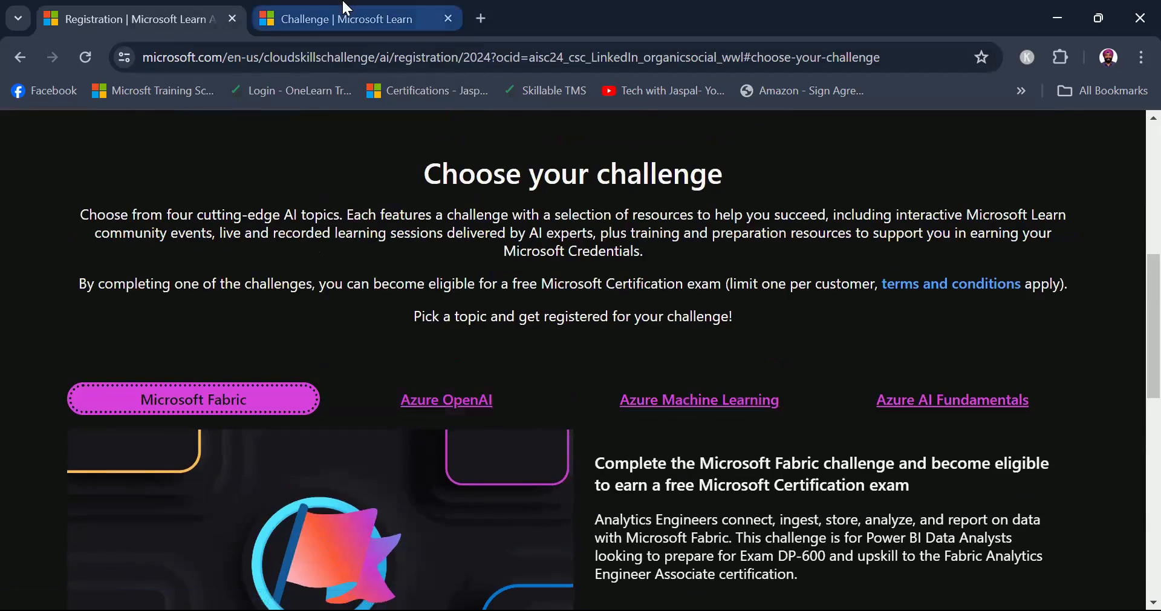
Switch to the Azure AI Fundamentals challenge page and view its details and countdown
click(952, 399)
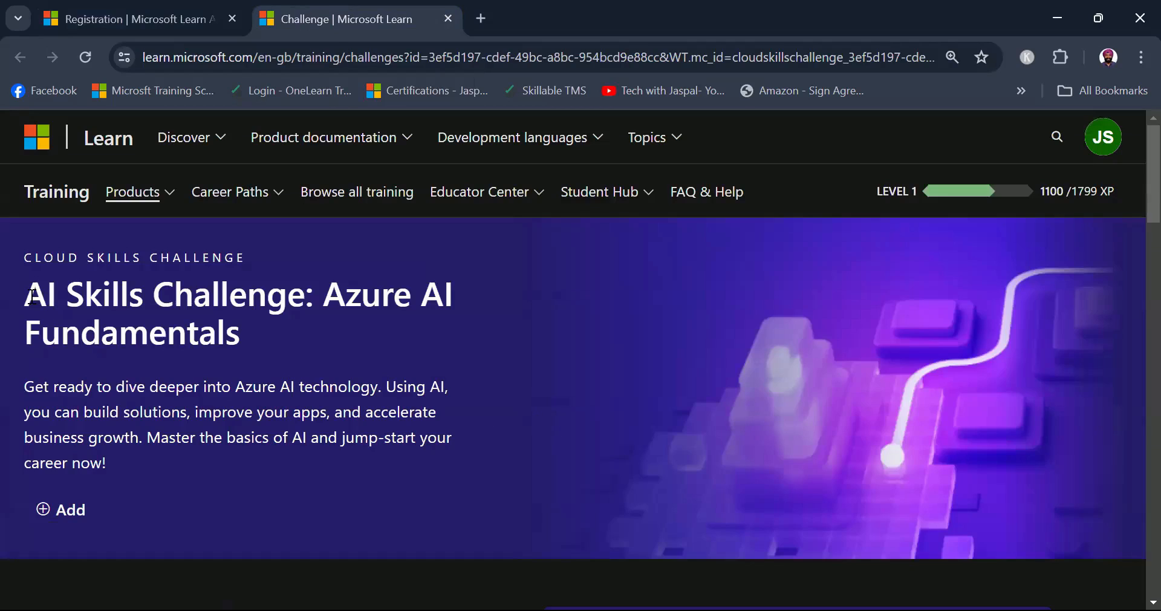
mouse_move(603, 334)
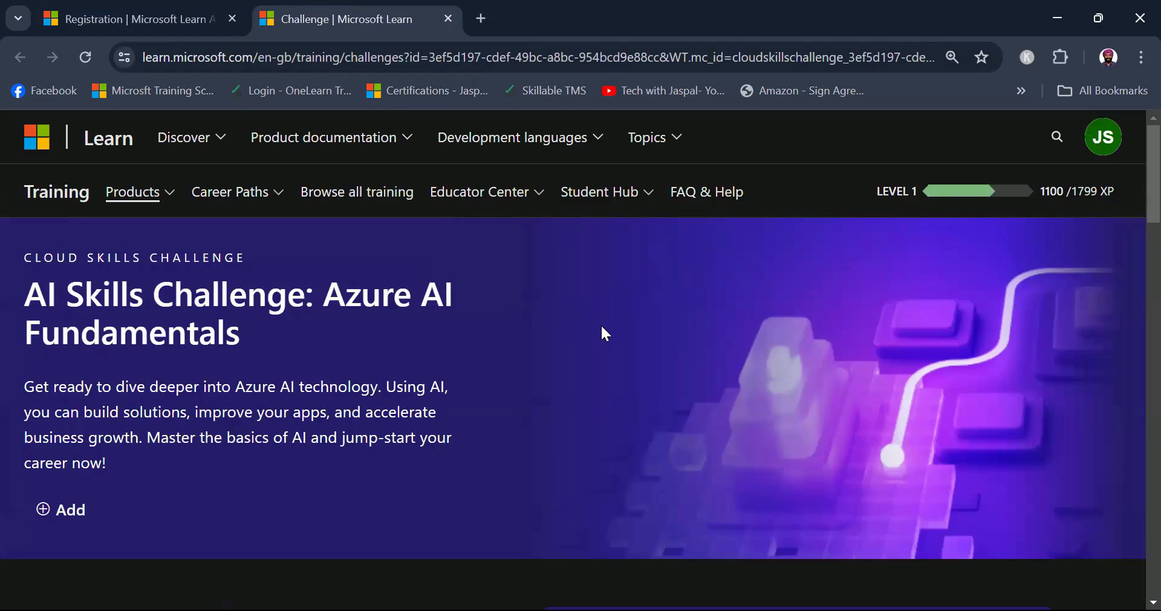
scroll(down, 3)
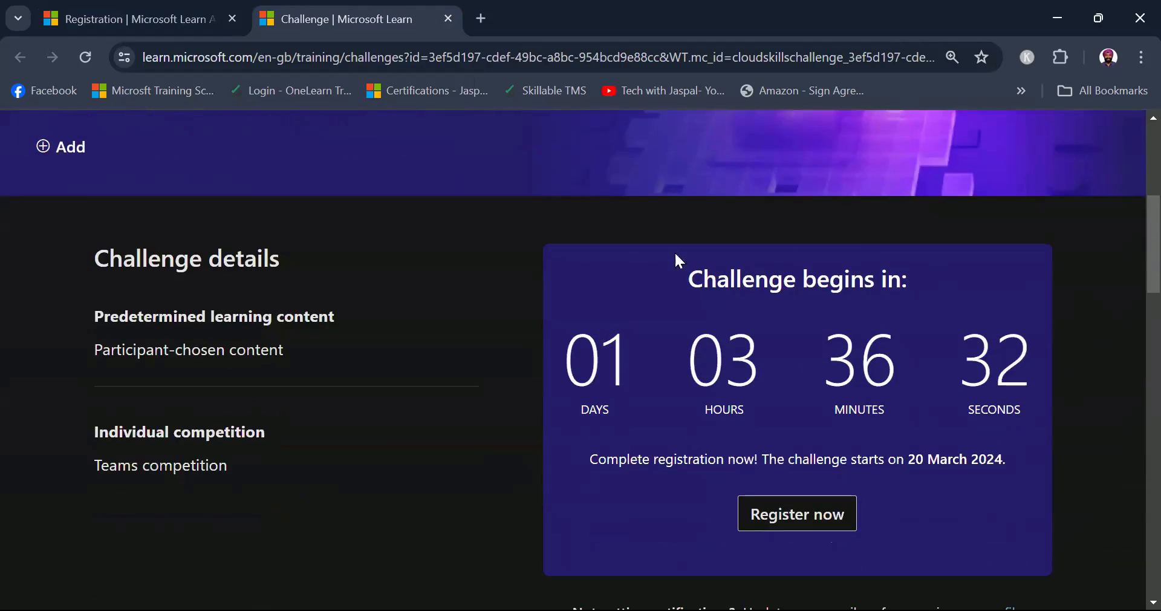
mouse_move(641, 261)
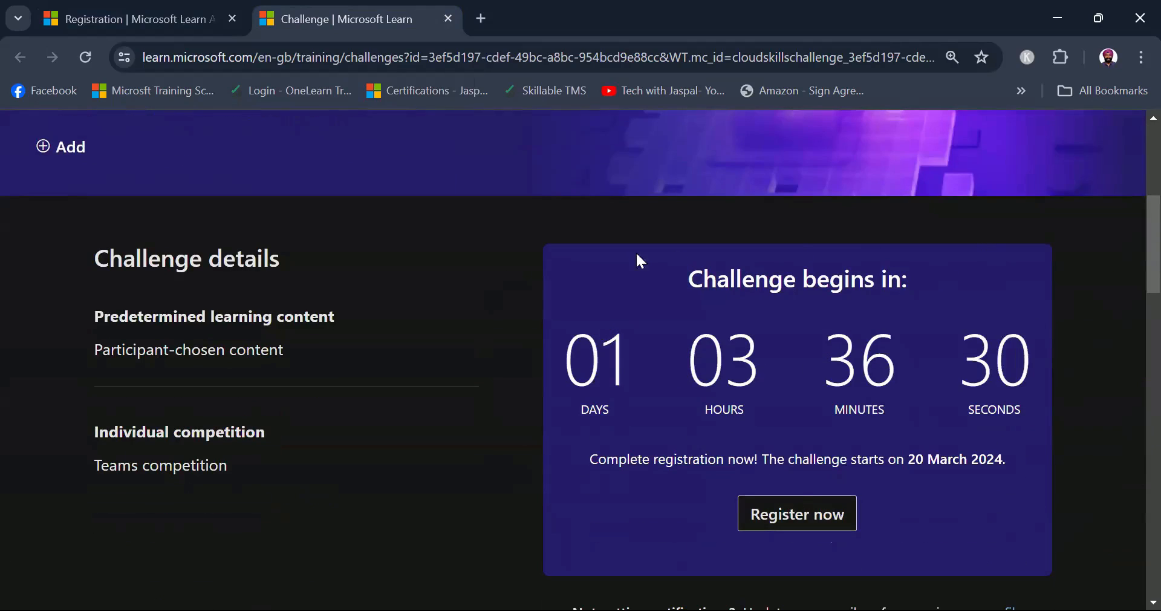
mouse_move(1055, 236)
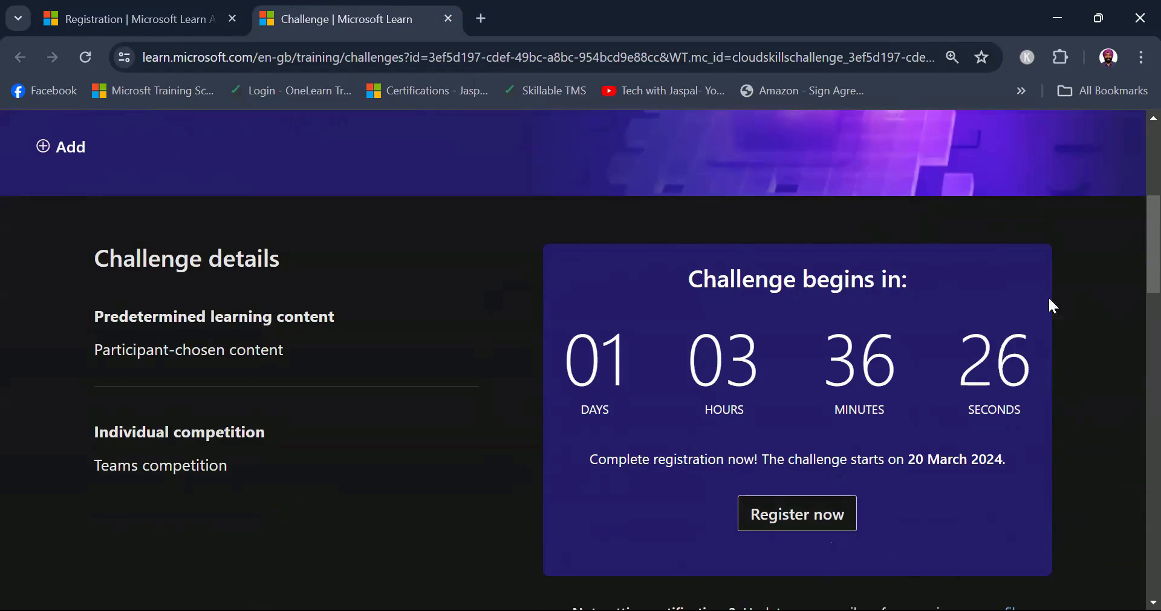
mouse_move(1081, 382)
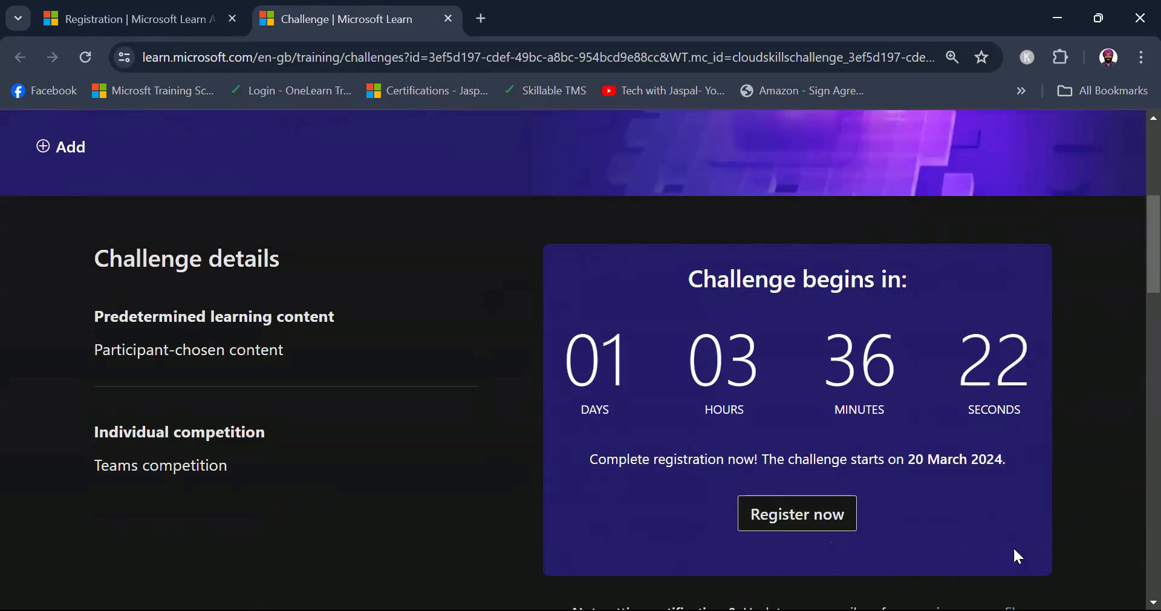
mouse_move(727, 439)
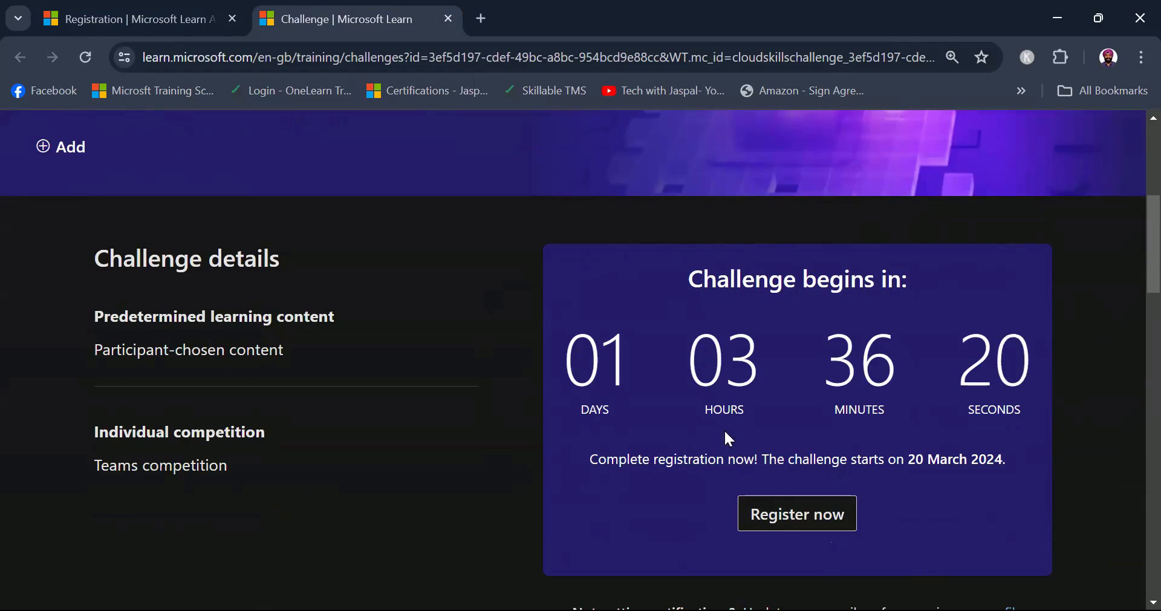
mouse_move(808, 524)
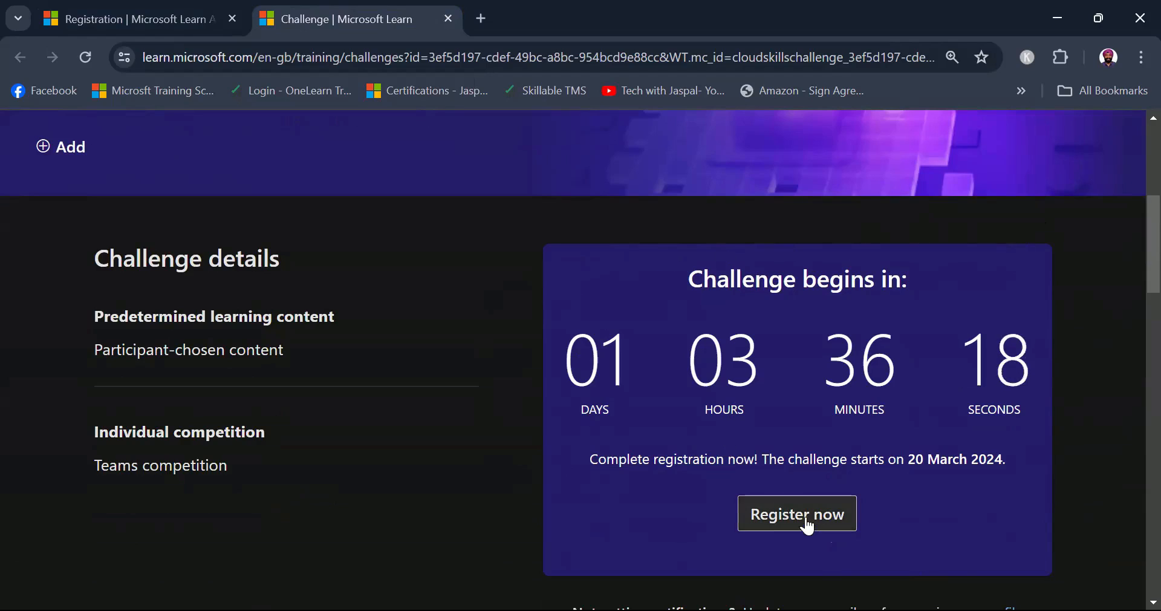
Enroll in the challenge, agreeing to the official rules and continuing
click(797, 513)
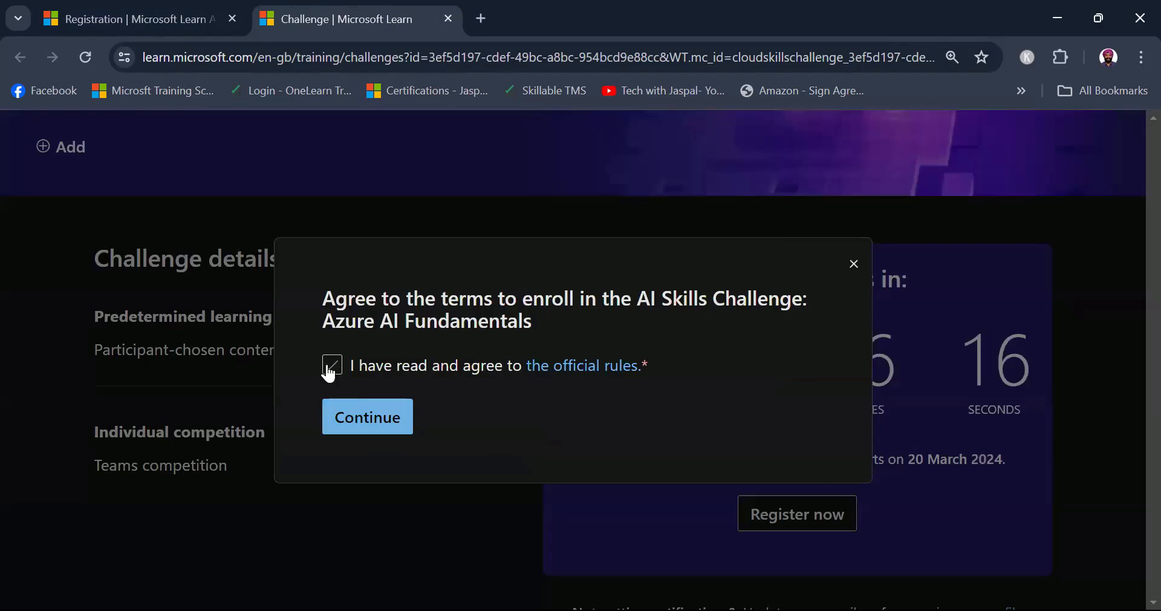
click(331, 365)
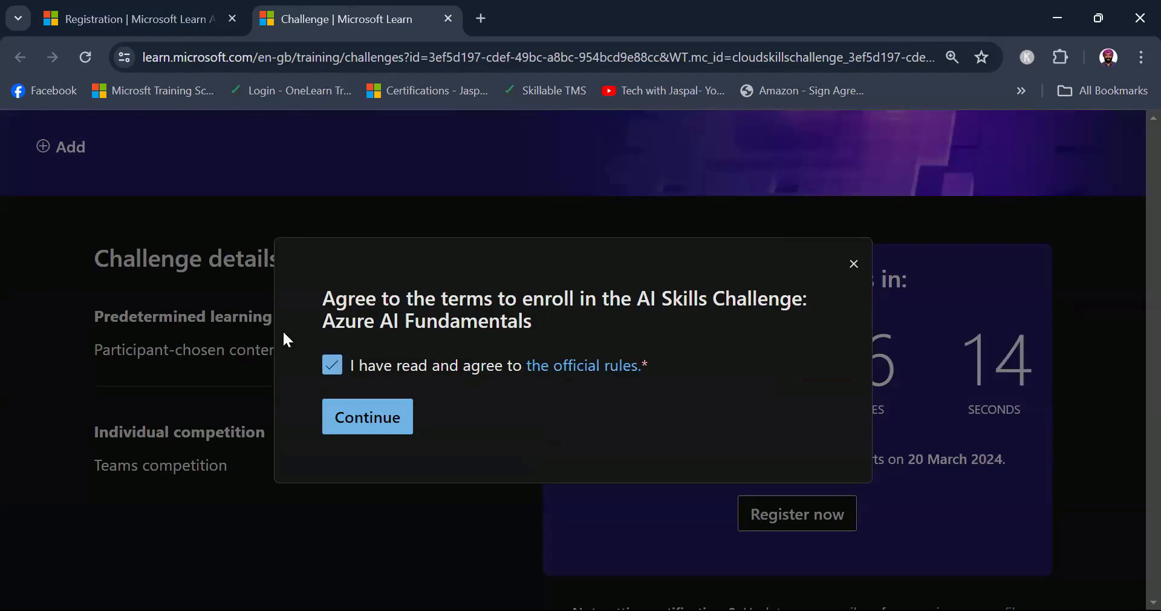
mouse_move(566, 335)
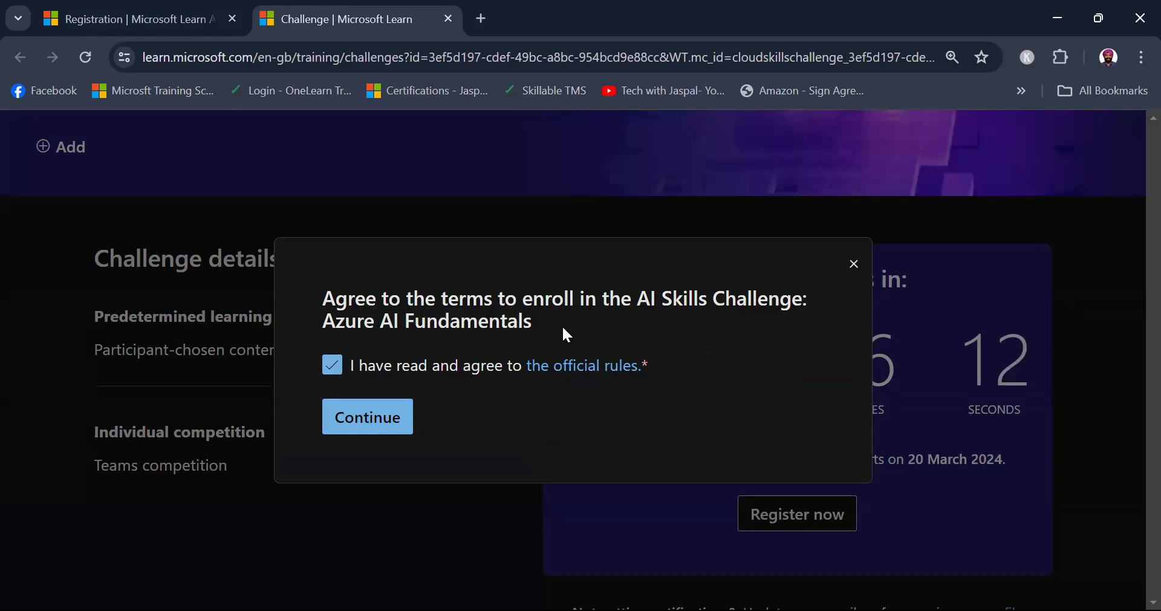
mouse_move(713, 457)
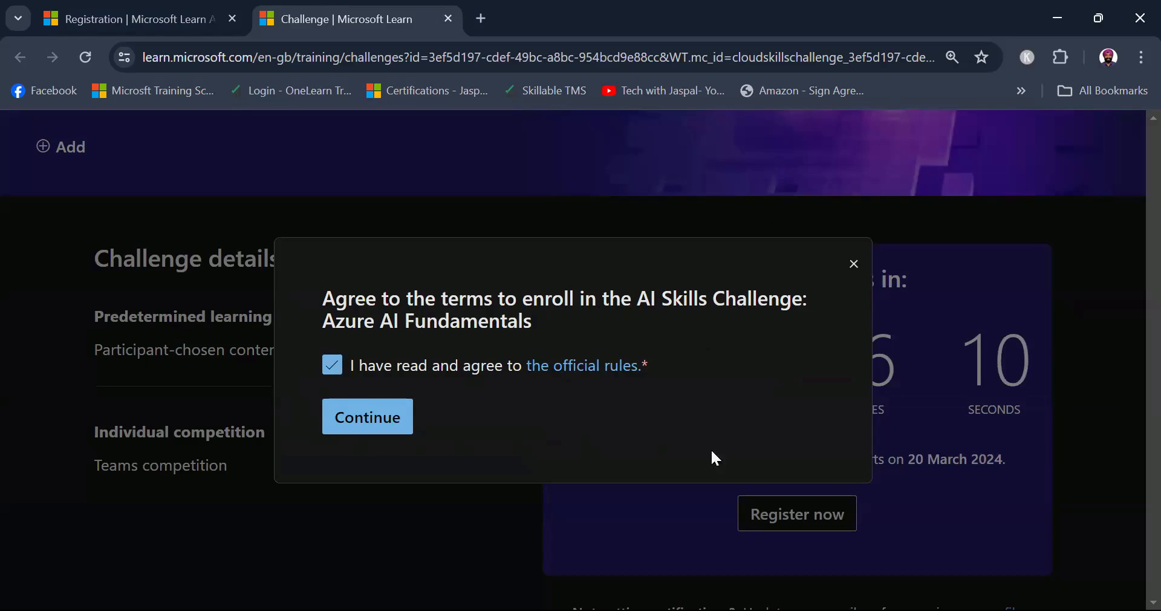
mouse_move(308, 289)
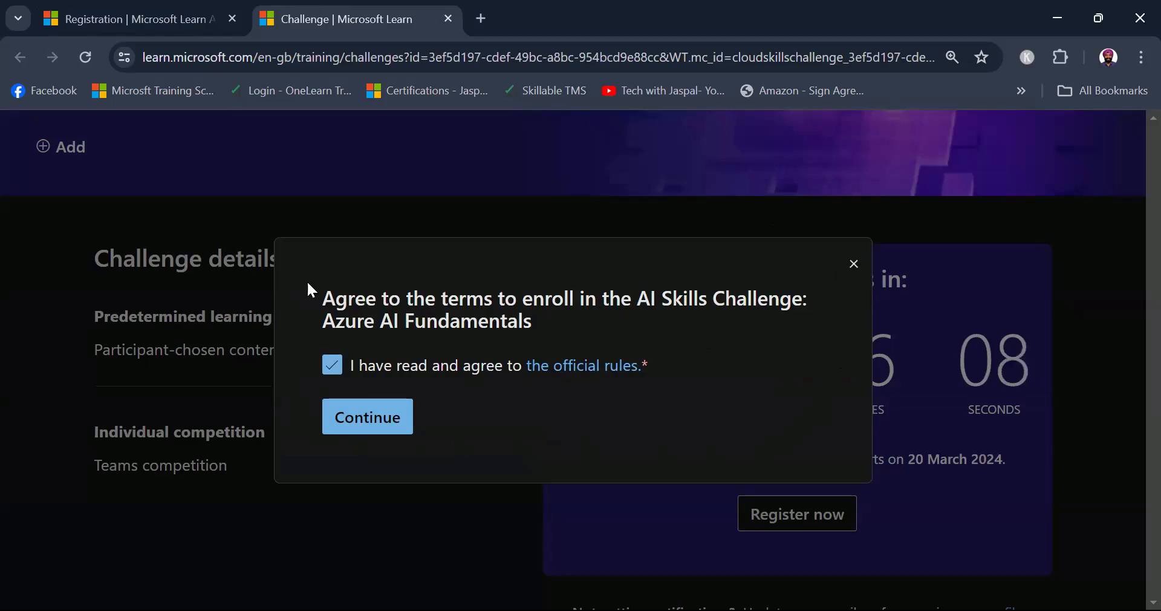
mouse_move(310, 441)
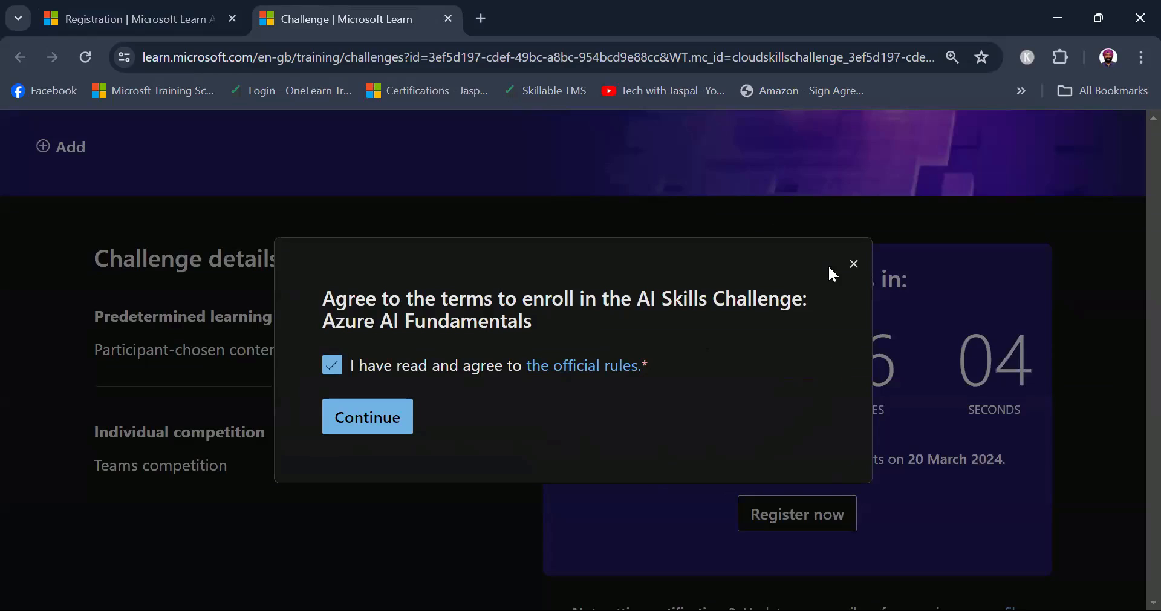
mouse_move(323, 465)
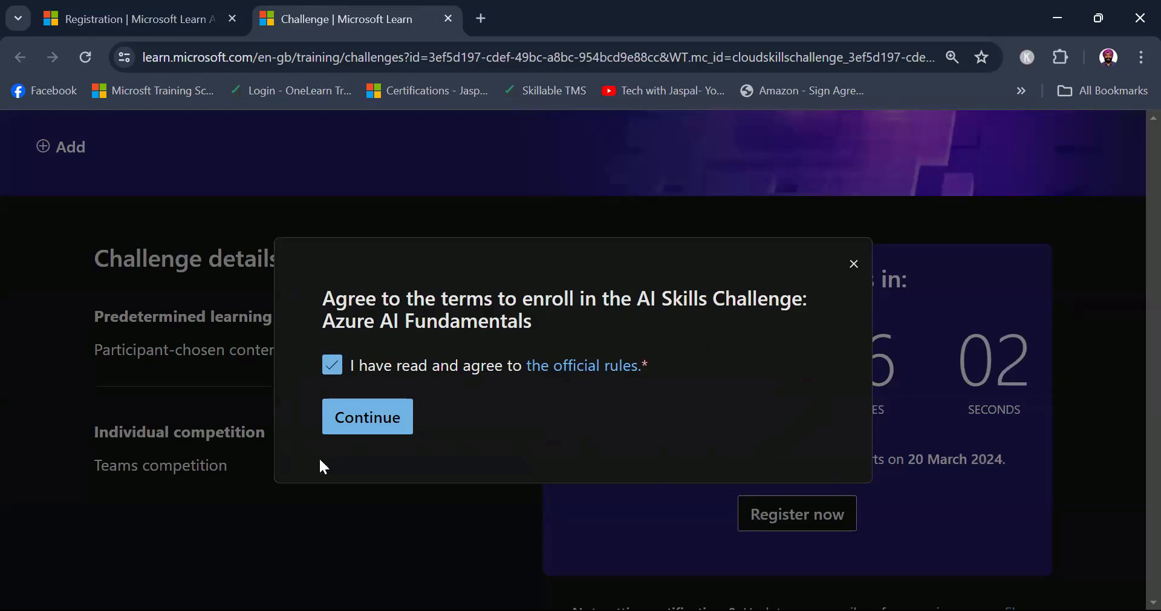
mouse_move(290, 287)
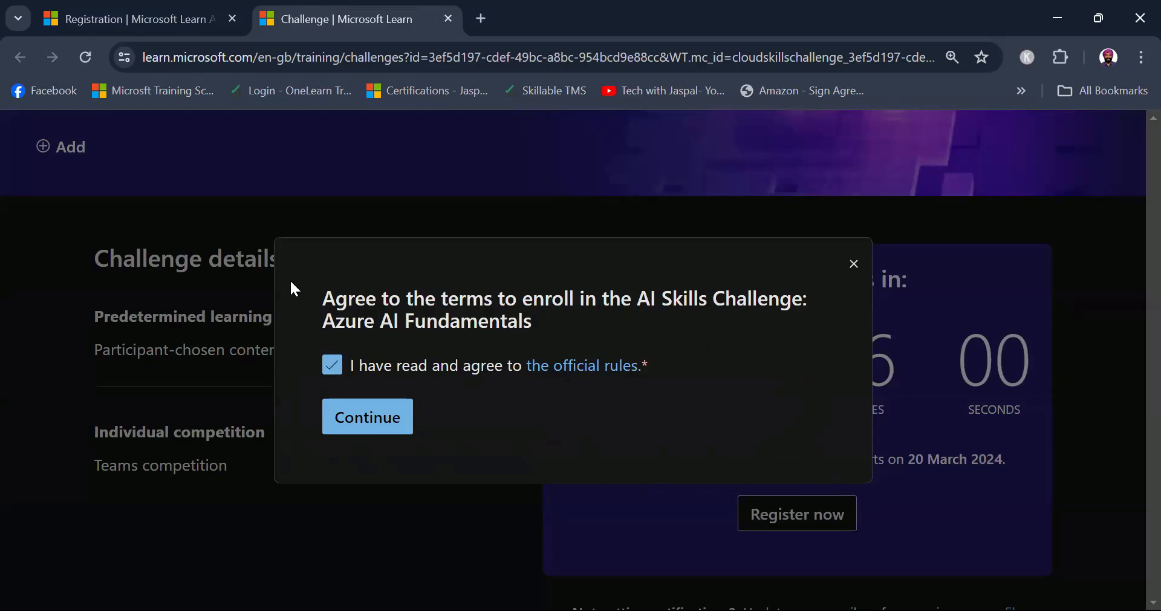
mouse_move(694, 278)
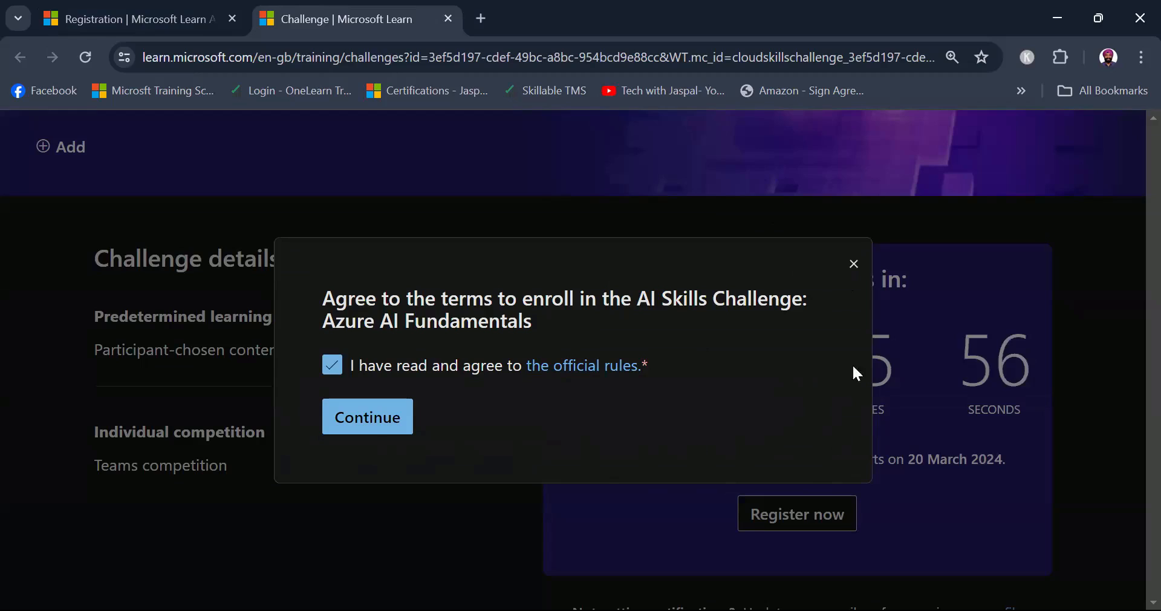
mouse_move(566, 467)
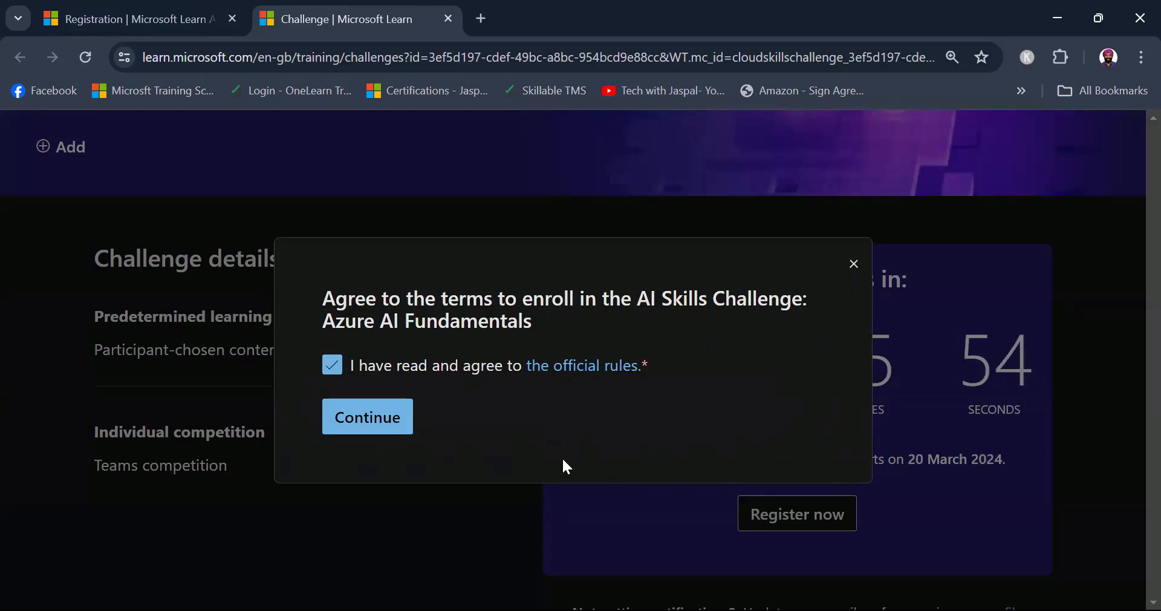
mouse_move(292, 284)
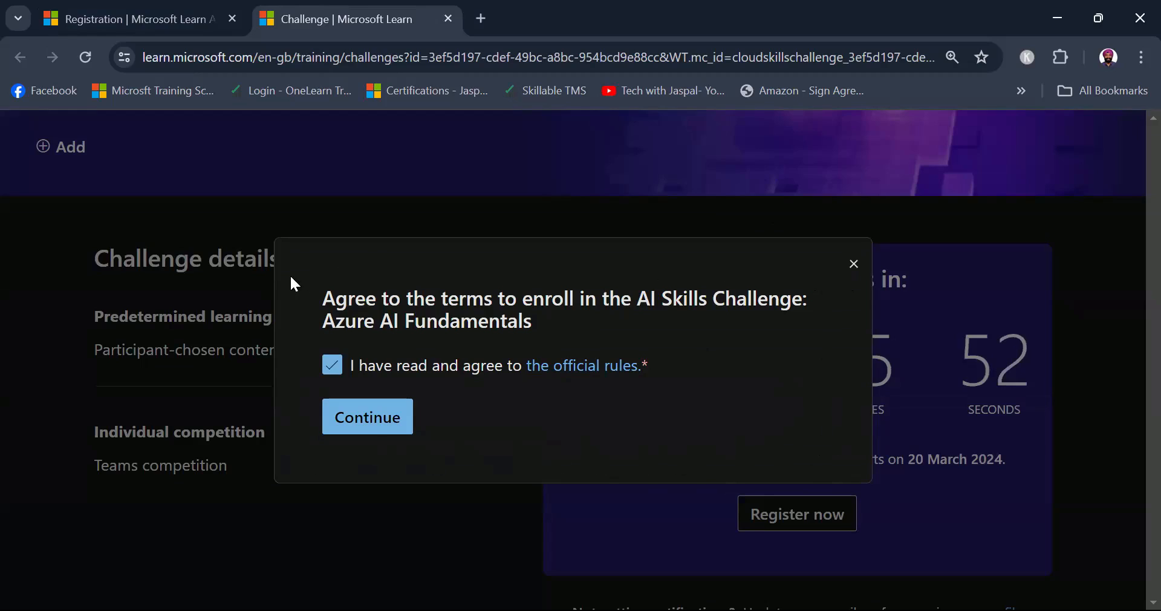
mouse_move(738, 447)
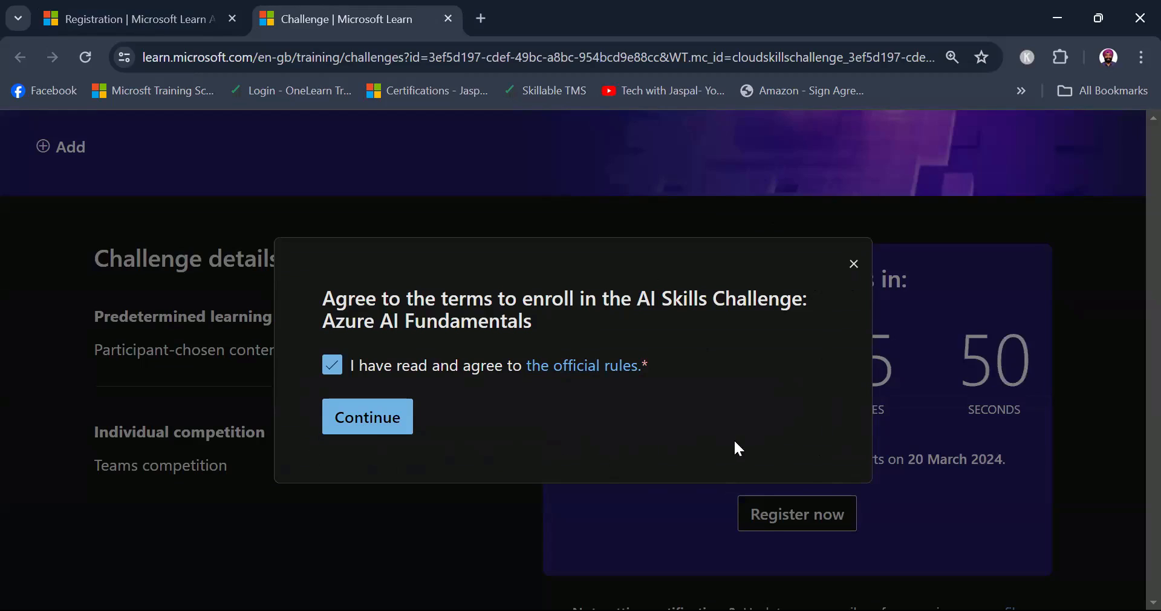
click(367, 417)
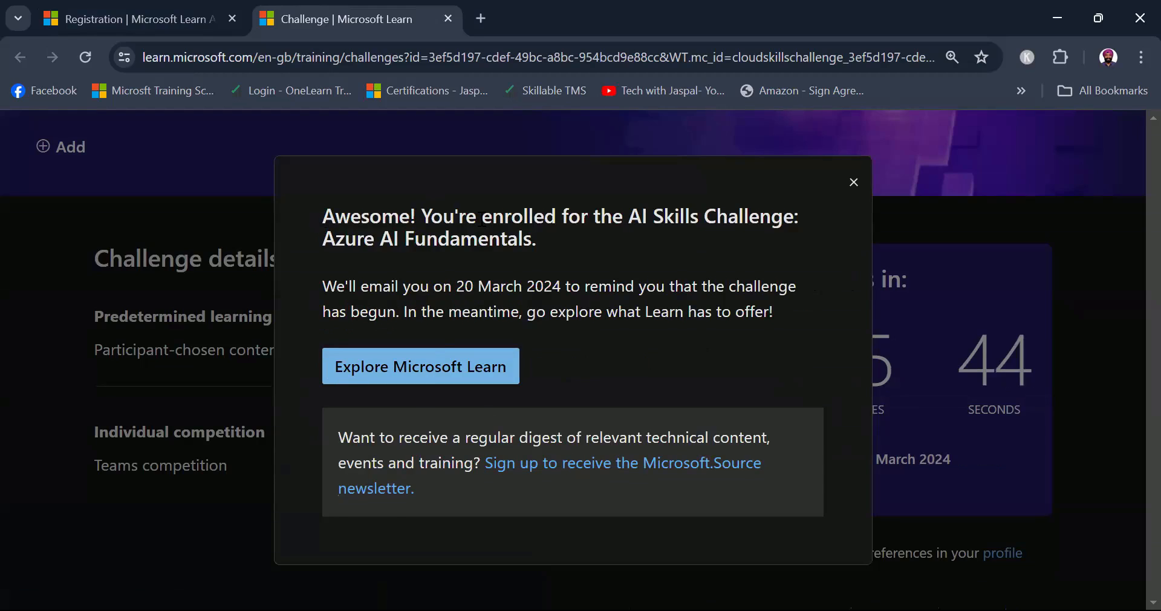
mouse_move(356, 259)
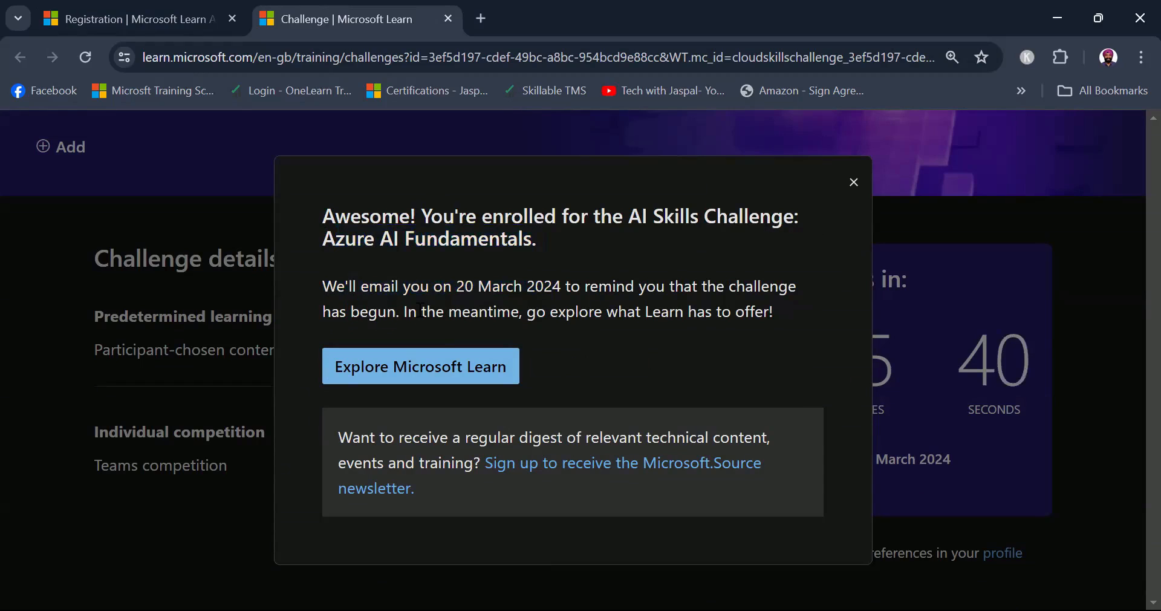
Read and dismiss the 'You're enrolled' confirmation message
double_click(484, 285)
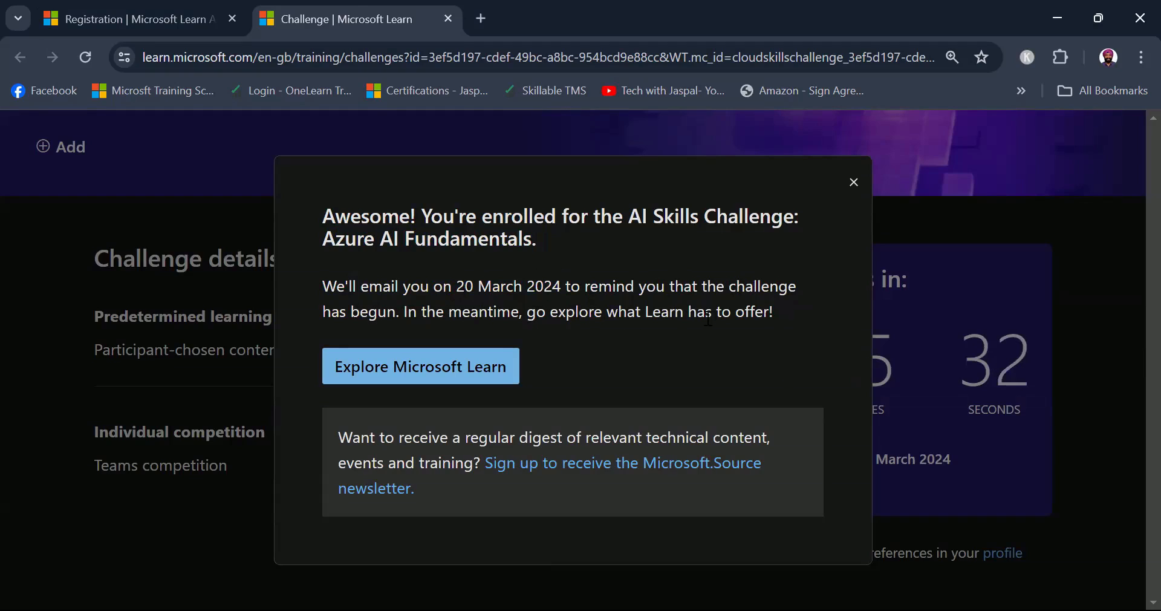
mouse_move(769, 334)
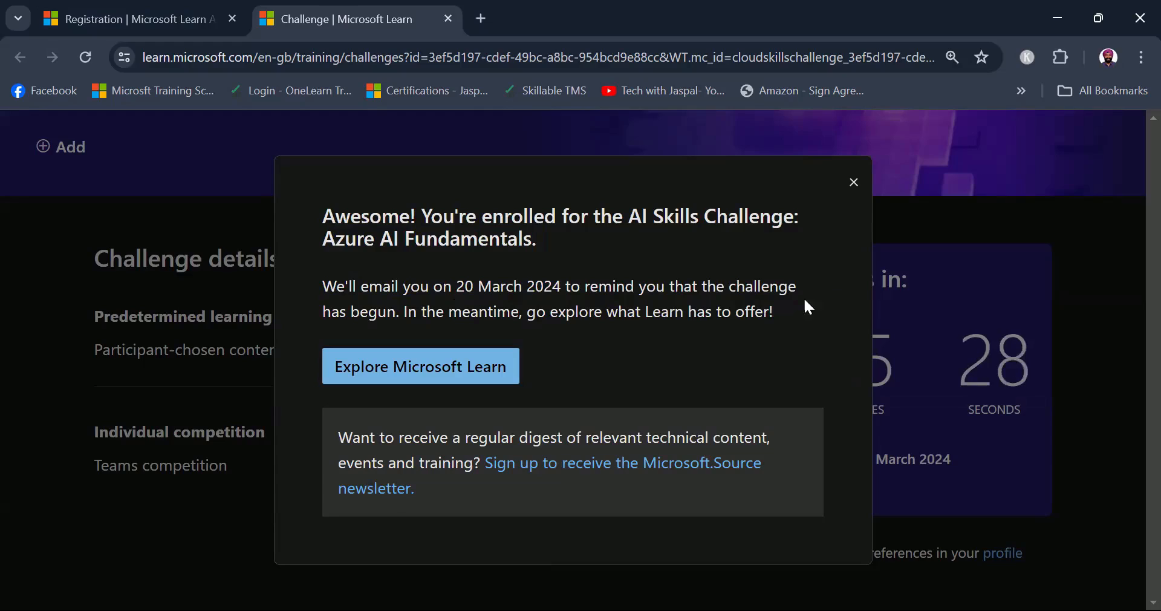
mouse_move(822, 273)
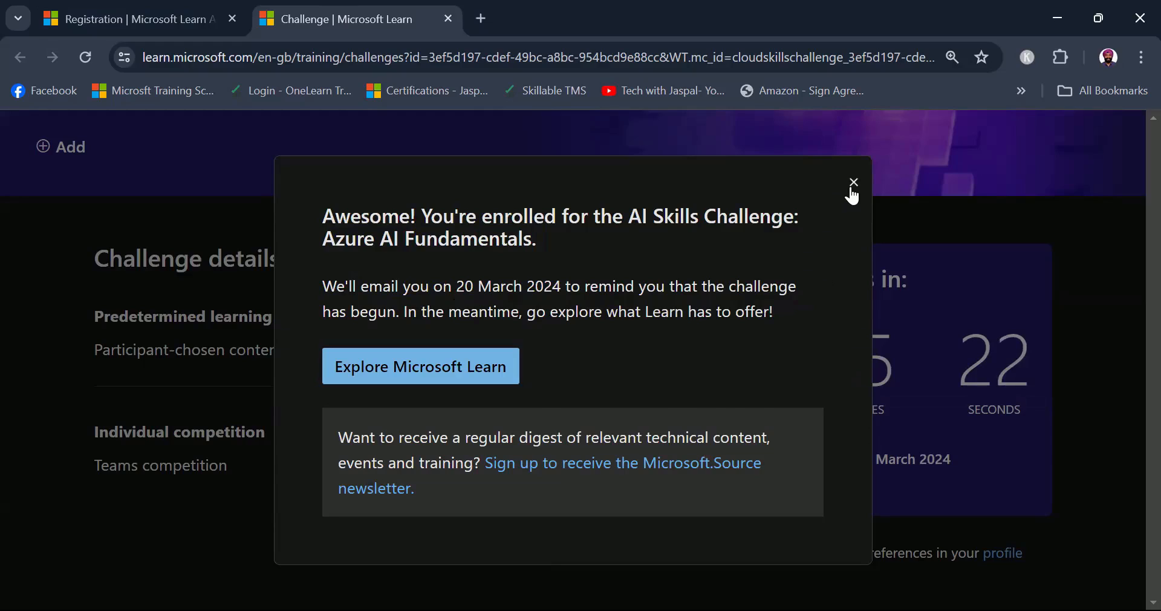
click(854, 181)
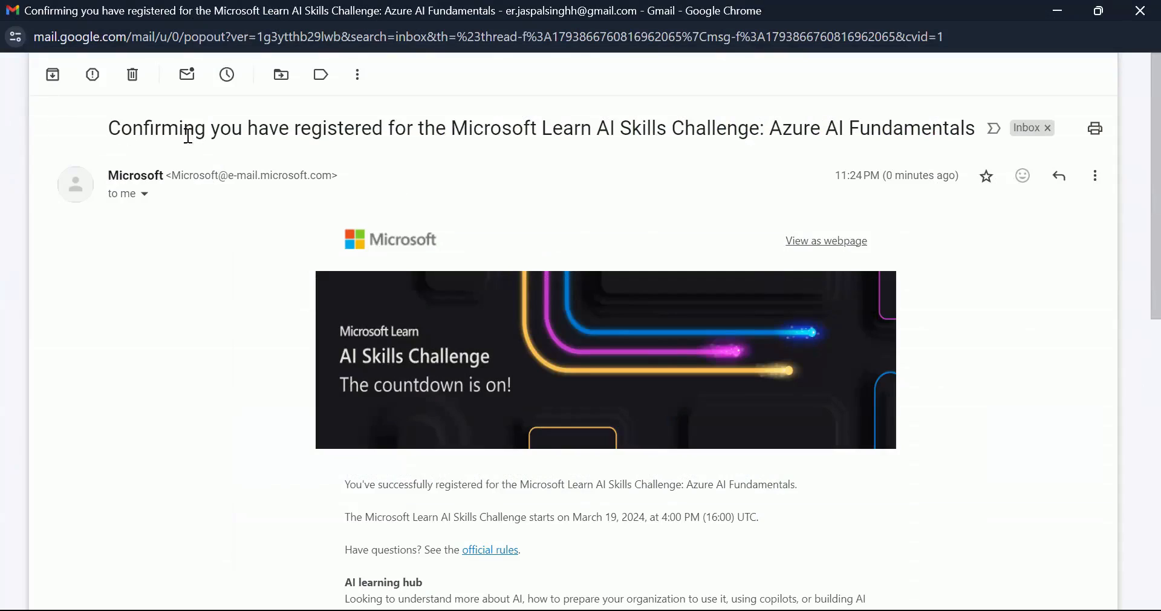
mouse_move(590, 131)
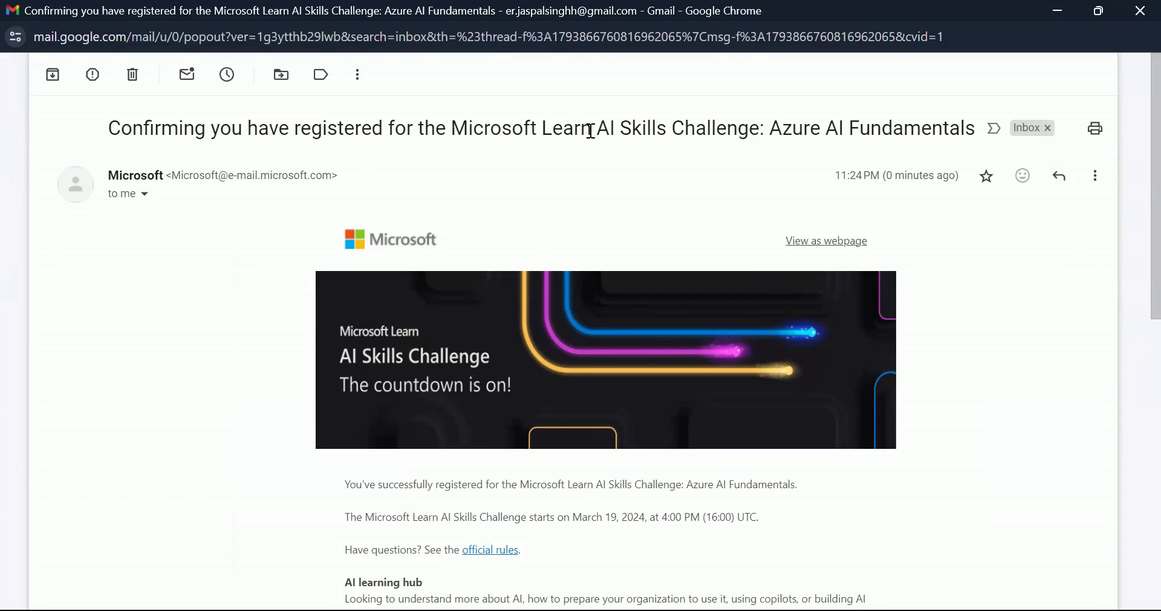
mouse_move(924, 133)
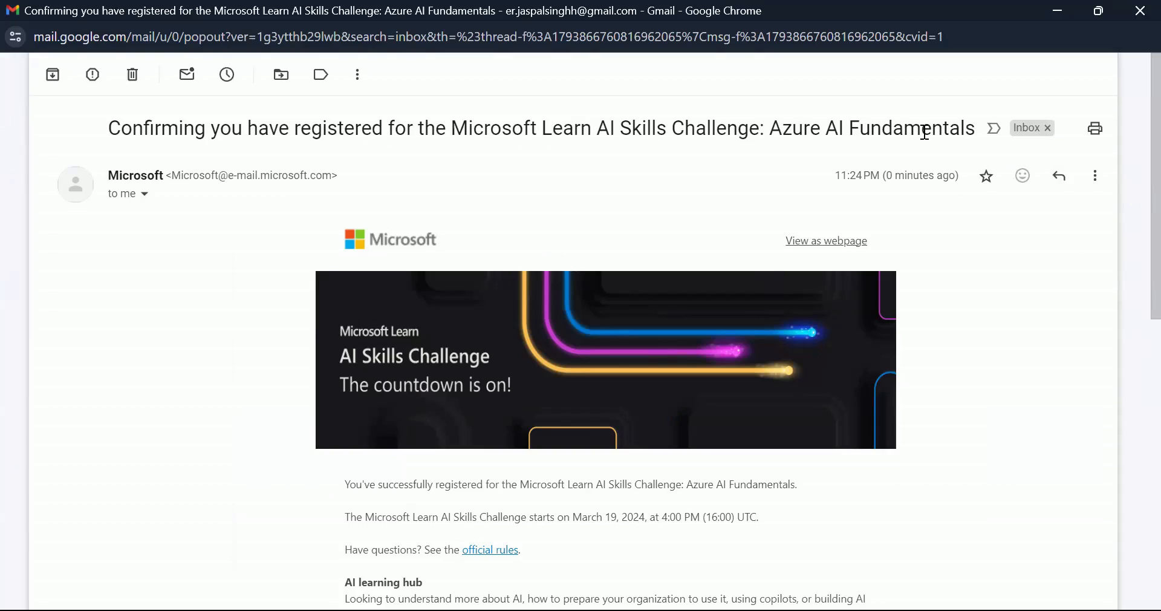
mouse_move(852, 182)
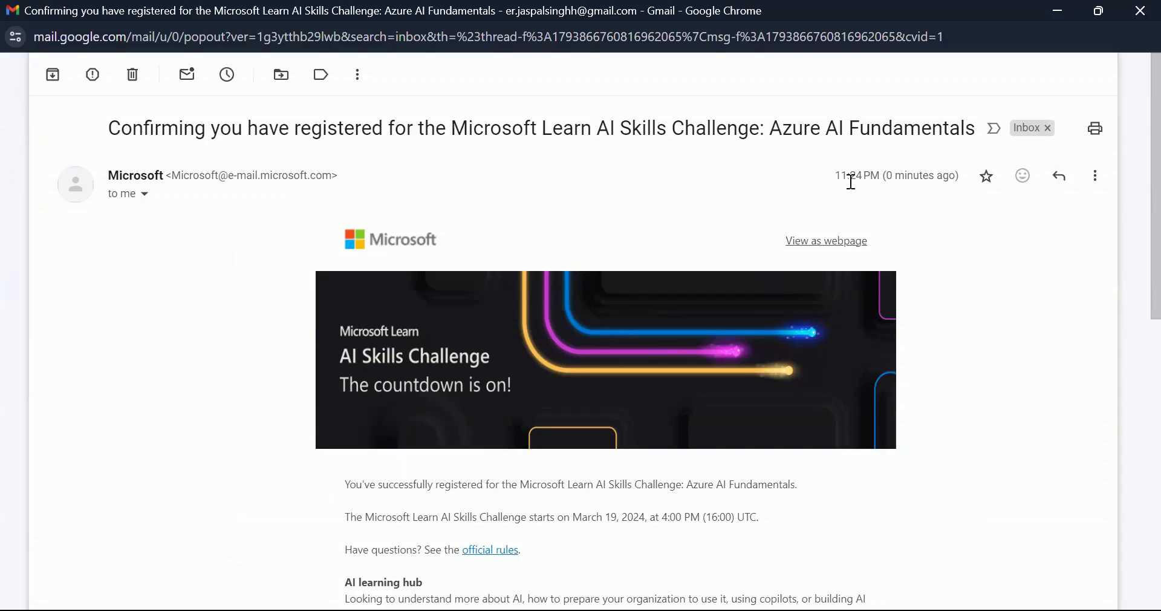
mouse_move(955, 178)
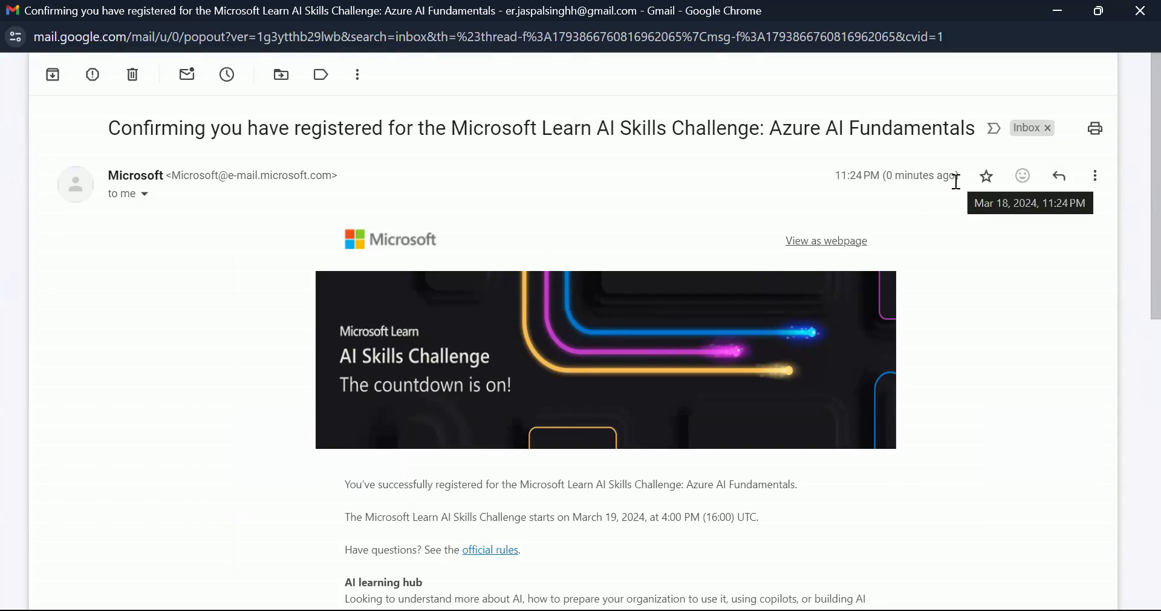
Scroll through the registration confirmation email to its AI learning hub section and footer
scroll(down, 3)
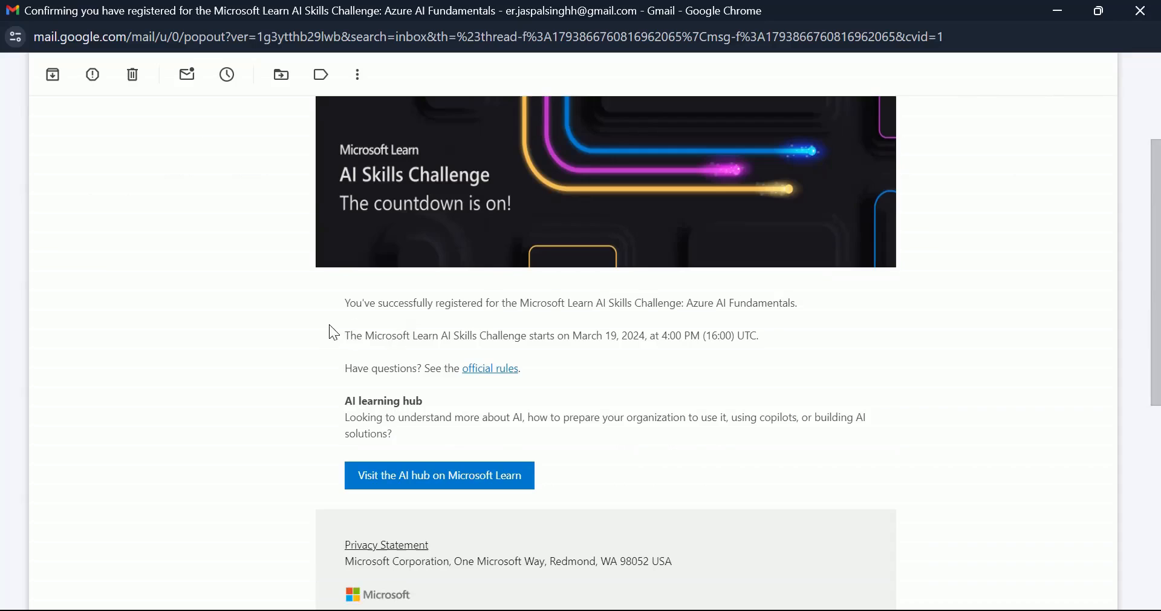
mouse_move(467, 293)
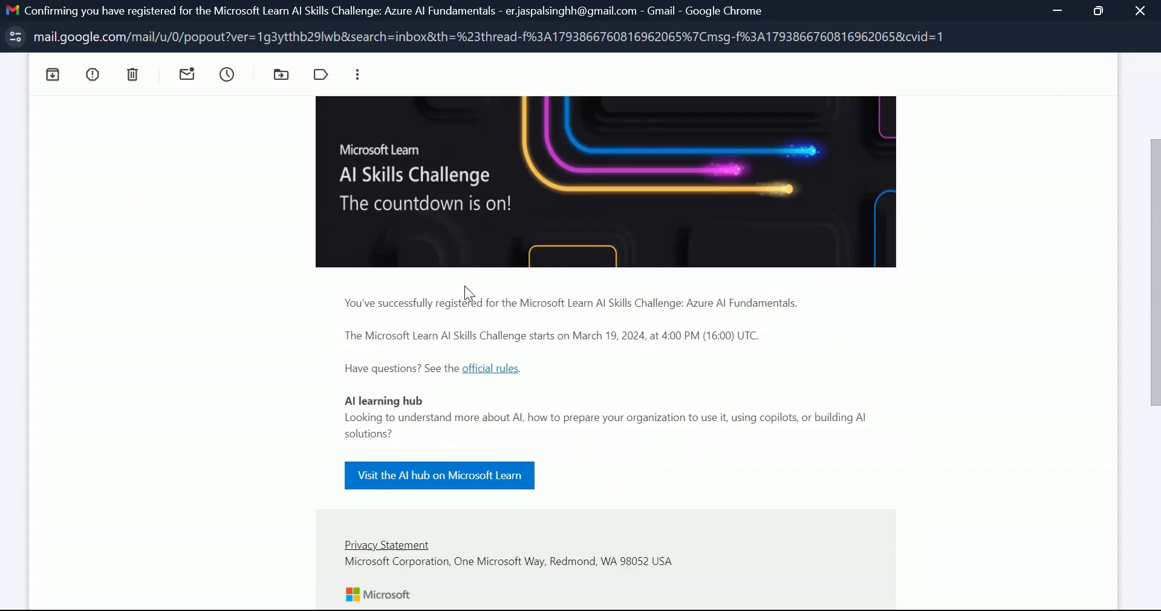
mouse_move(482, 339)
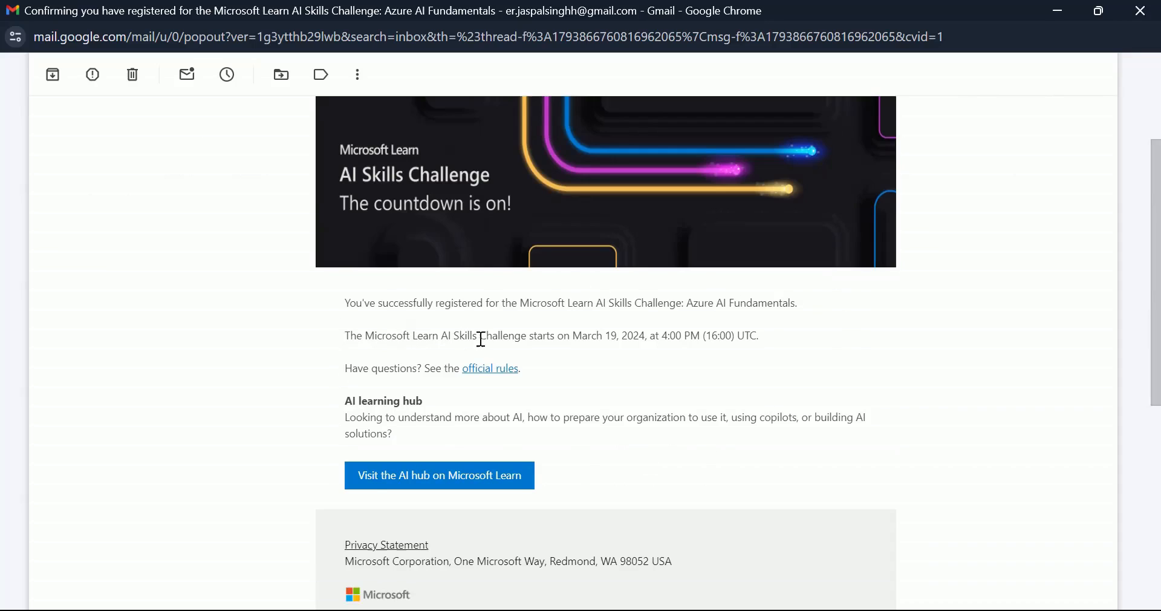
mouse_move(608, 352)
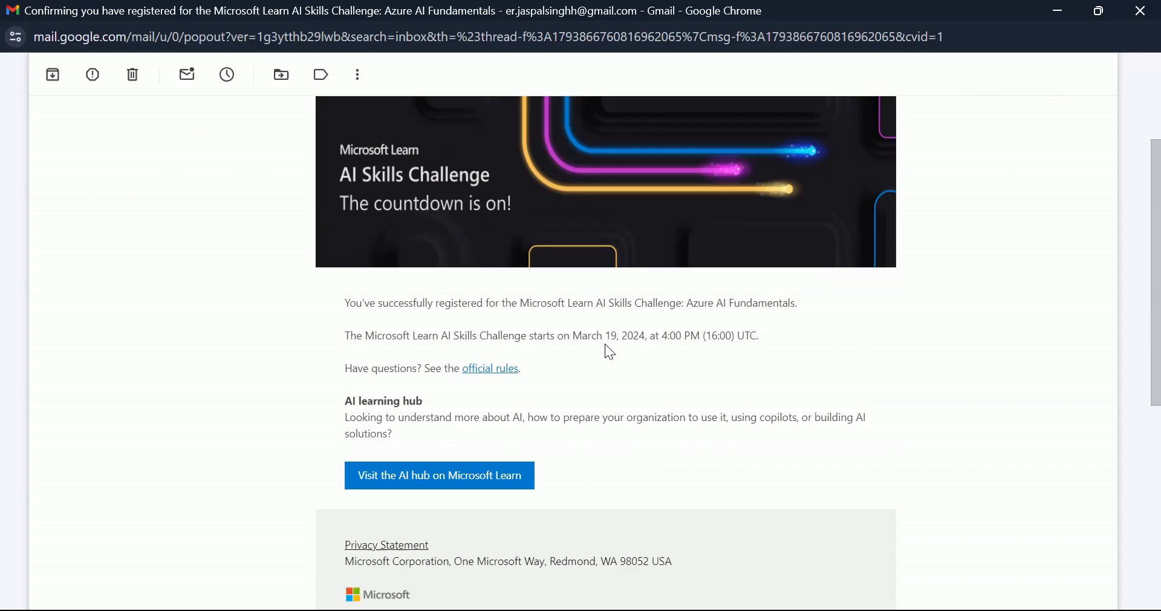
mouse_move(727, 340)
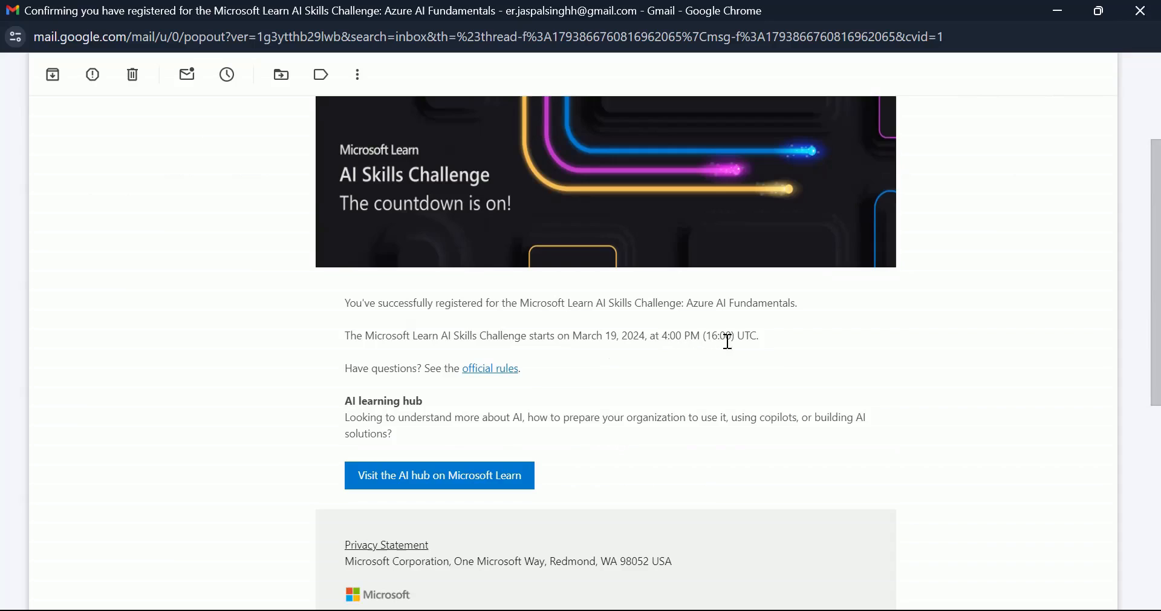
mouse_move(652, 378)
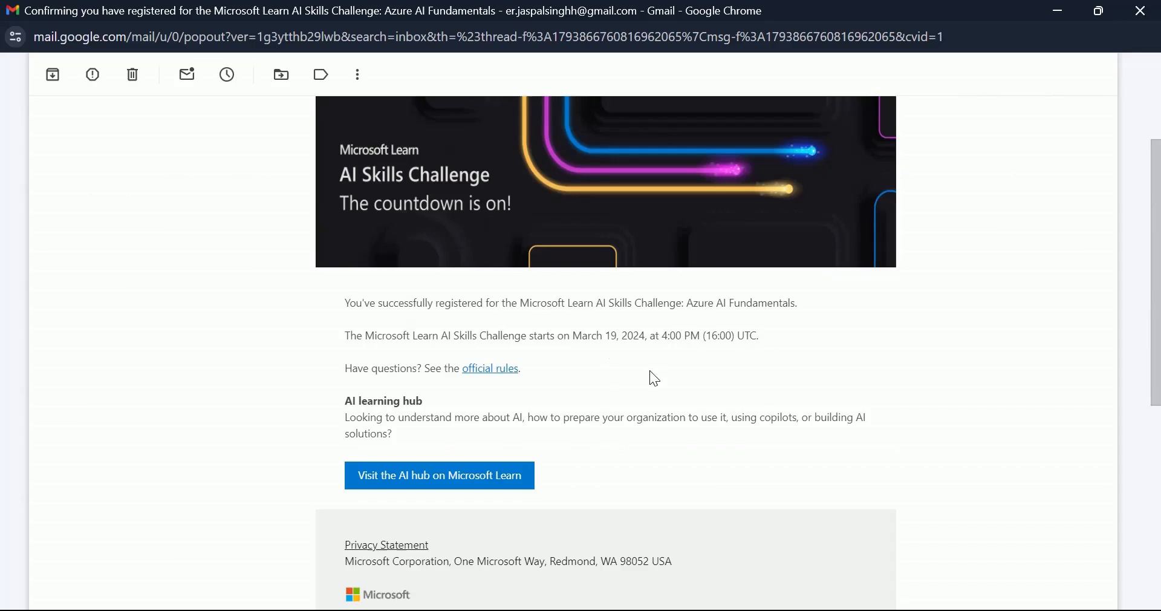
mouse_move(623, 352)
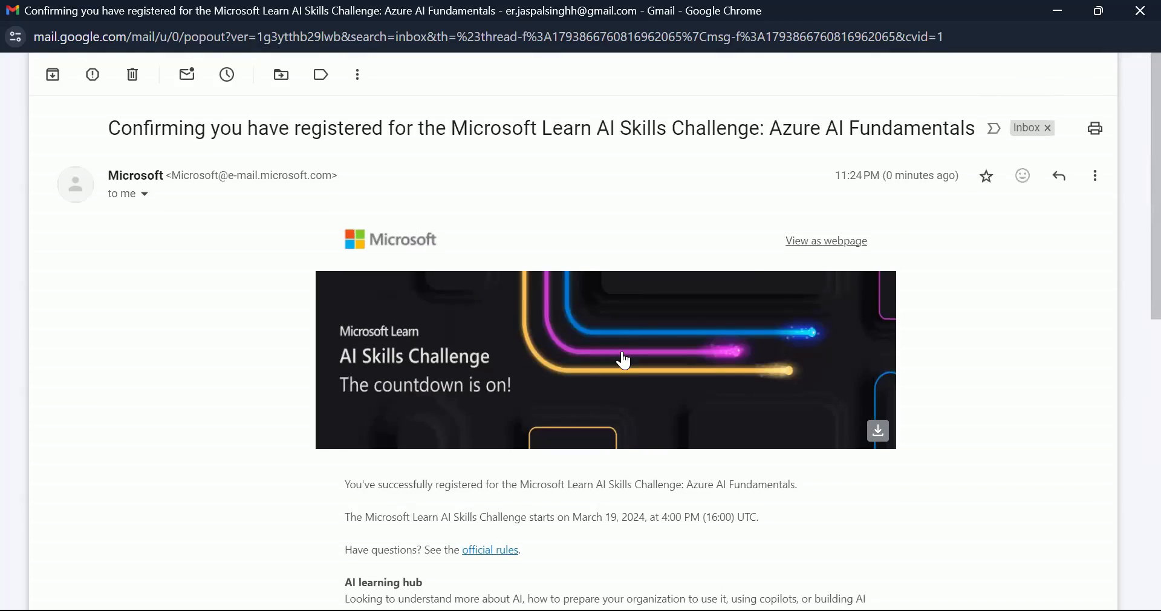
scroll(down, 3)
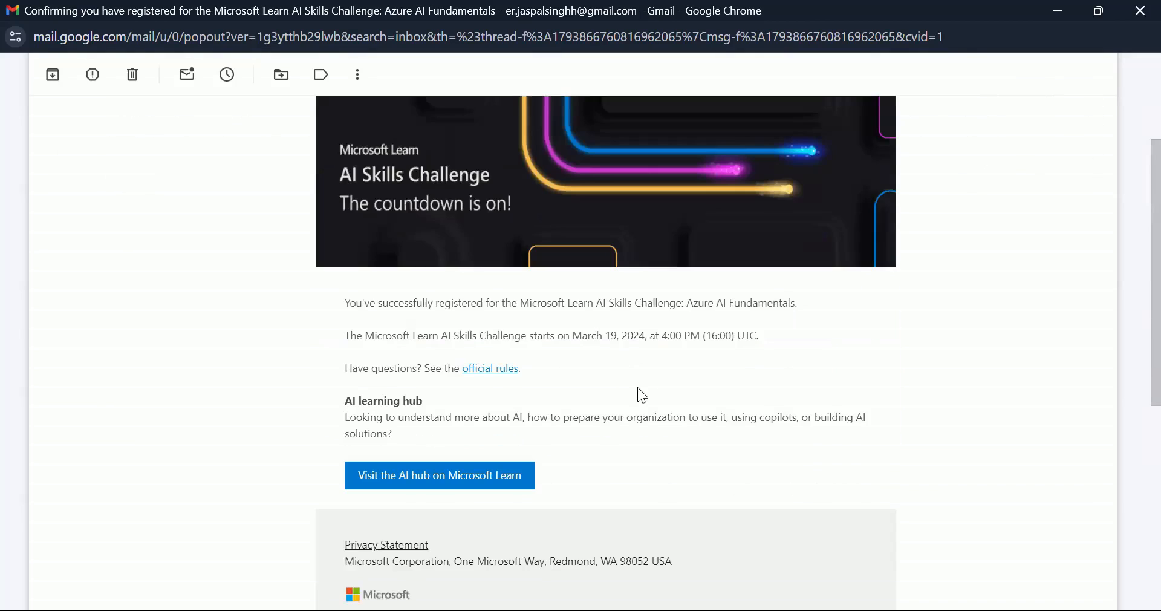
mouse_move(639, 360)
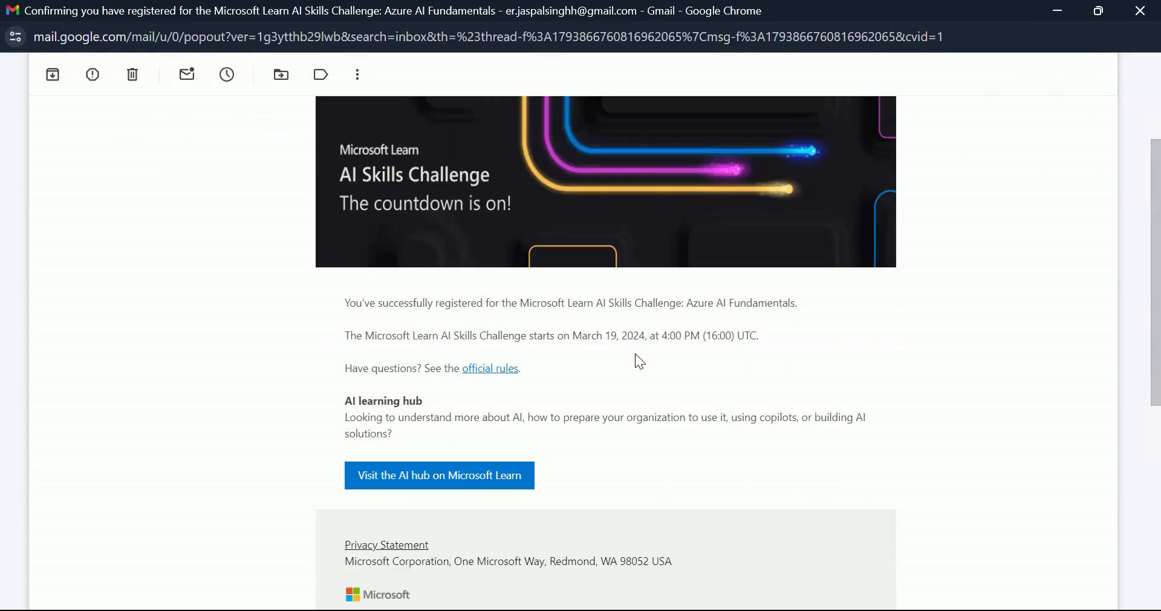